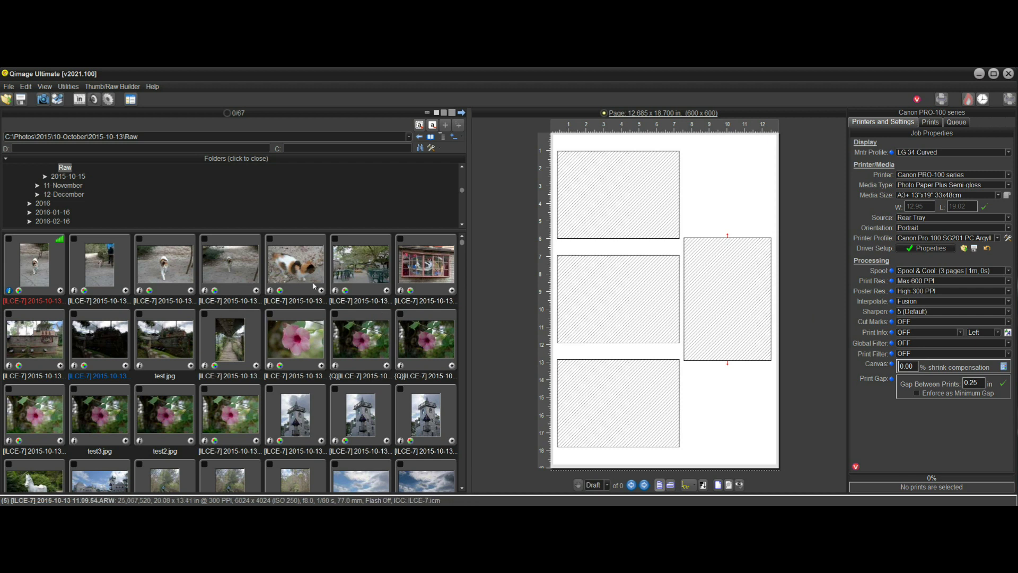
mouse_move(250, 305)
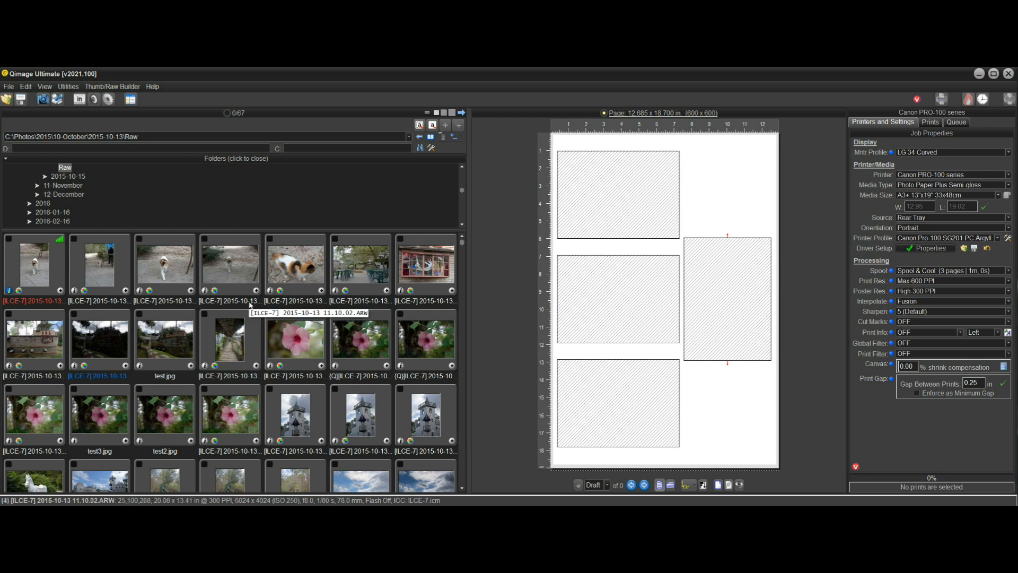
mouse_move(724, 388)
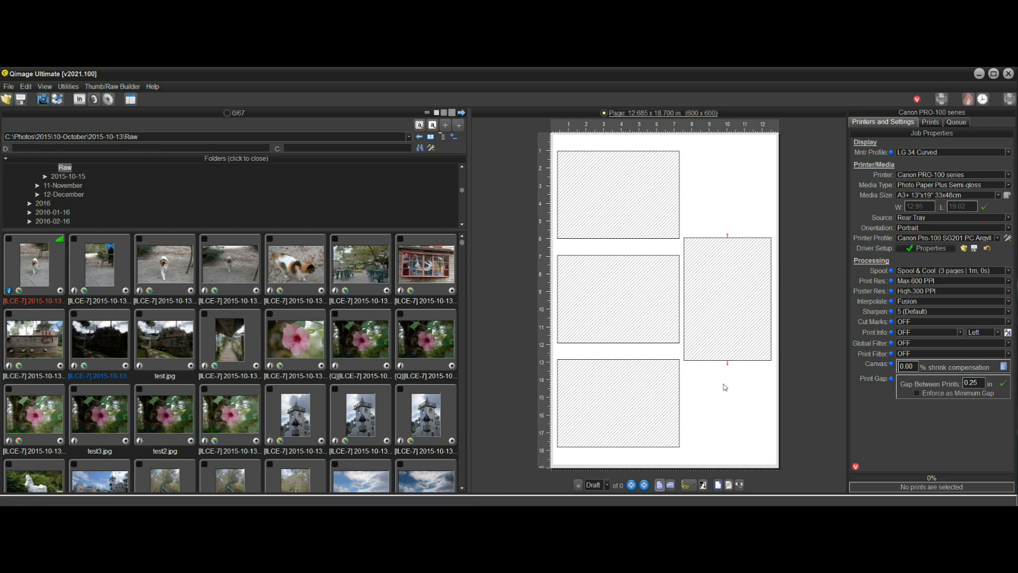
mouse_move(810, 386)
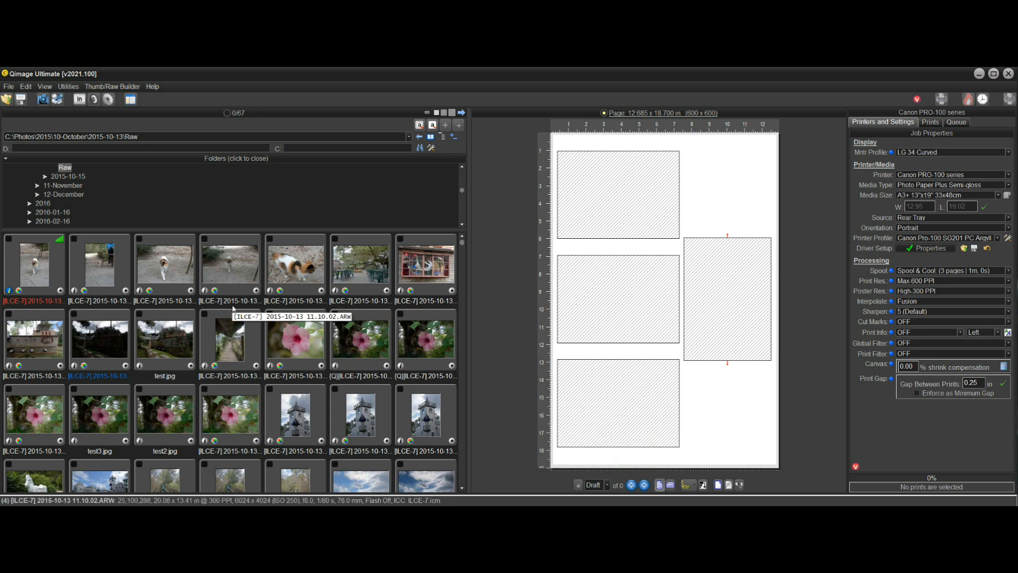
mouse_move(690, 485)
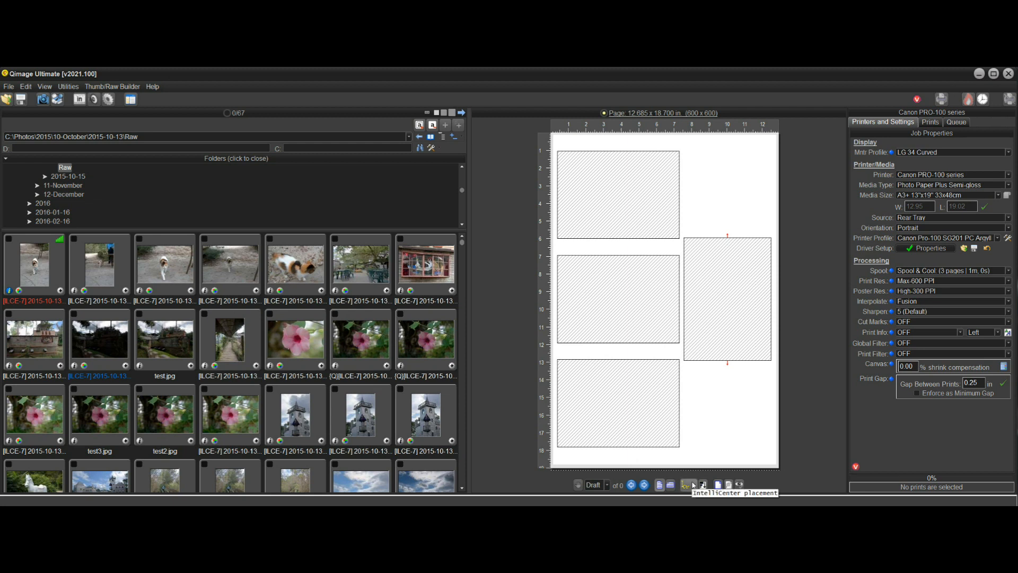
mouse_move(678, 265)
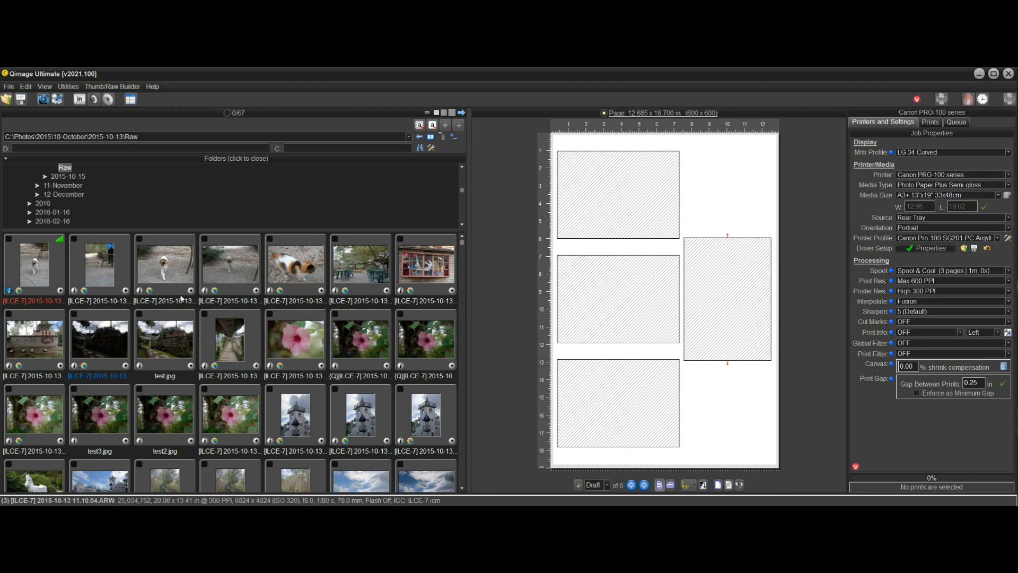
mouse_move(191, 292)
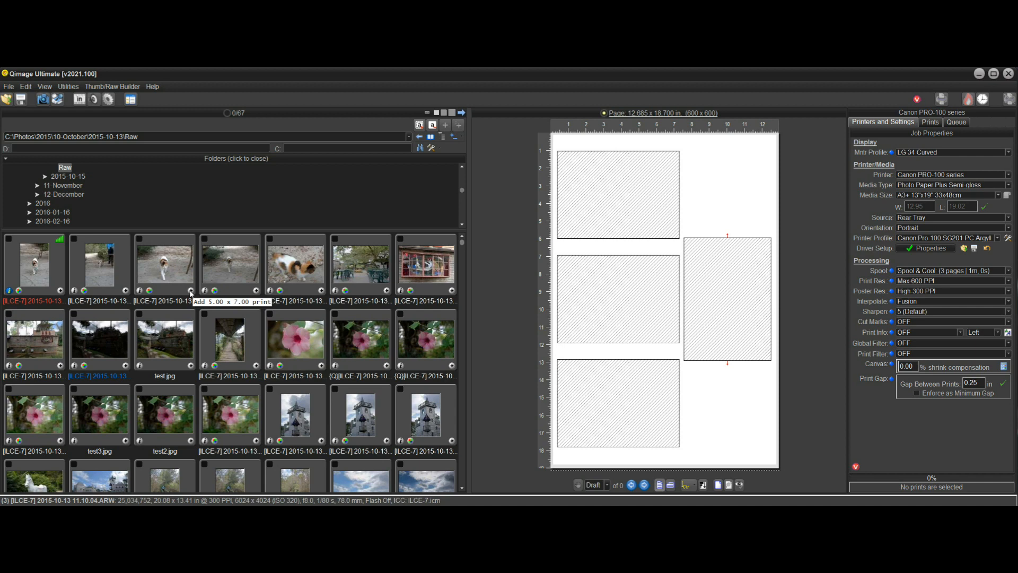
mouse_move(191, 292)
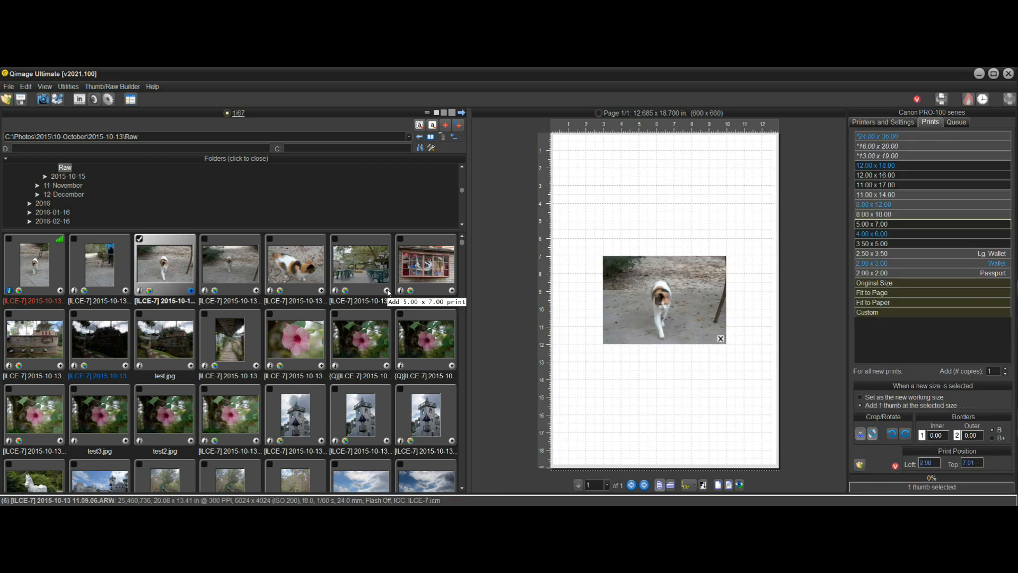
Add the remaining thumbnails as 5×7 prints so five photos fill the page in two columns
left_click(360, 263)
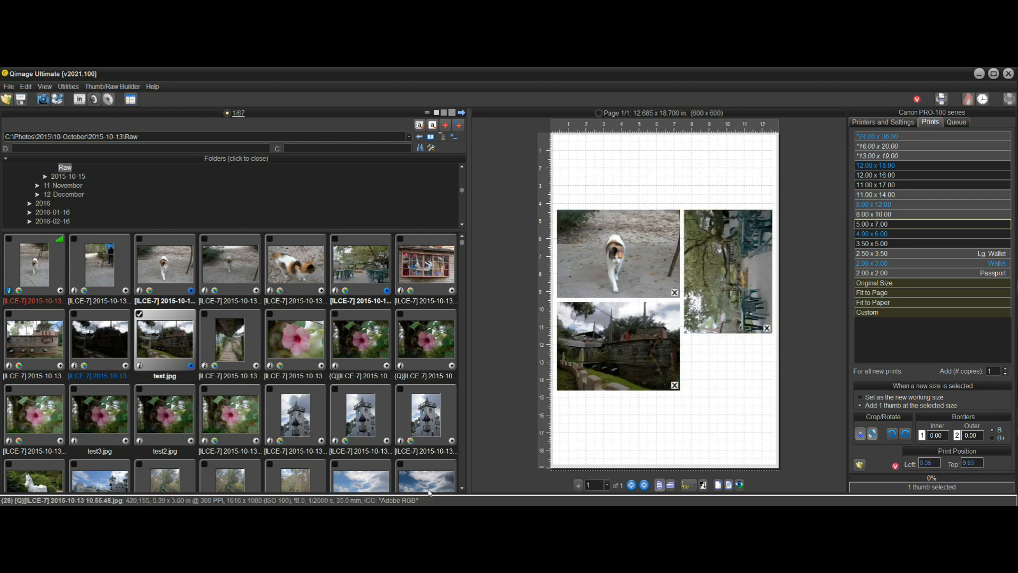
left_click(360, 414)
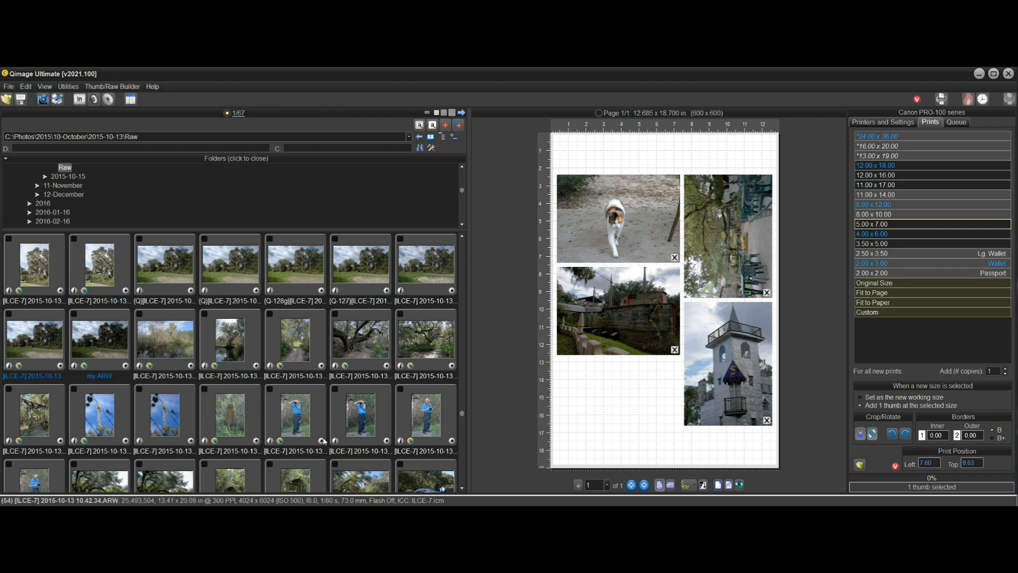
left_click(296, 413)
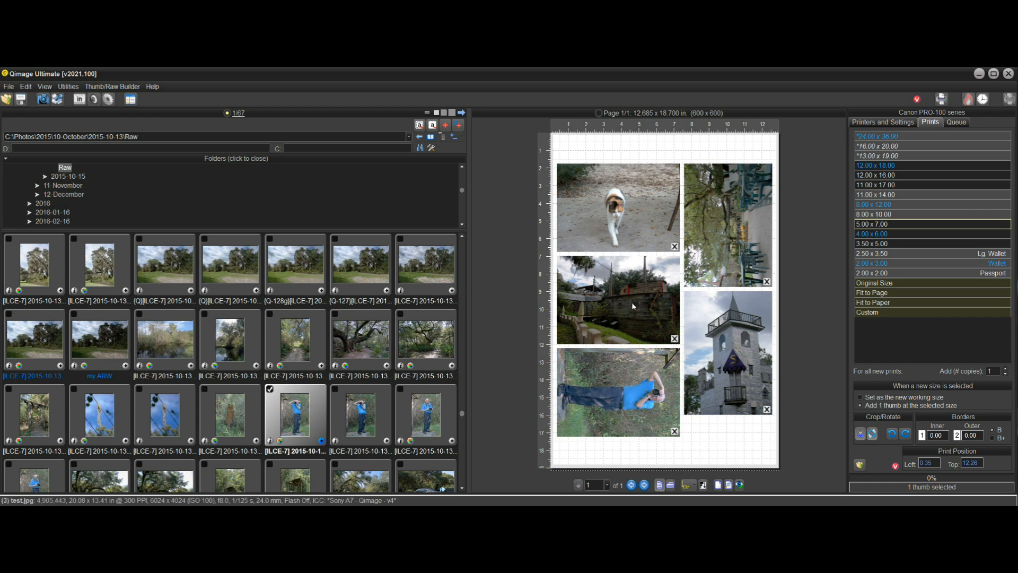
mouse_move(510, 252)
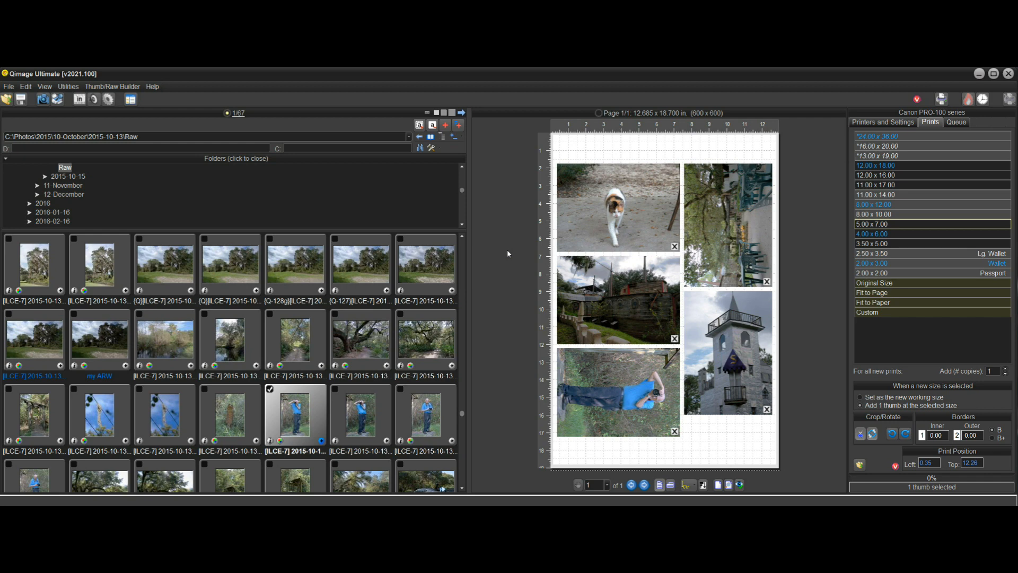
mouse_move(552, 289)
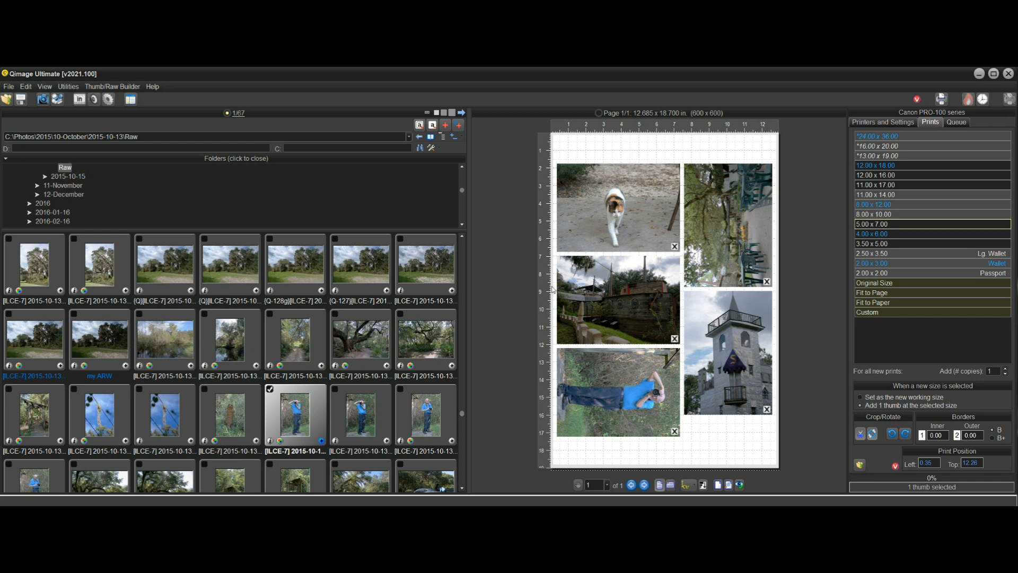
mouse_move(730, 226)
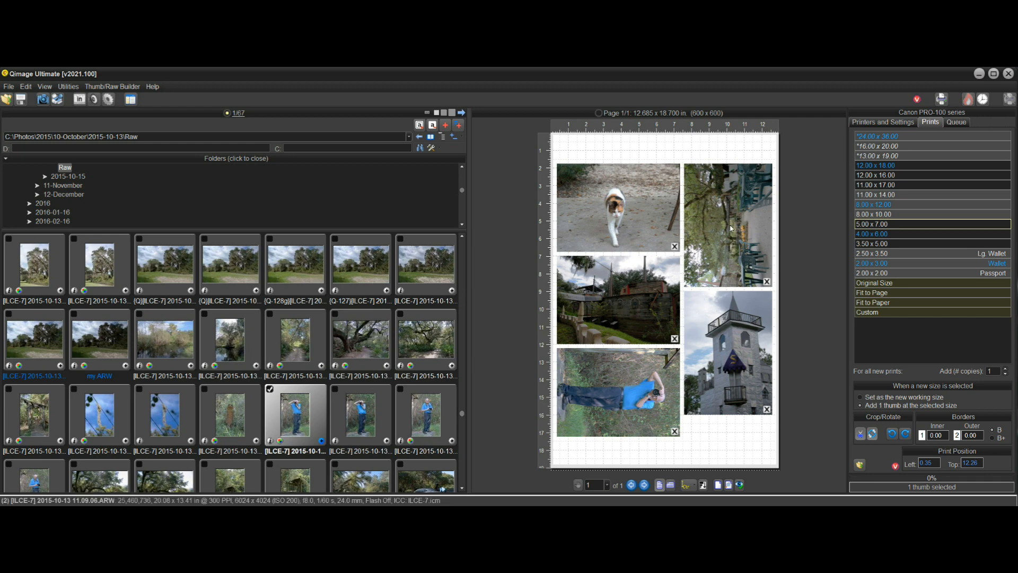
mouse_move(728, 229)
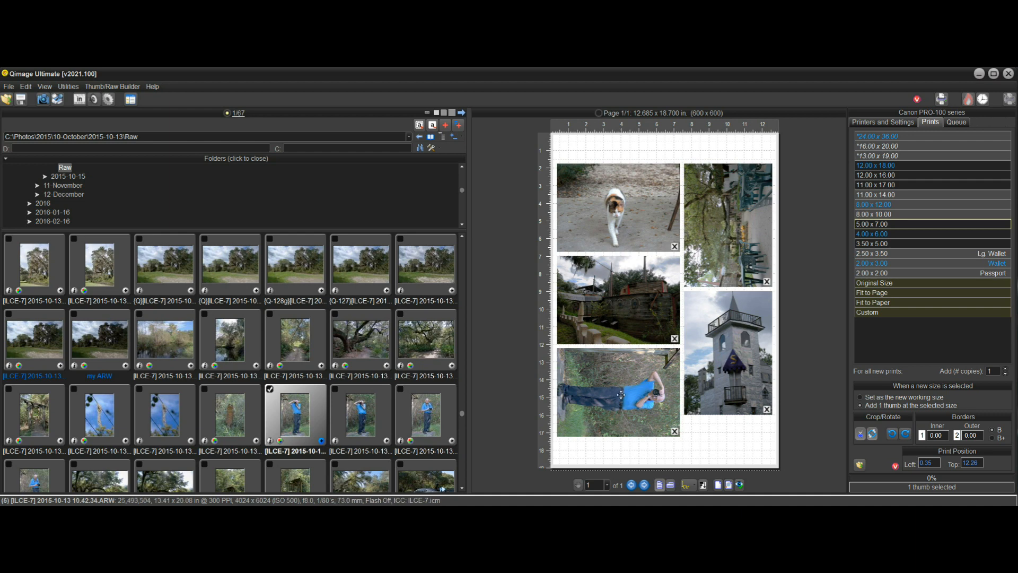
mouse_move(507, 362)
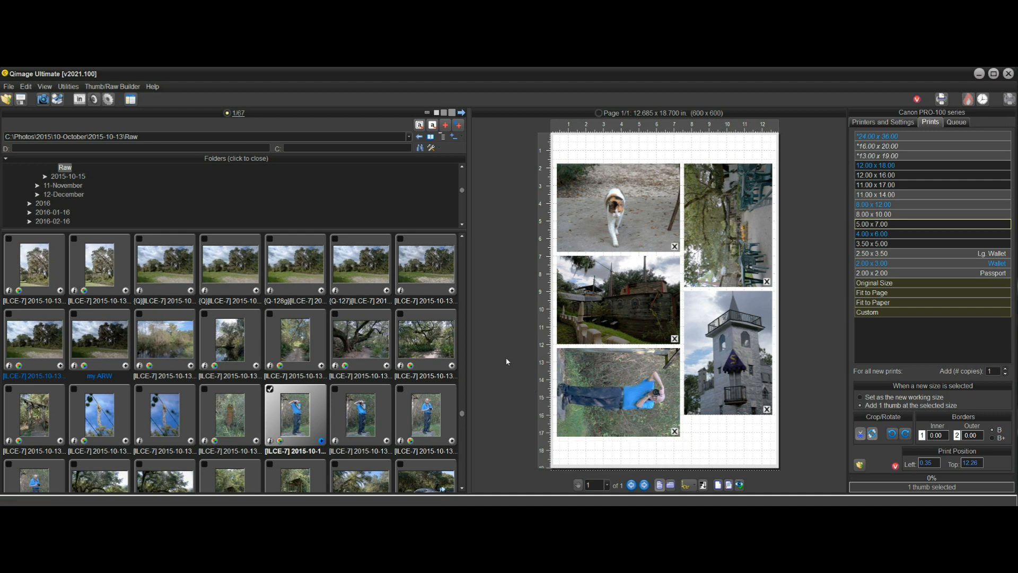
mouse_move(517, 388)
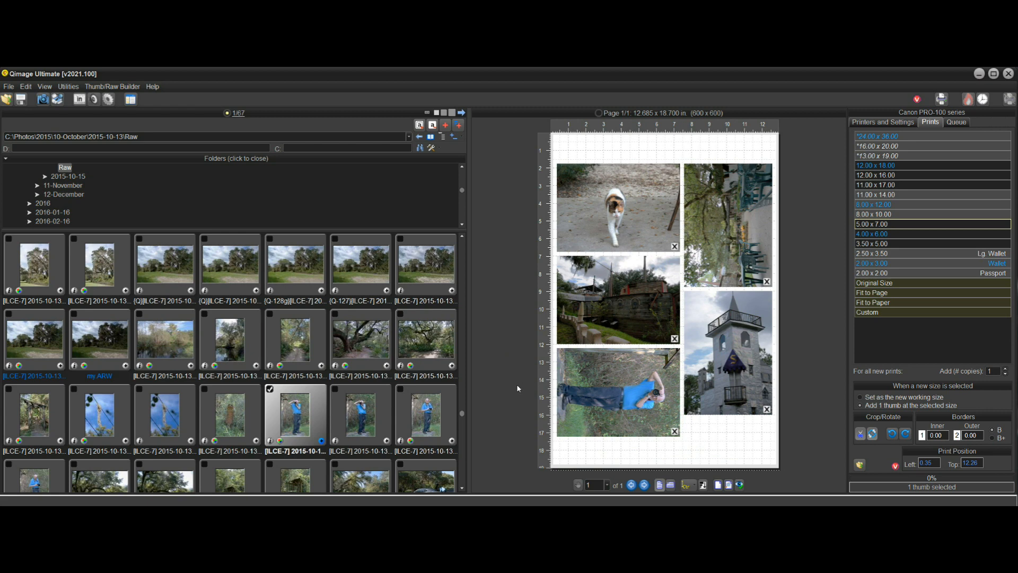
mouse_move(652, 324)
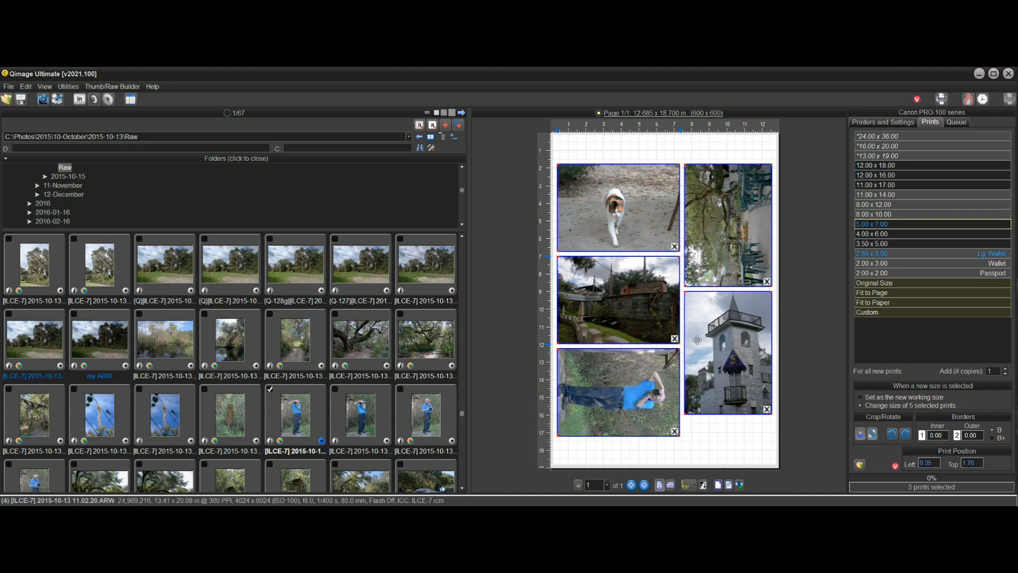
mouse_move(873, 432)
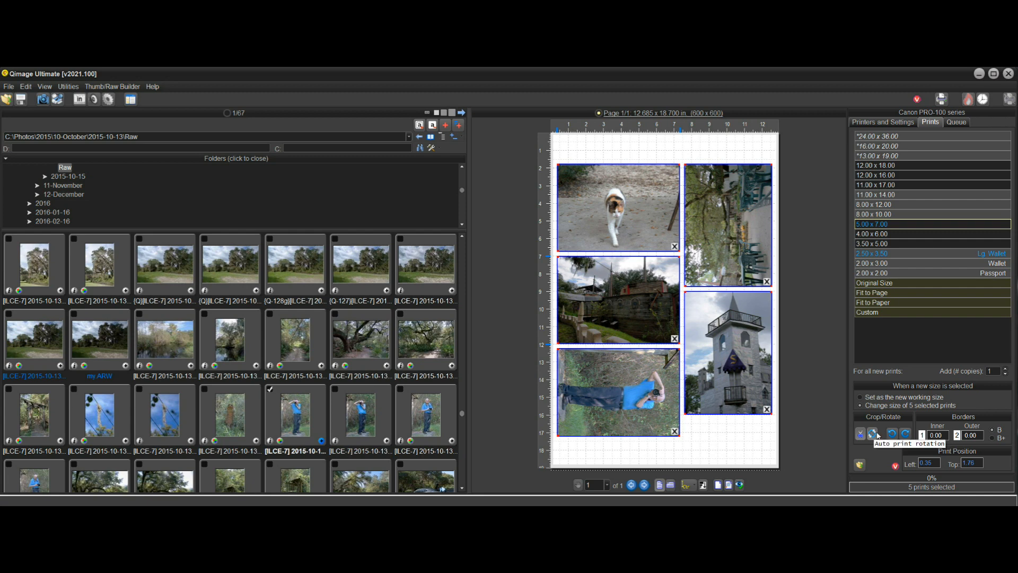
mouse_move(699, 342)
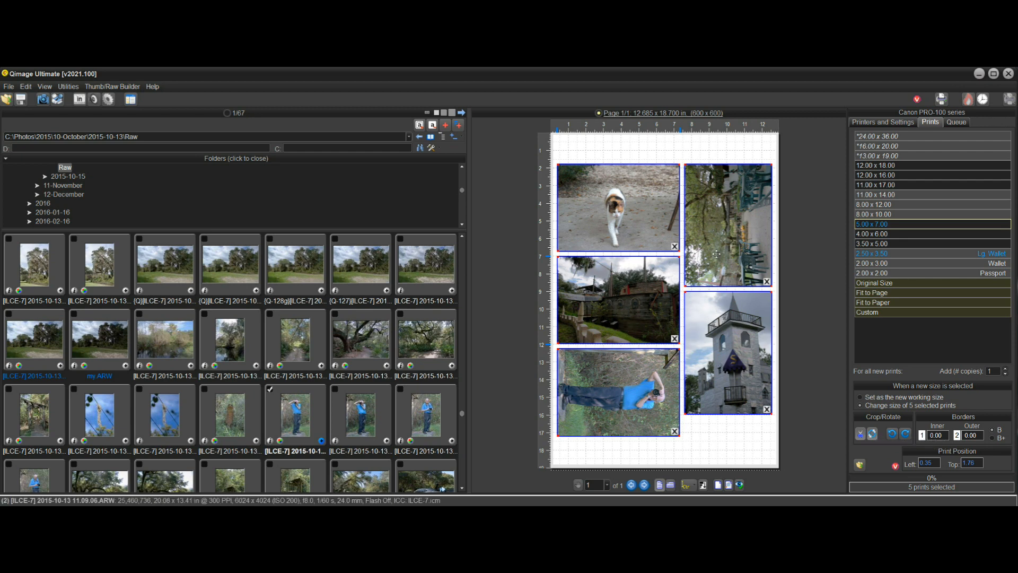
mouse_move(813, 349)
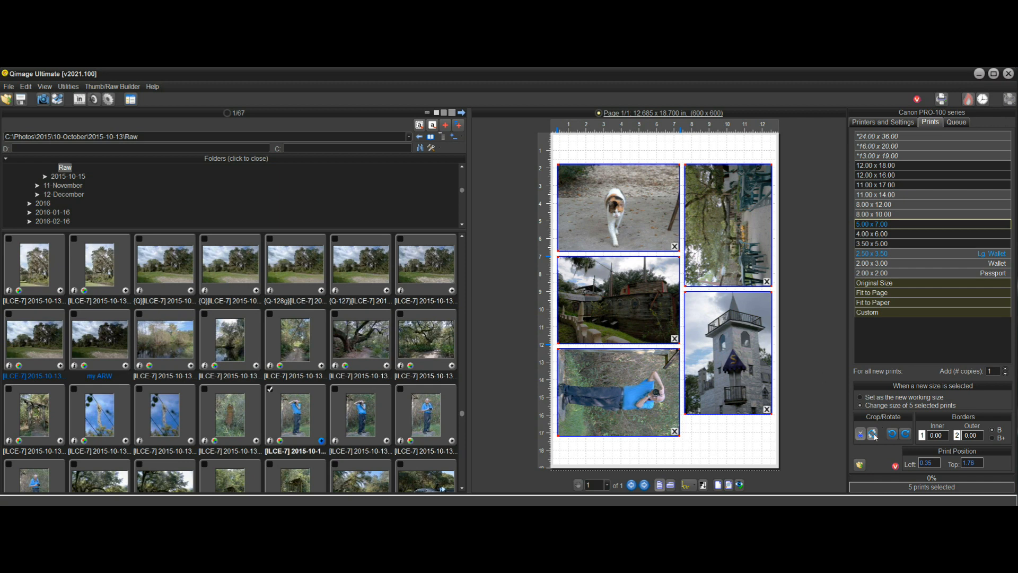
Turn off Auto print rotation so the tower, courtyard and man photos stay upright
left_click(670, 485)
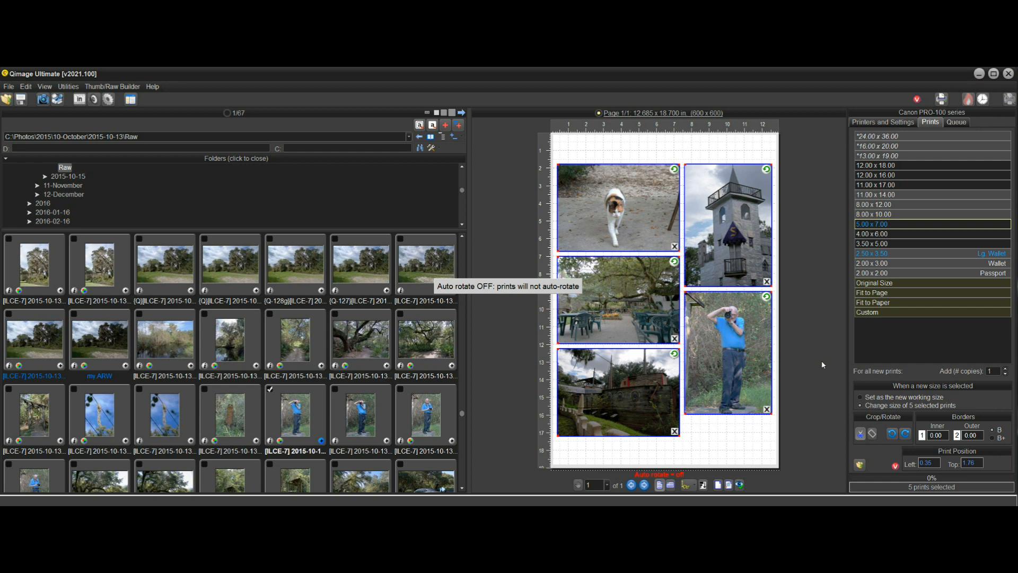
mouse_move(688, 227)
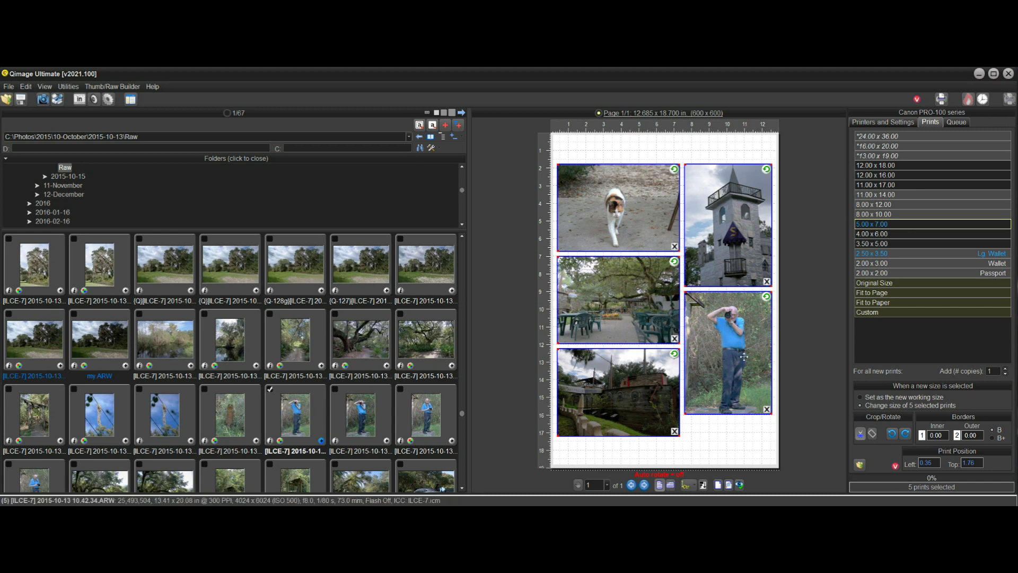
mouse_move(611, 300)
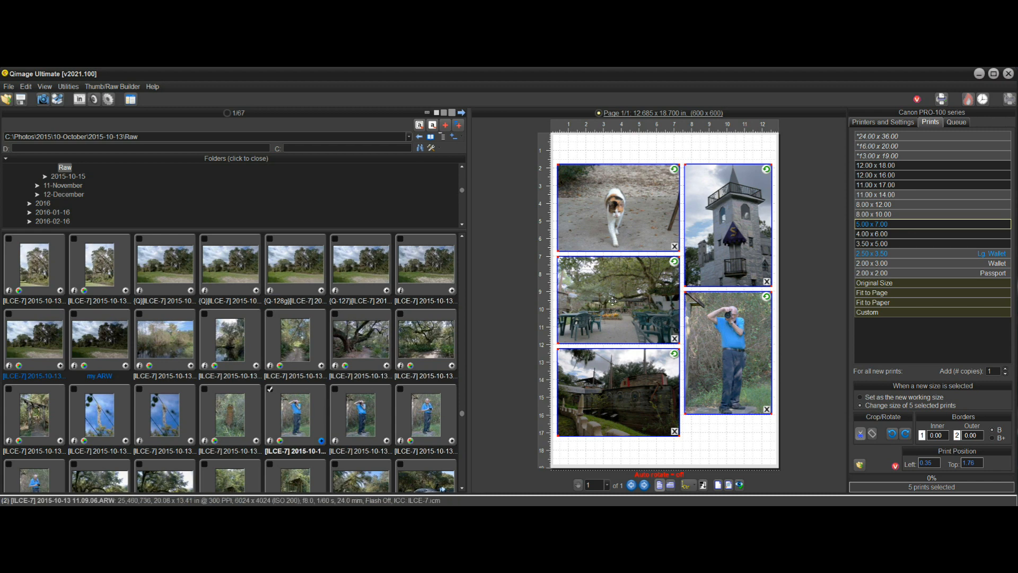
mouse_move(493, 291)
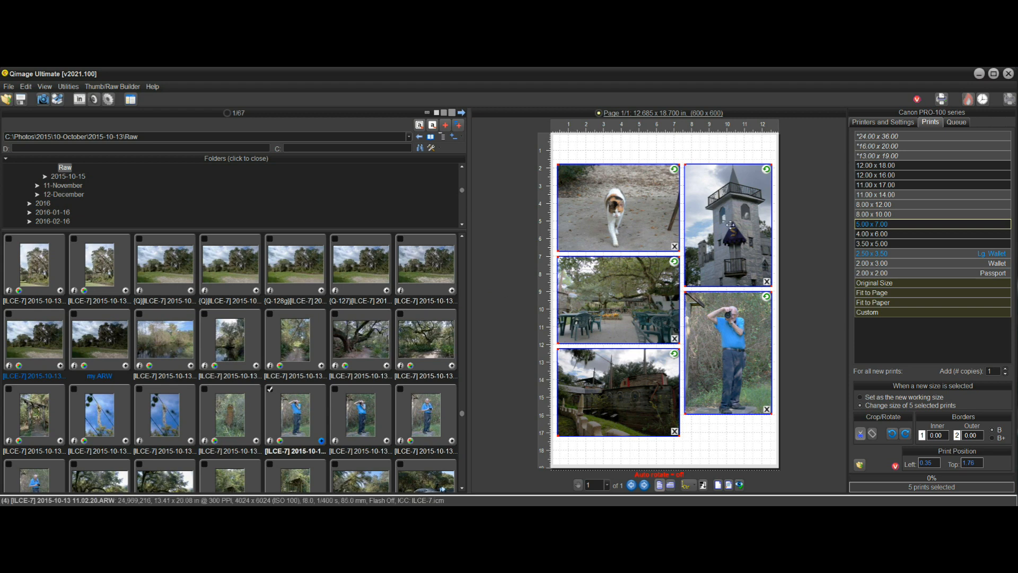
mouse_move(526, 305)
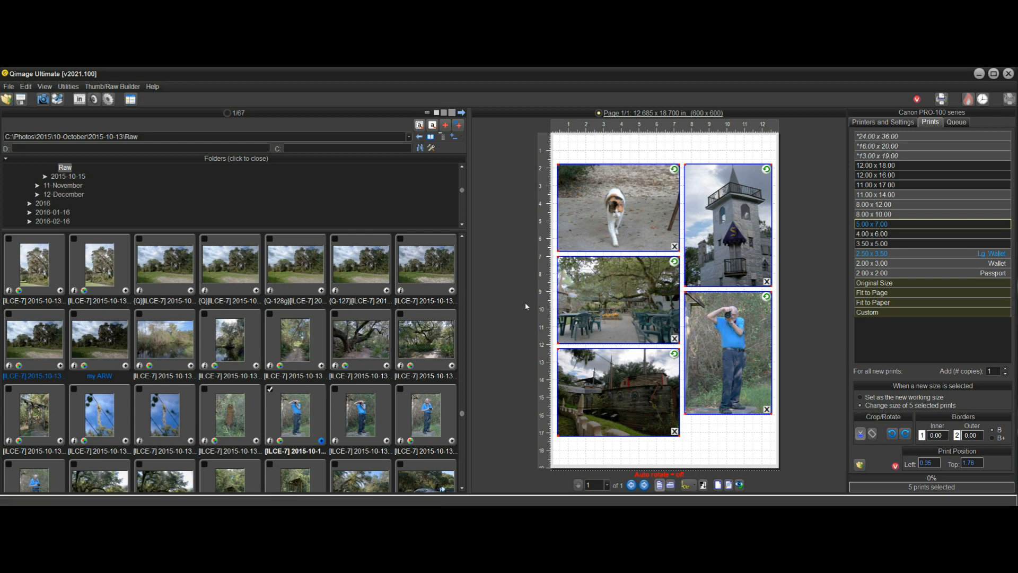
mouse_move(524, 306)
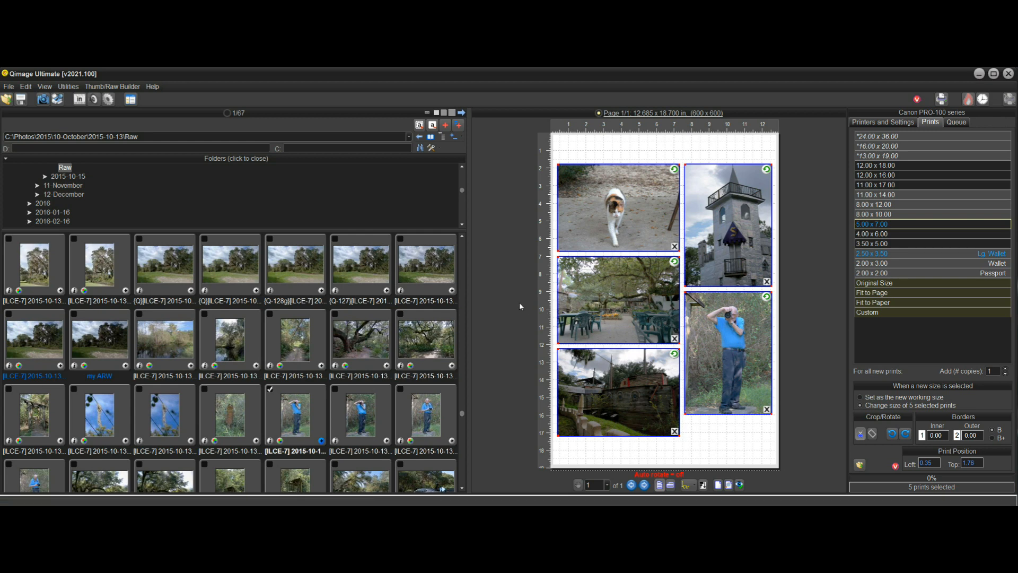
mouse_move(829, 364)
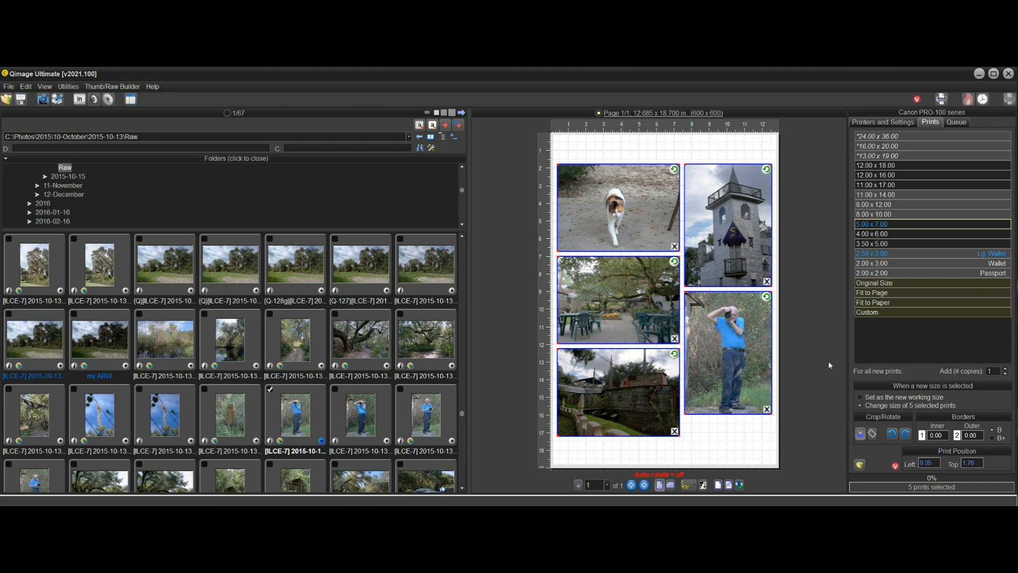
mouse_move(872, 432)
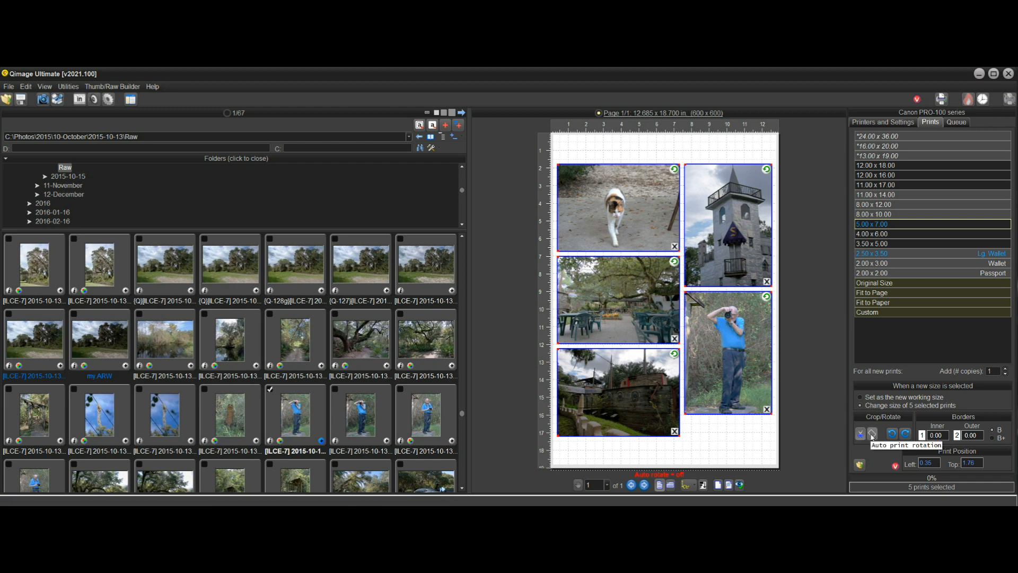
left_click(872, 434)
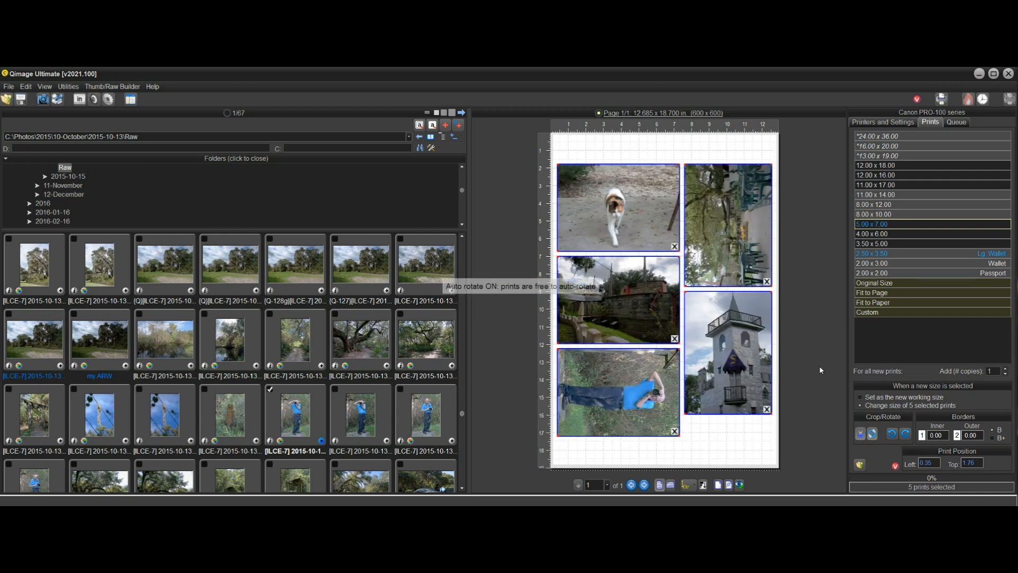
mouse_move(811, 215)
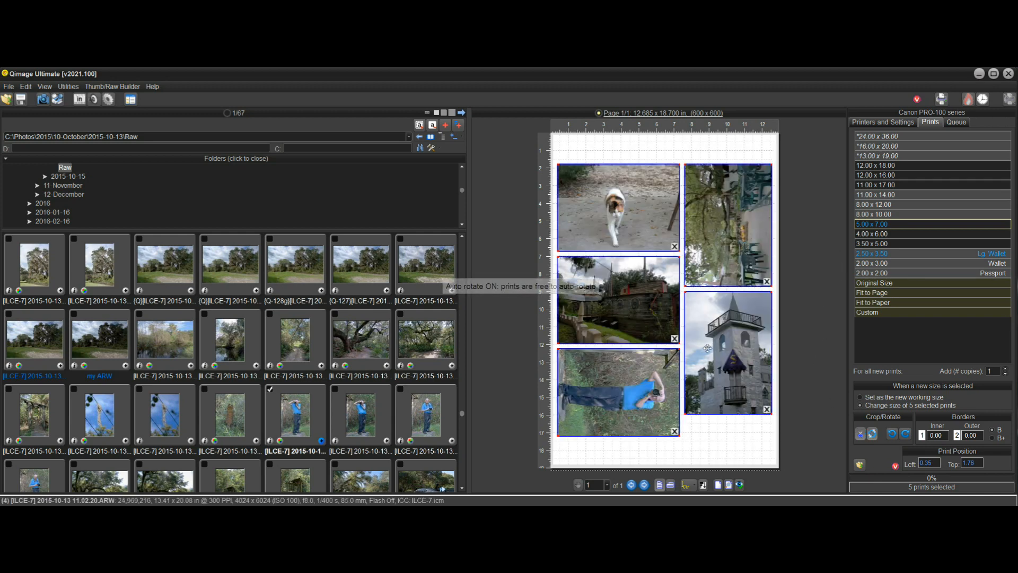
mouse_move(825, 318)
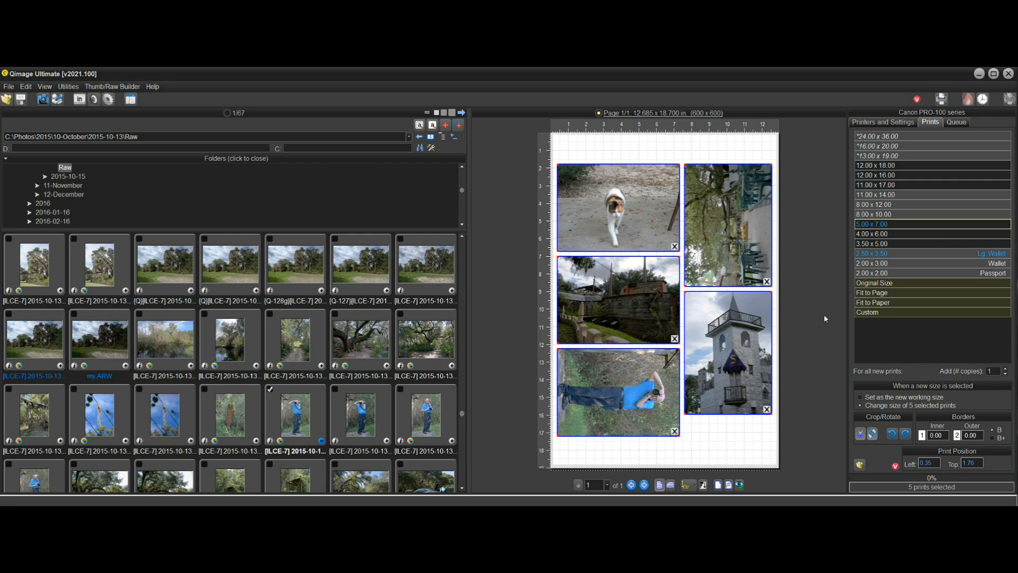
mouse_move(810, 333)
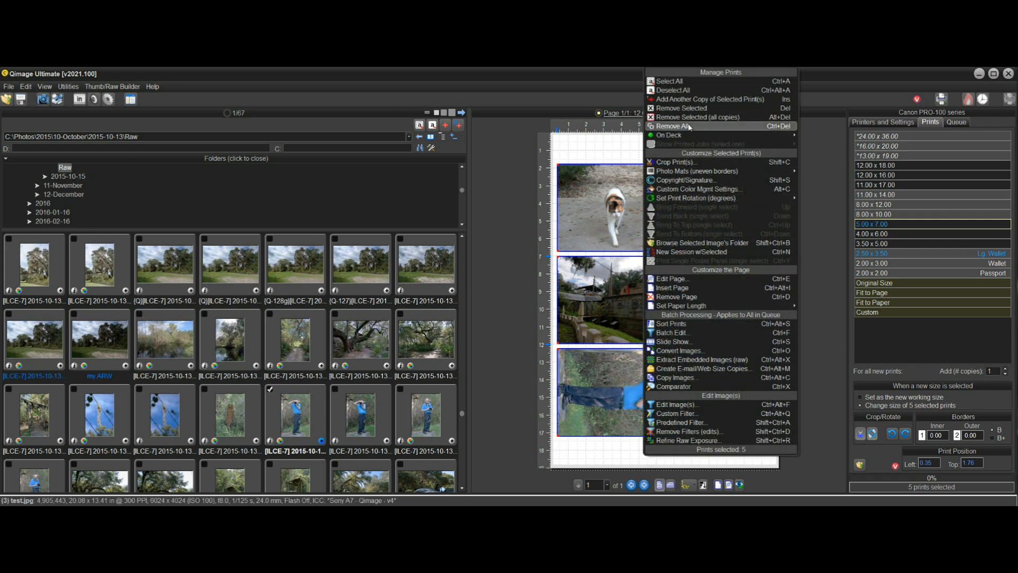
Remove All prints, leaving only empty placeholder boxes on the layout page
left_click(676, 126)
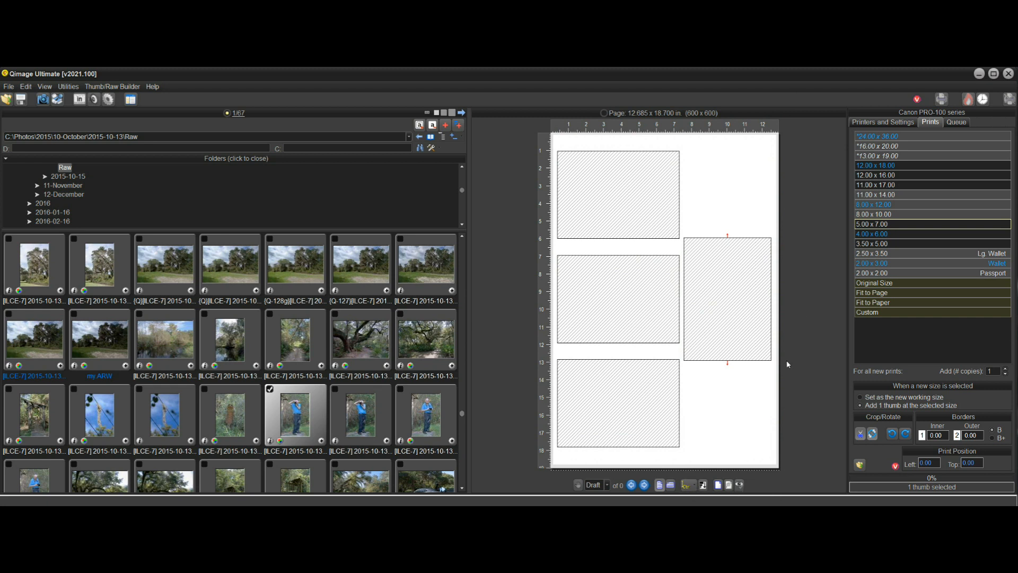
mouse_move(488, 434)
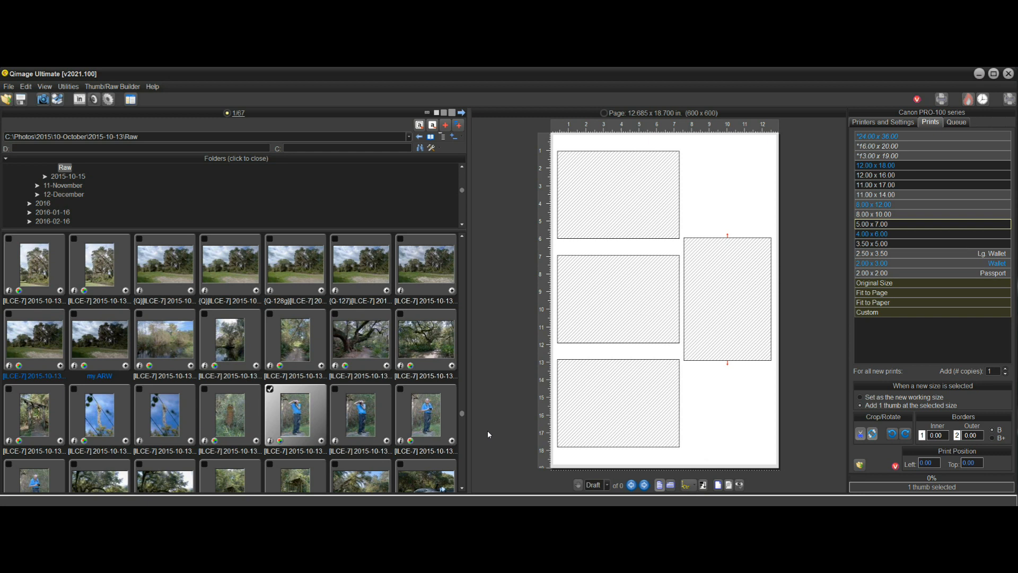
mouse_move(495, 344)
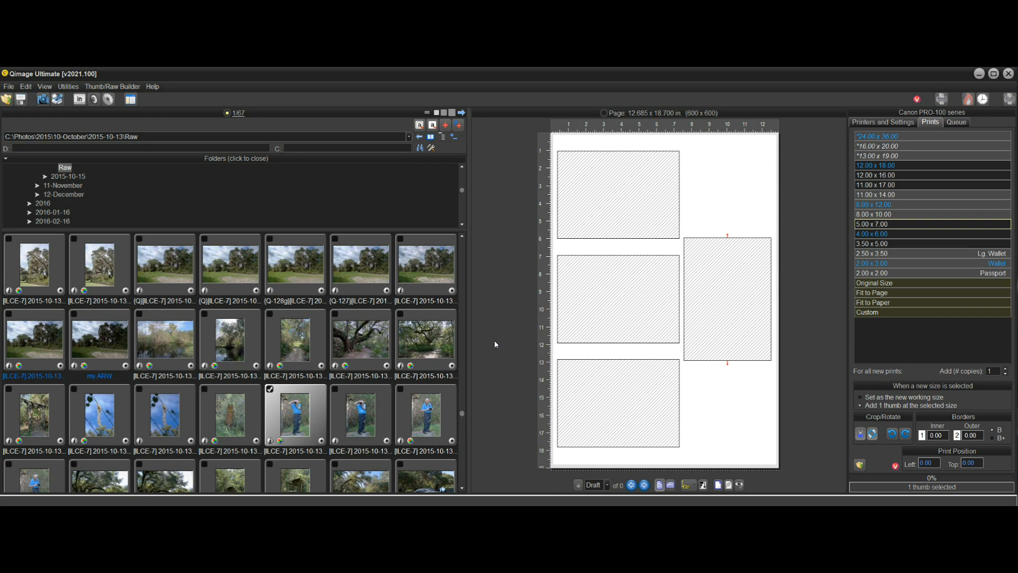
mouse_move(498, 273)
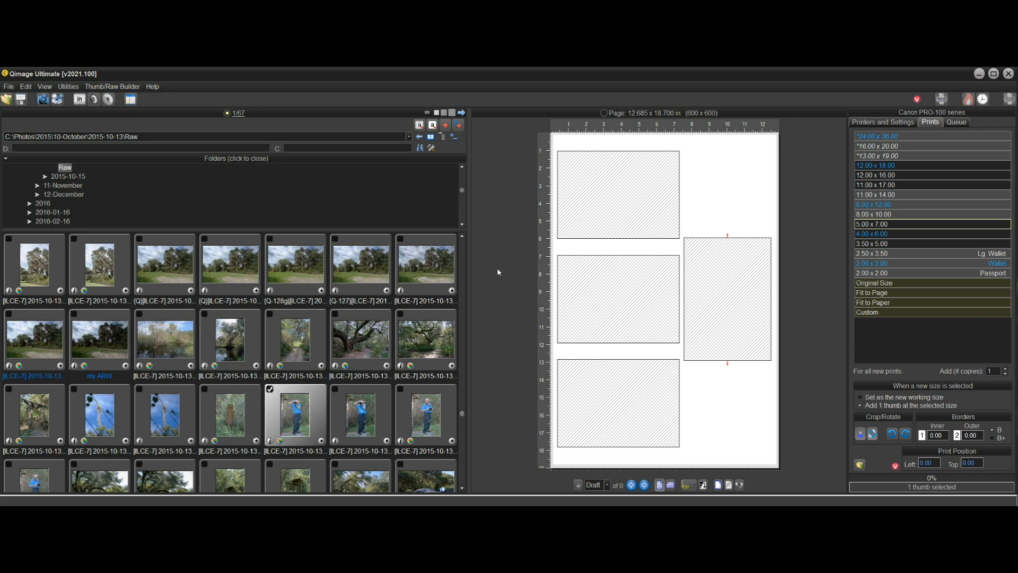
mouse_move(463, 480)
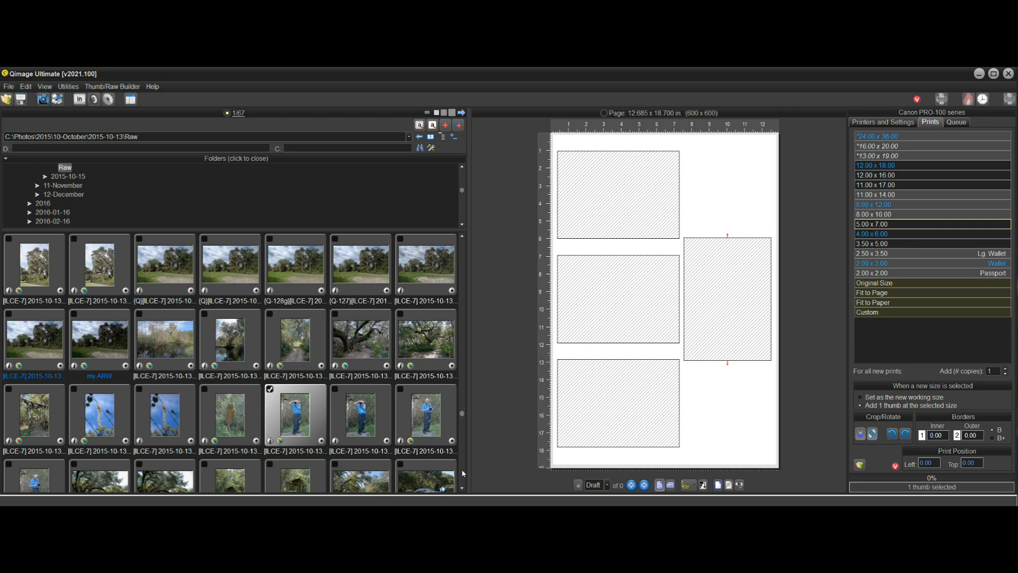
Add three blank [Template] slots and resize the right-hand one to 3.50 x 5.00 inches
scroll("down", 3)
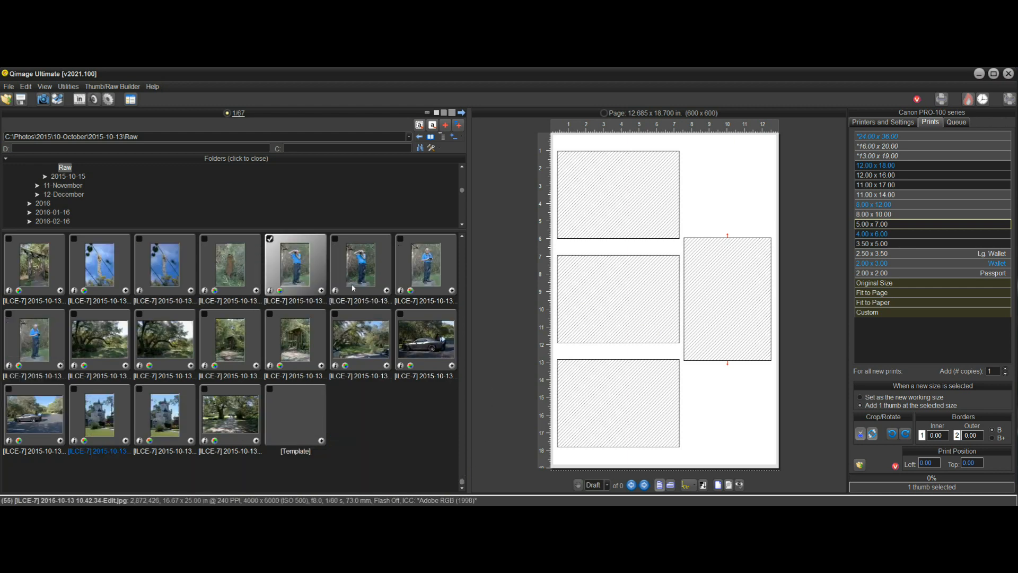
left_click(295, 415)
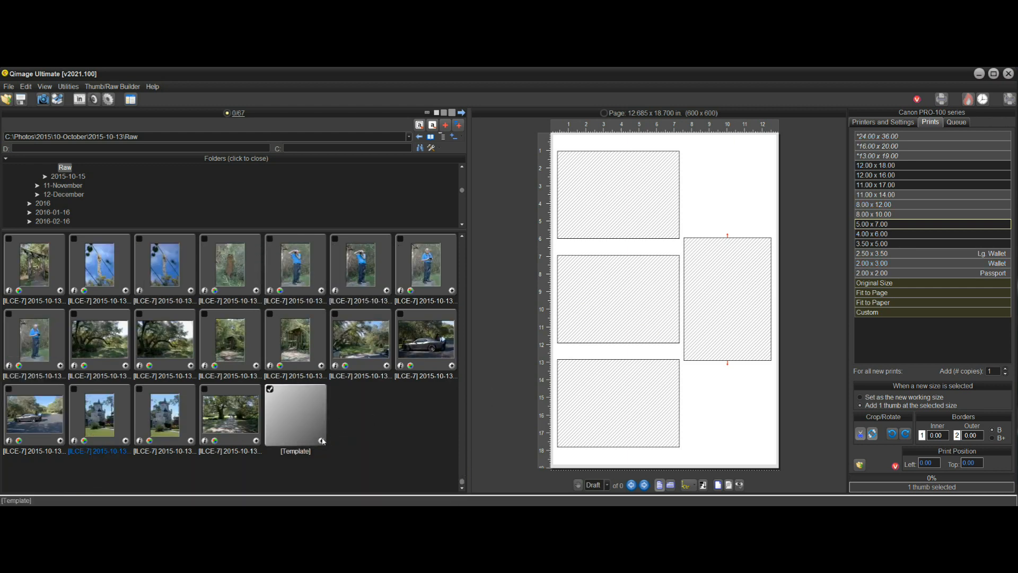
mouse_move(293, 415)
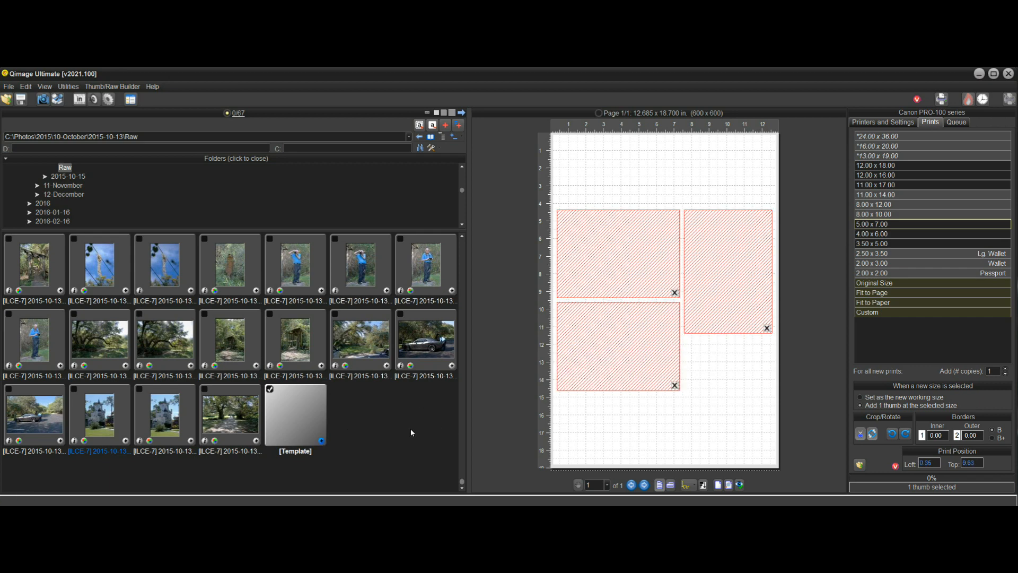
mouse_move(690, 368)
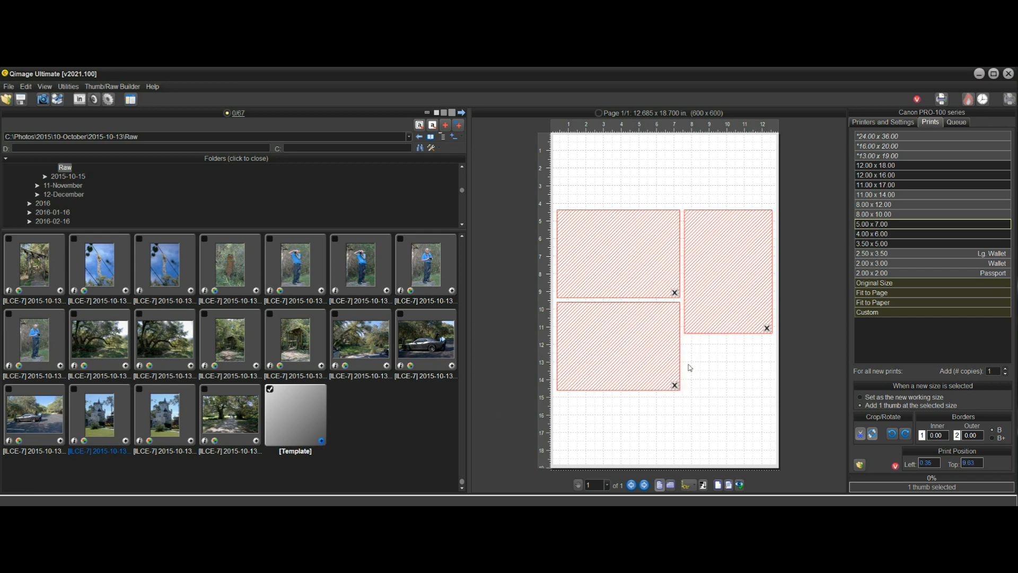
mouse_move(724, 287)
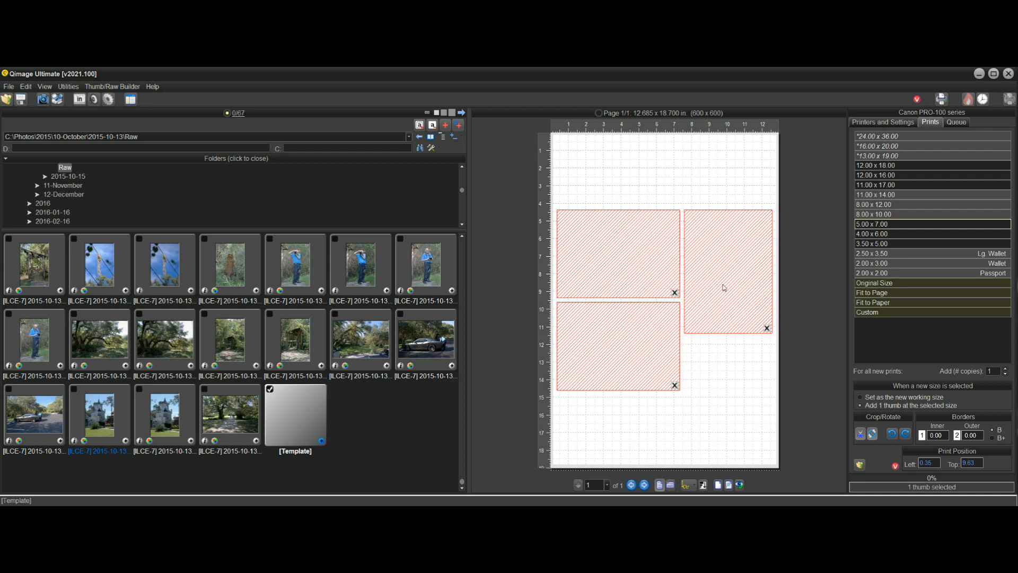
left_click(727, 269)
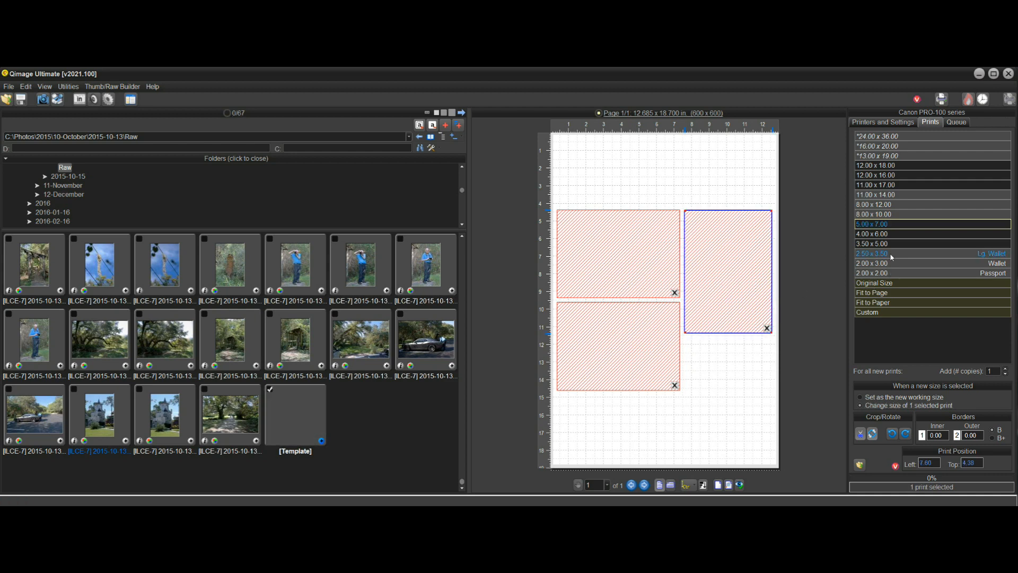
left_click(871, 244)
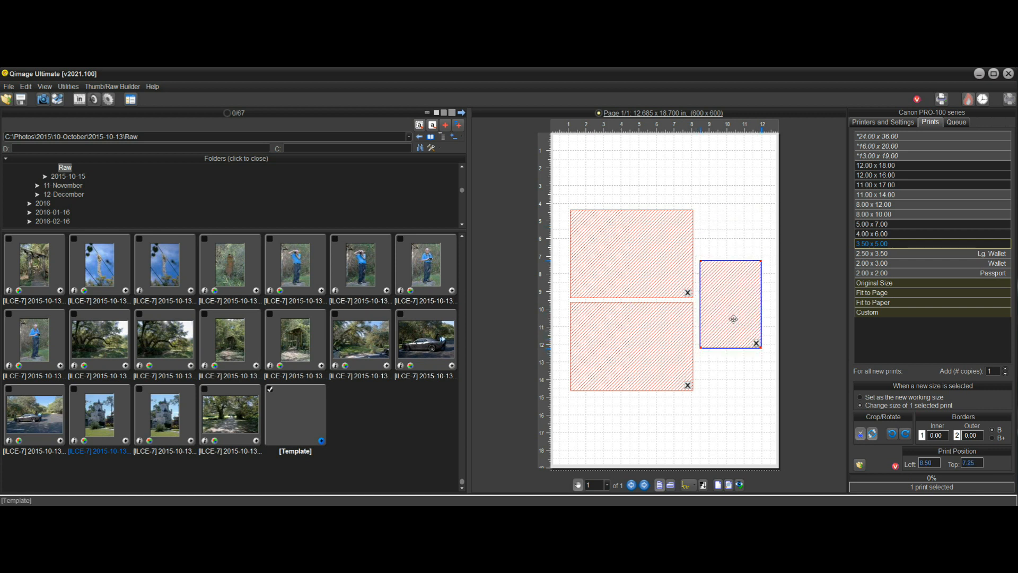
mouse_move(829, 282)
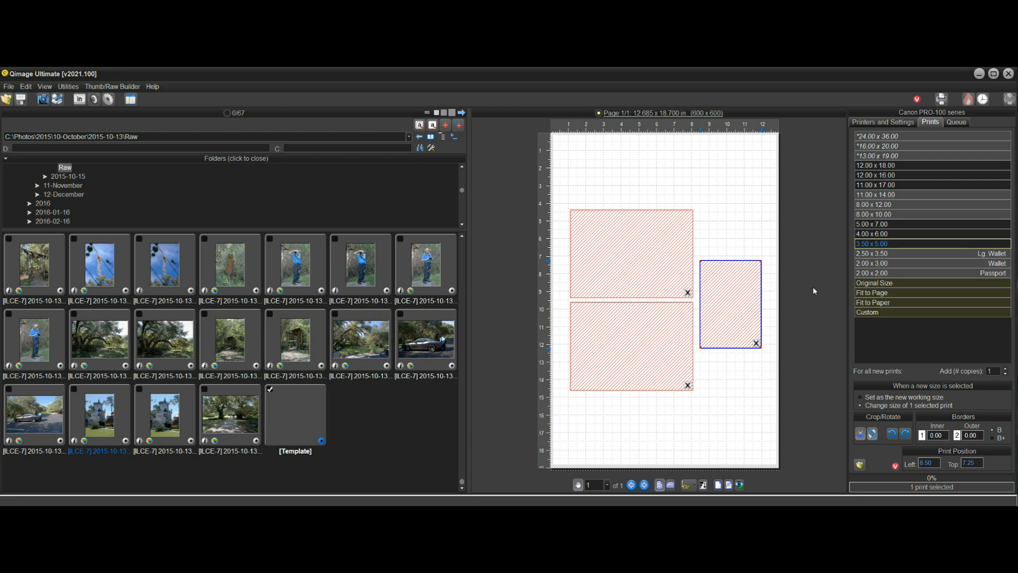
Save the current page as custom layout Album-Test.tpl, overwrite, and load it now
left_click(686, 484)
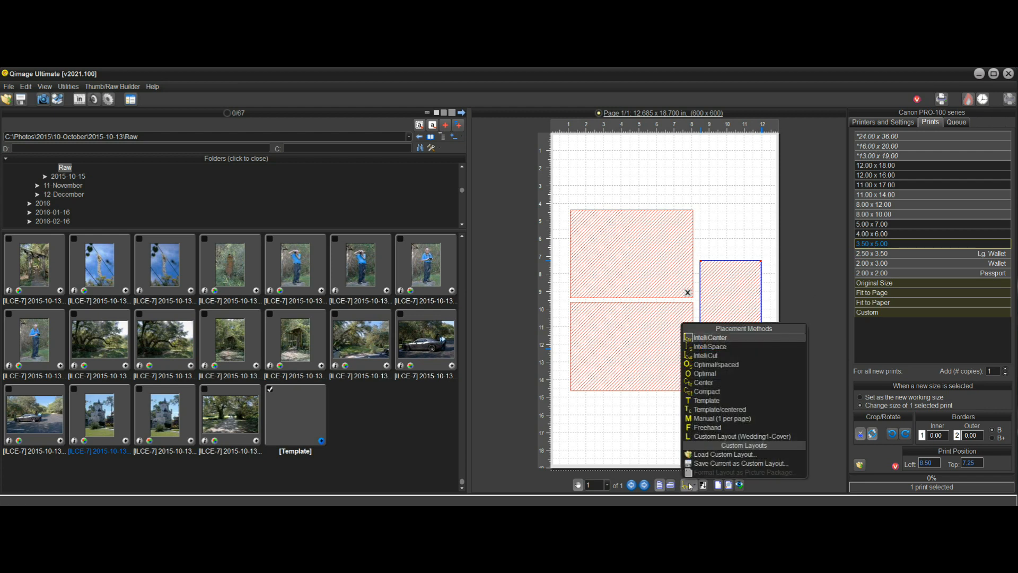
left_click(704, 373)
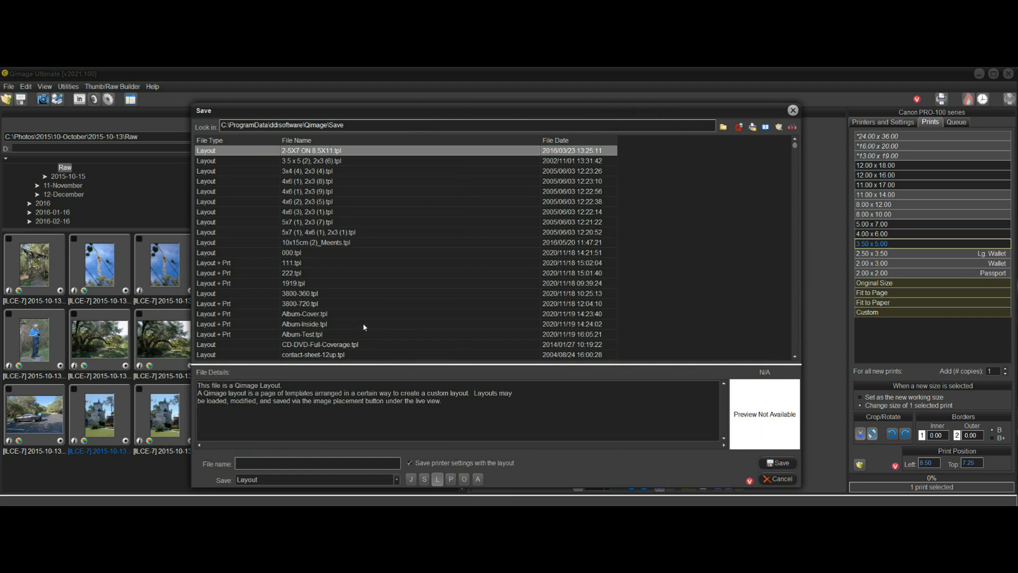
left_click(302, 334)
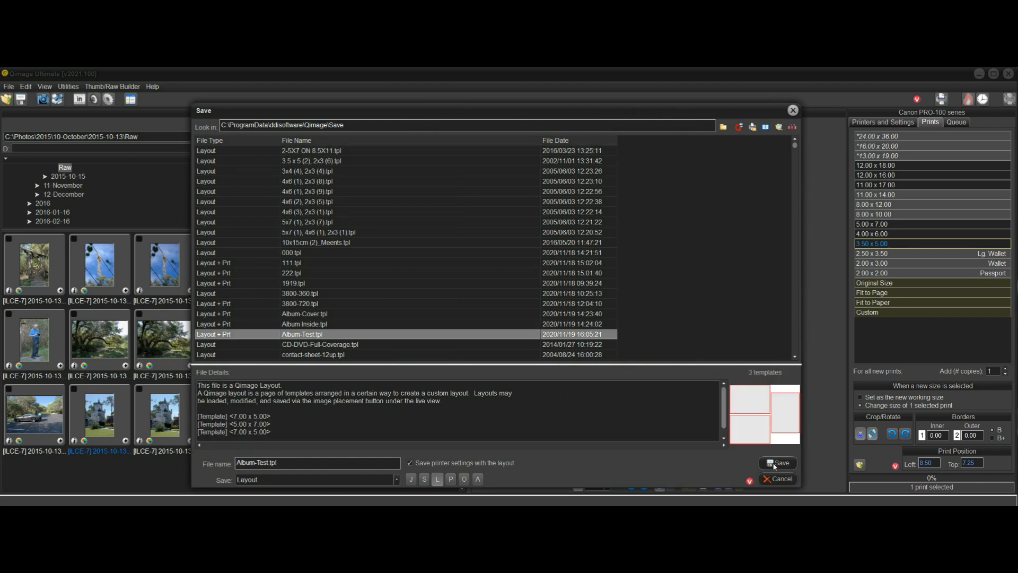
left_click(776, 462)
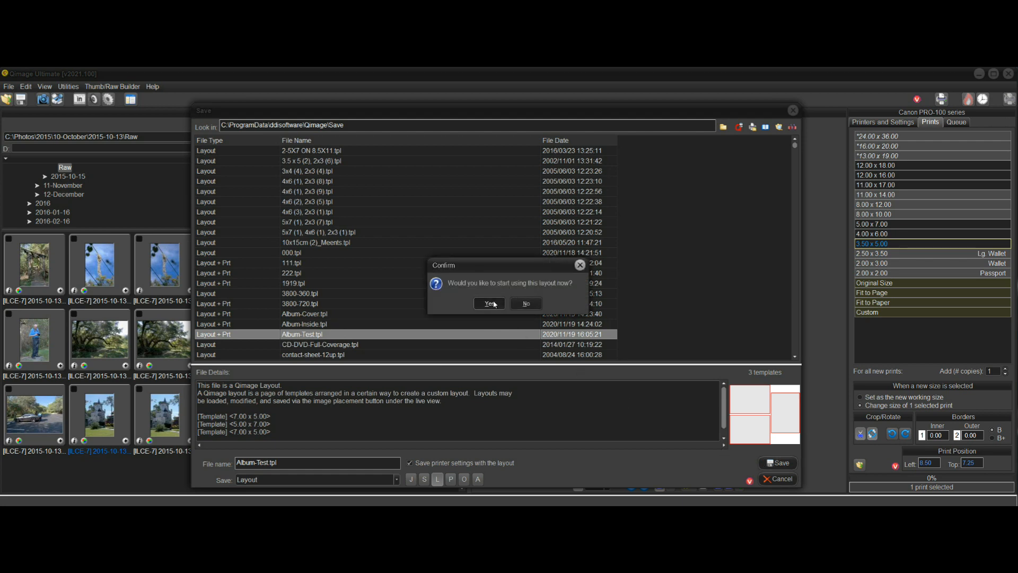
left_click(488, 304)
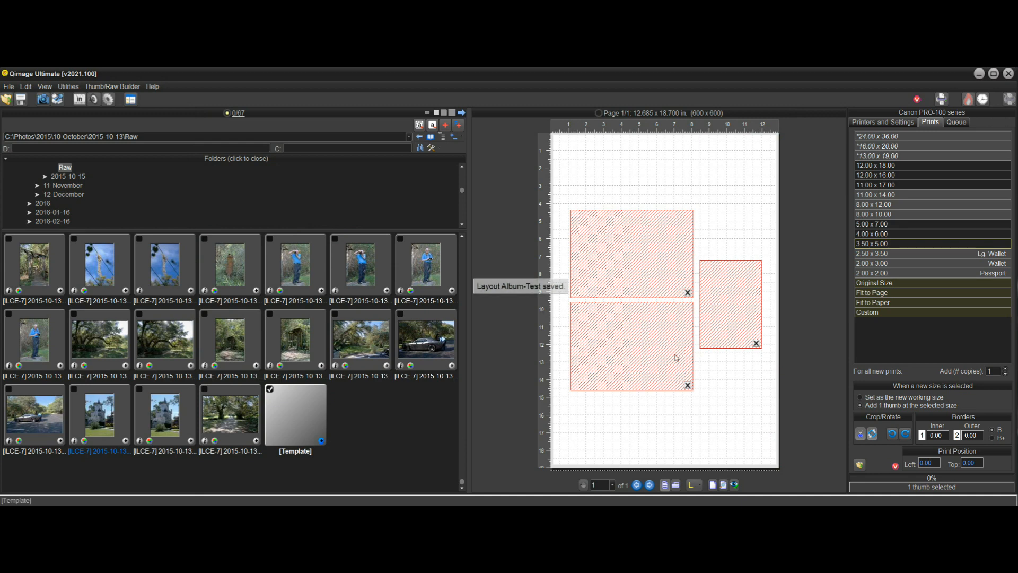
mouse_move(693, 484)
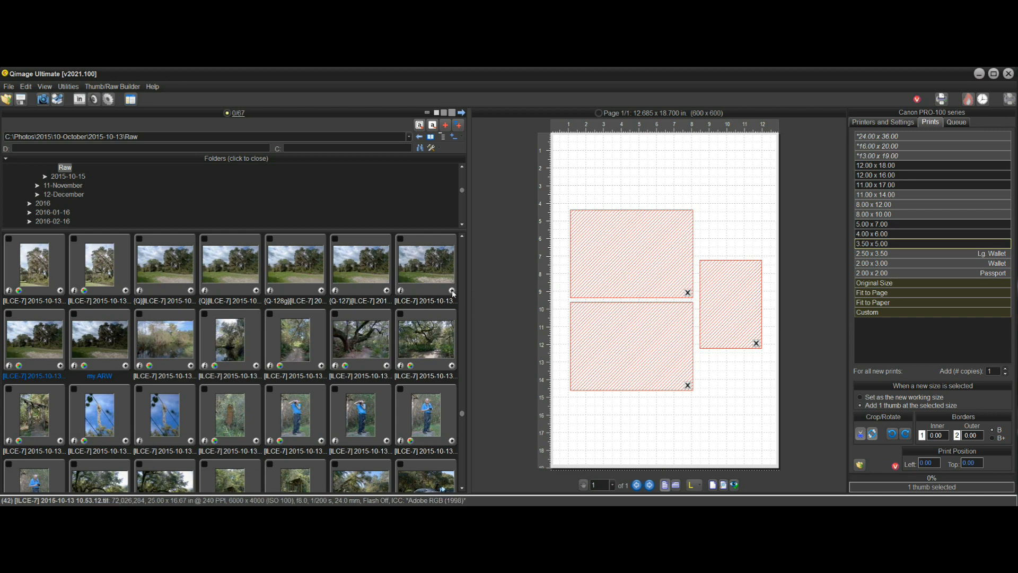
Drop the oak landscape, tree and a third photo into the slots, then a dog photo onto page 2
left_click(425, 260)
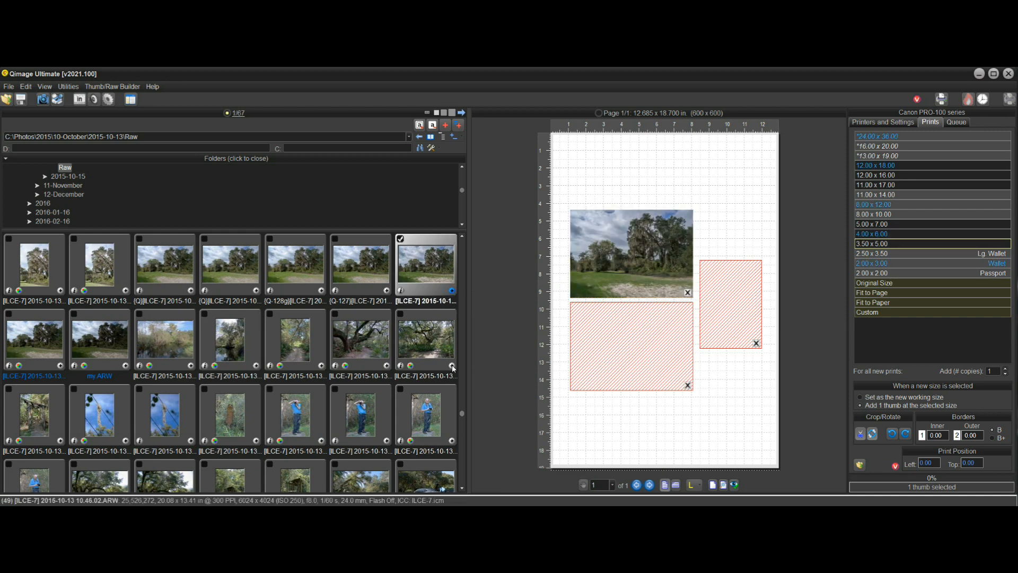
left_click(425, 337)
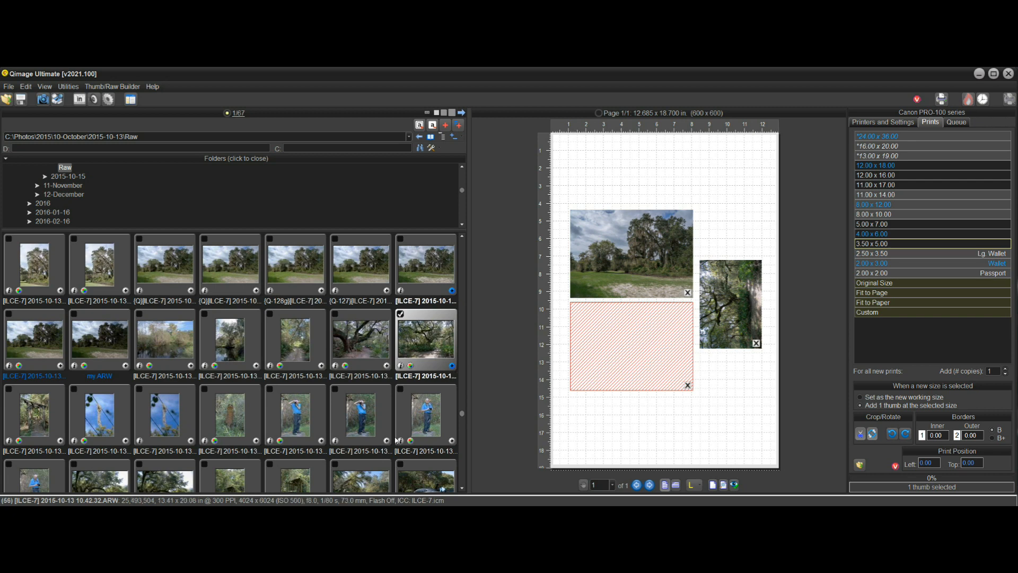
left_click(359, 415)
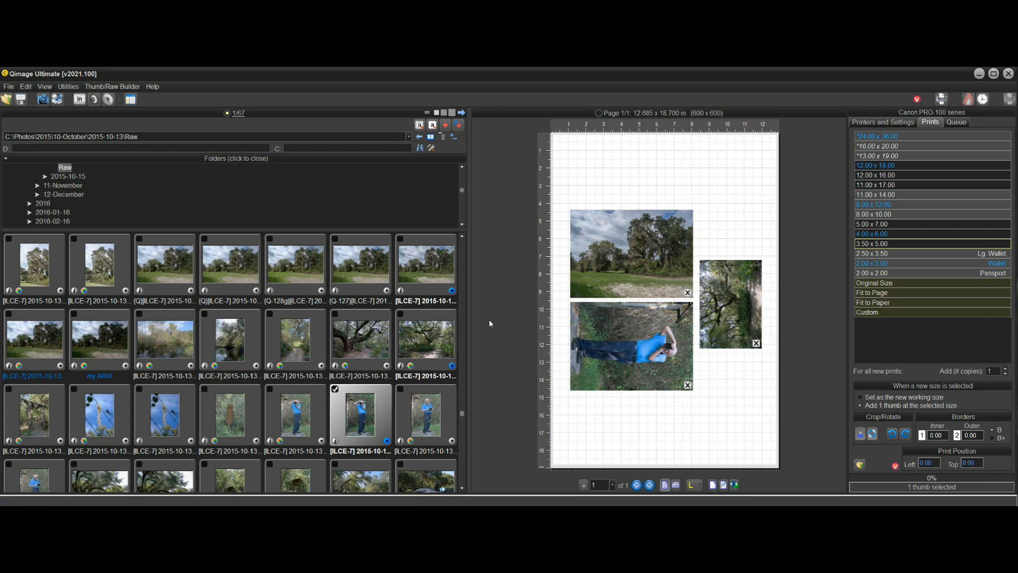
mouse_move(446, 359)
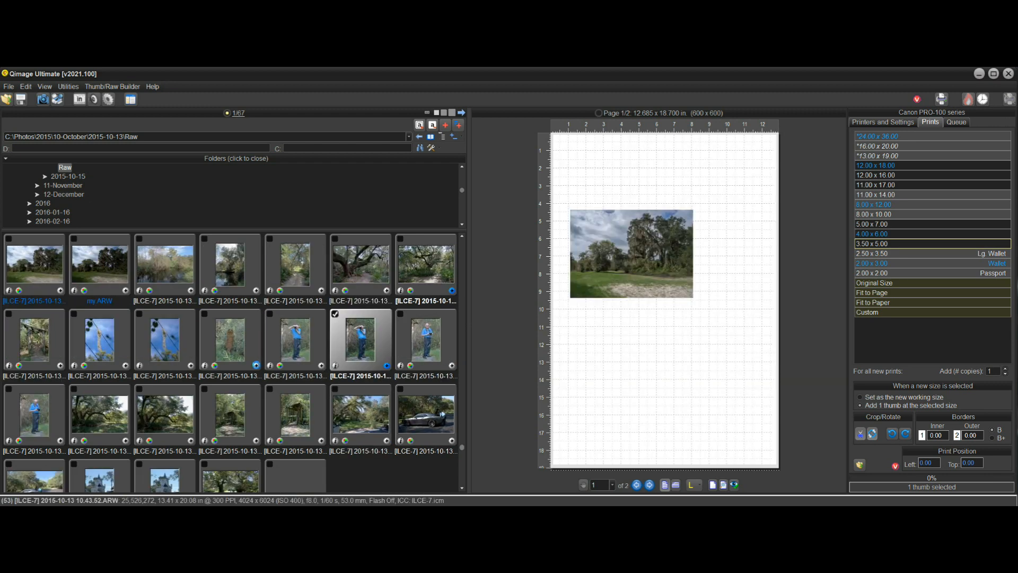
left_click(648, 485)
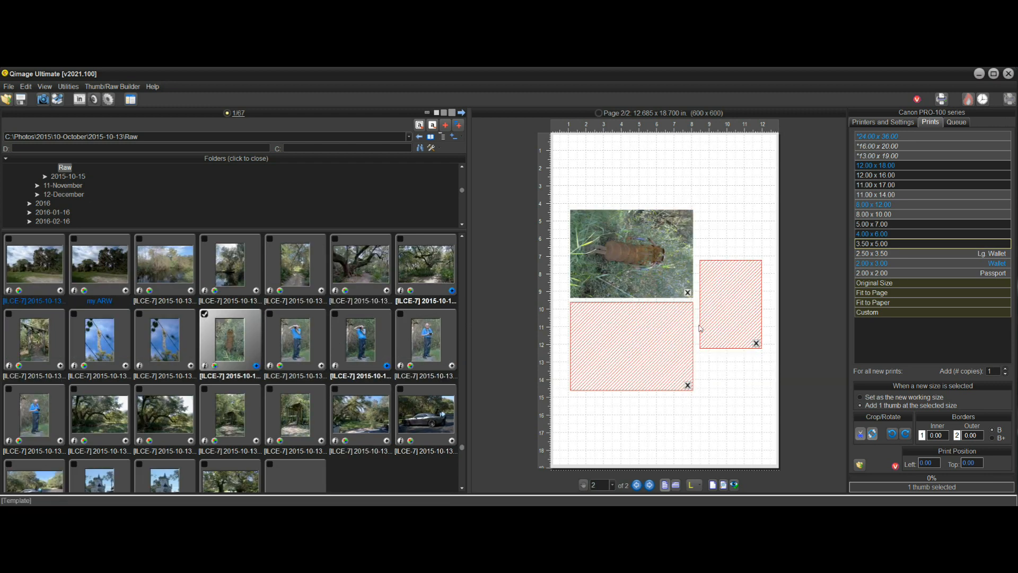
mouse_move(520, 286)
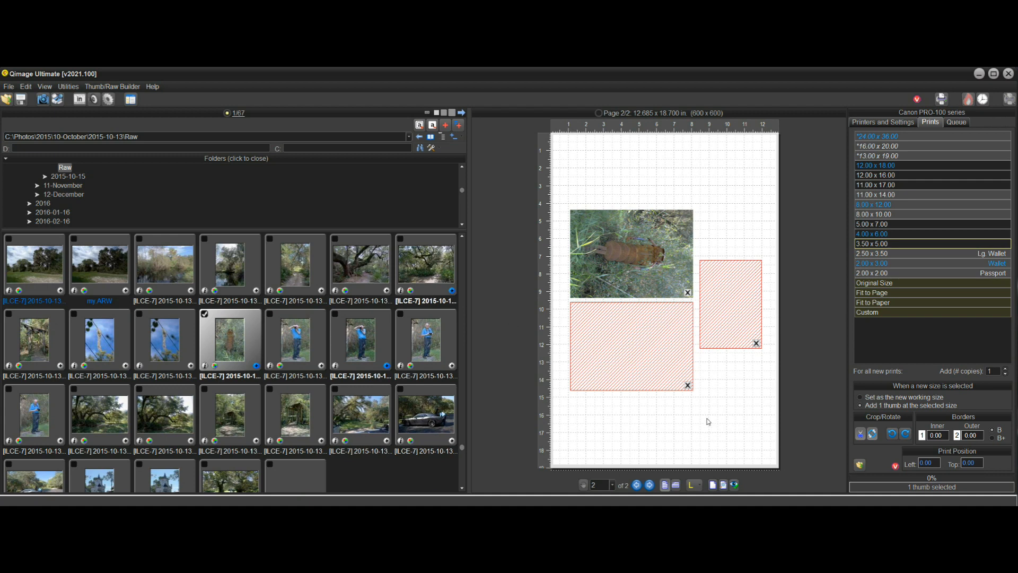
Delete the current page of prints via the right-click print/page menu and confirm
right_click(630, 343)
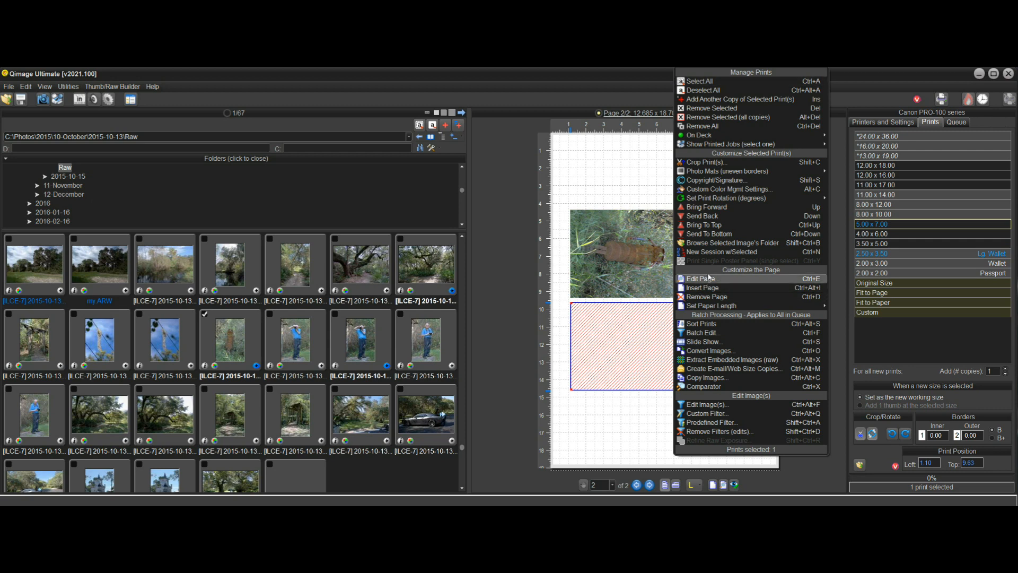
left_click(706, 295)
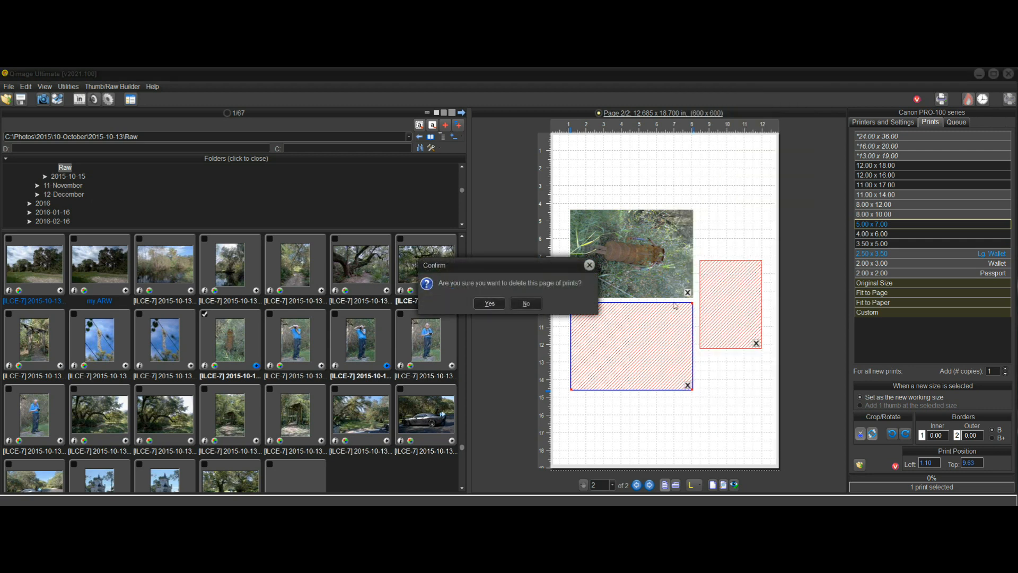
left_click(487, 303)
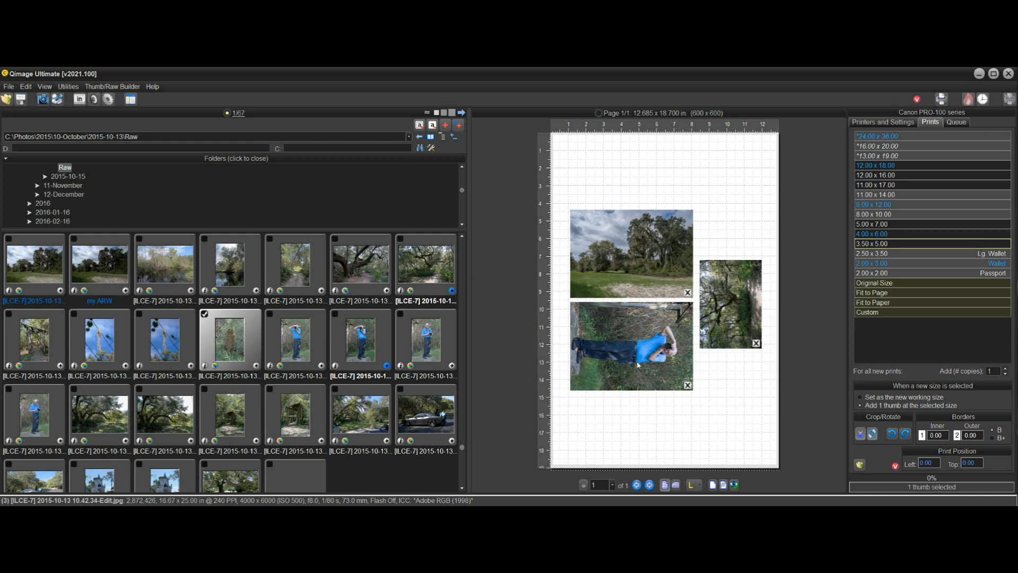
mouse_move(686, 385)
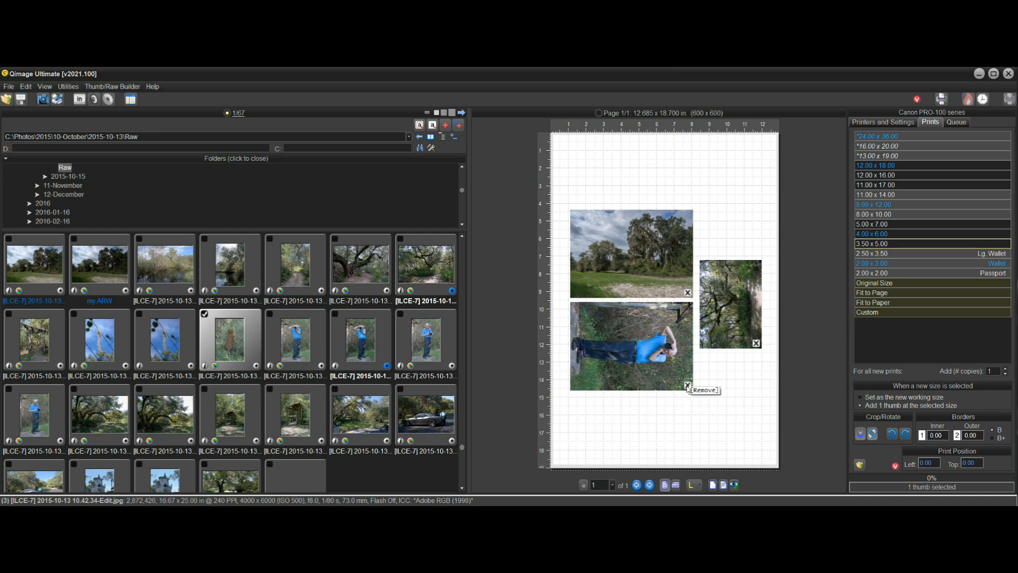
Swap the lying-person and tall tree photos for the standing photographer and the parked car
left_click(686, 386)
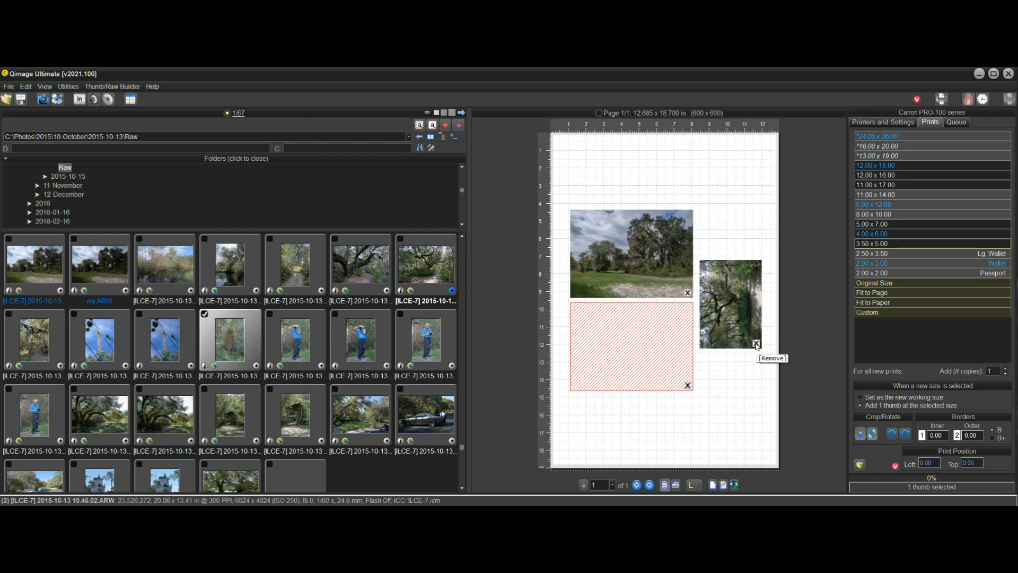
left_click(754, 342)
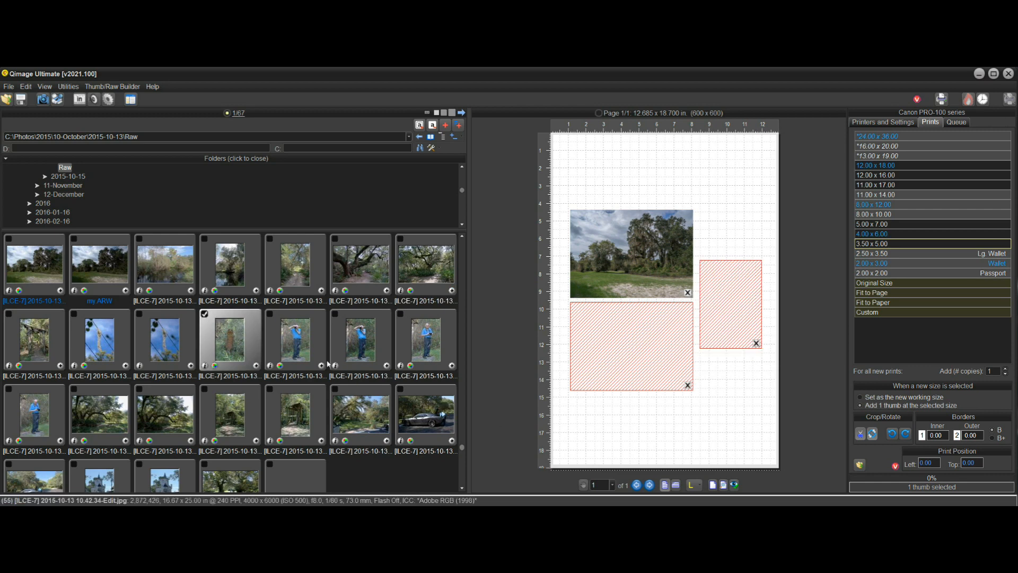
left_click(295, 337)
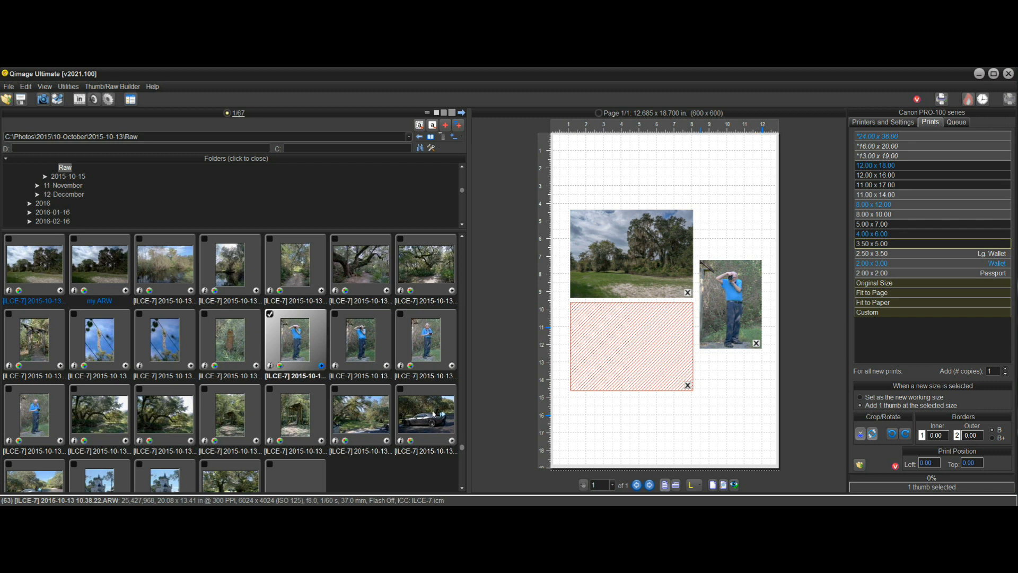
mouse_move(537, 392)
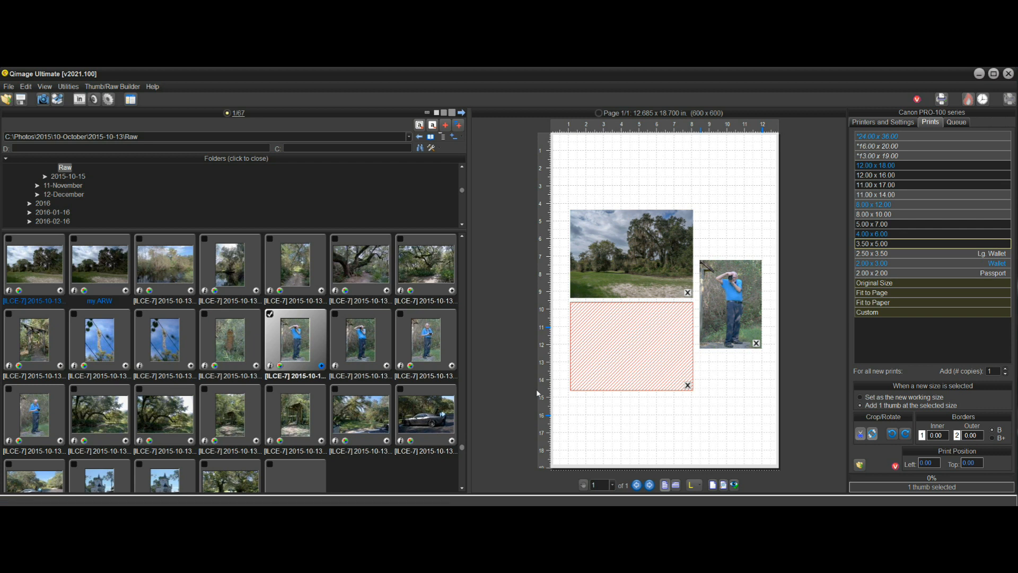
mouse_move(452, 446)
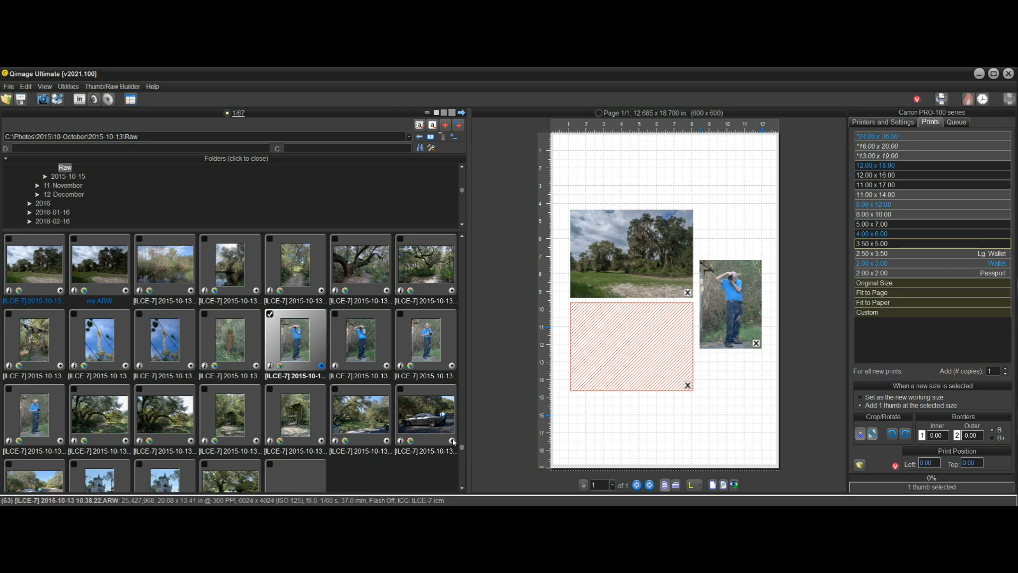
left_click(424, 414)
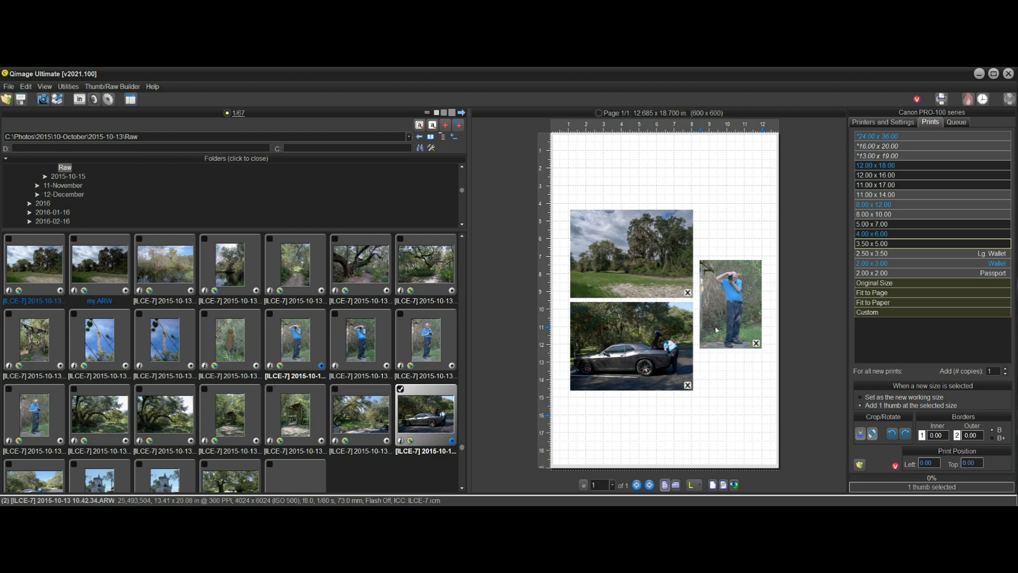
mouse_move(810, 372)
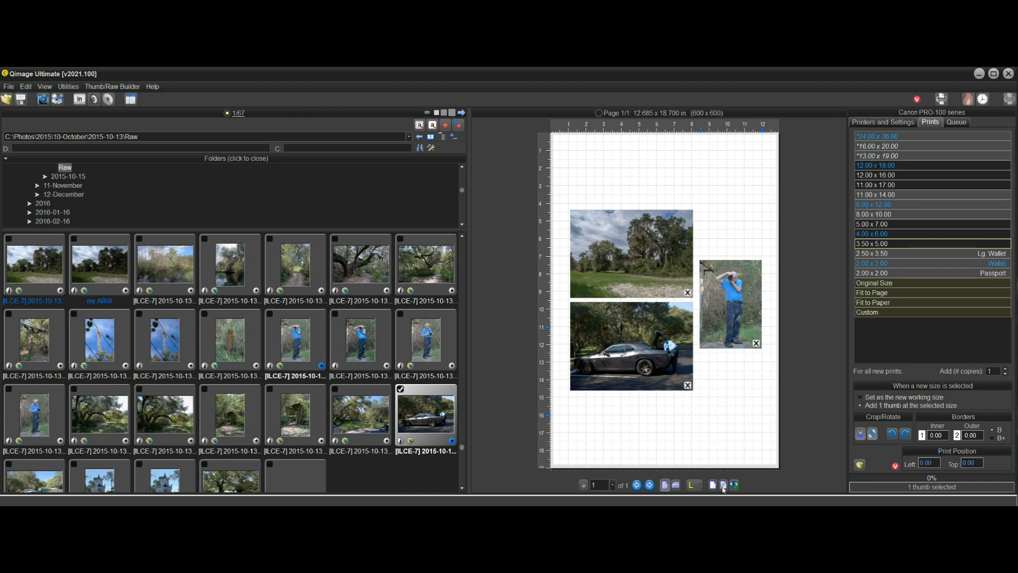
mouse_move(693, 485)
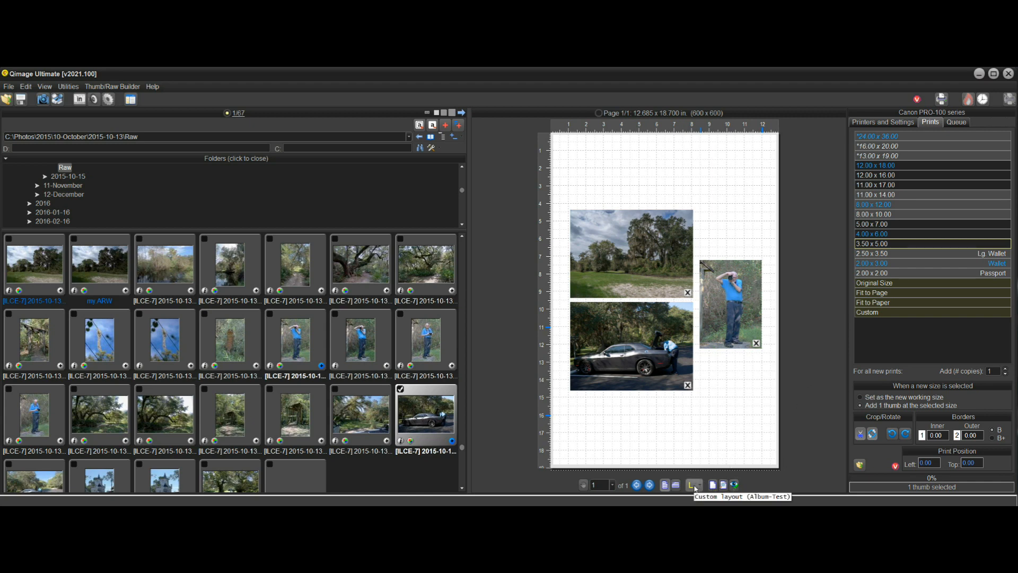
Switch to automatic template placement and set Media Size to Letter 8.5x11 with four empty slots
left_click(693, 484)
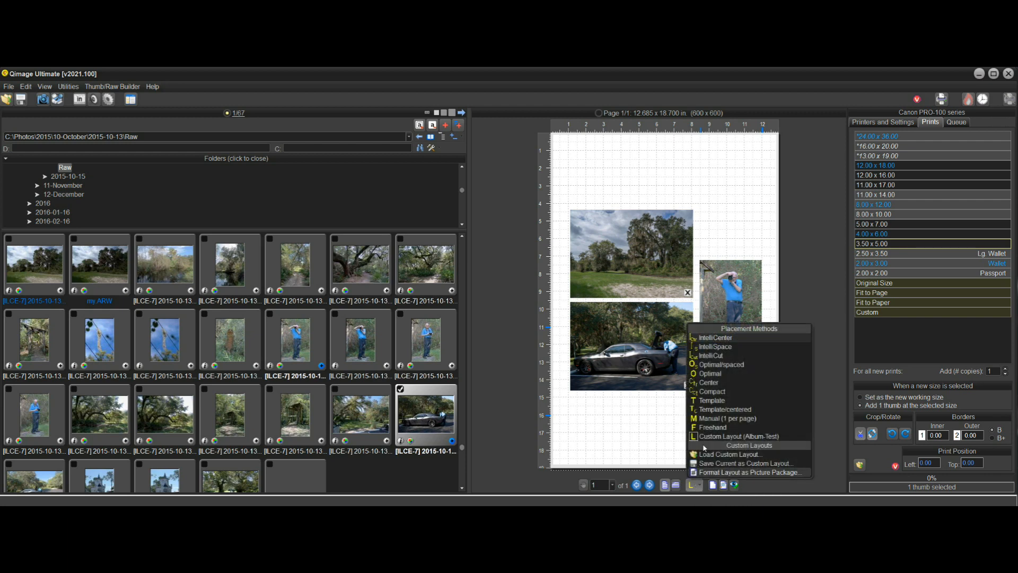
left_click(709, 374)
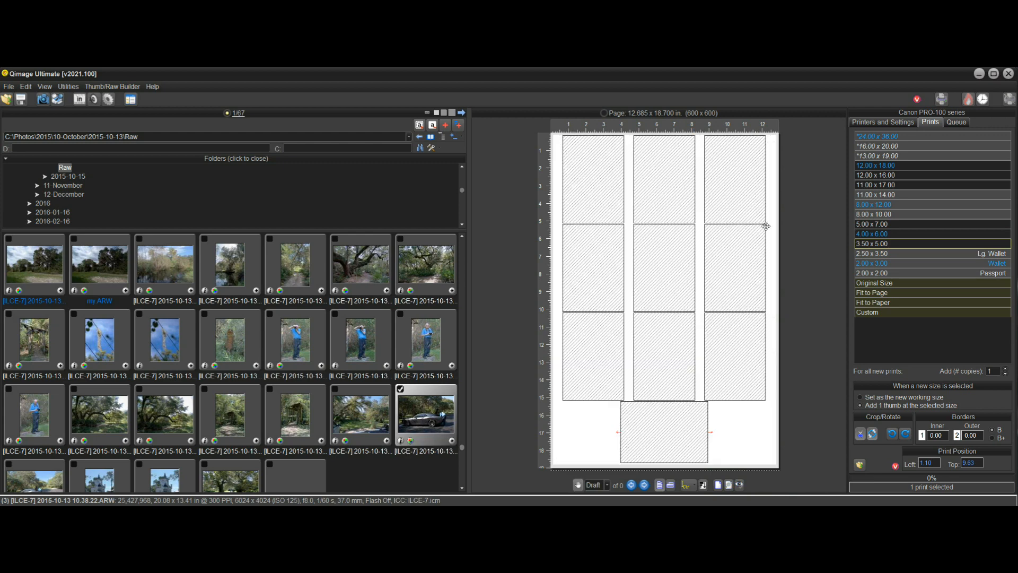
left_click(881, 122)
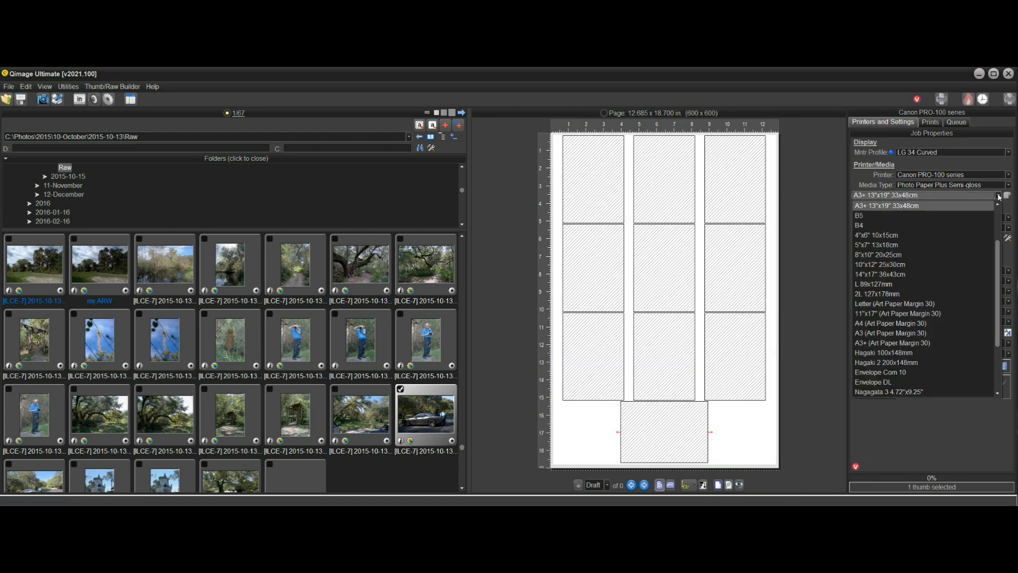
scroll("up", 3)
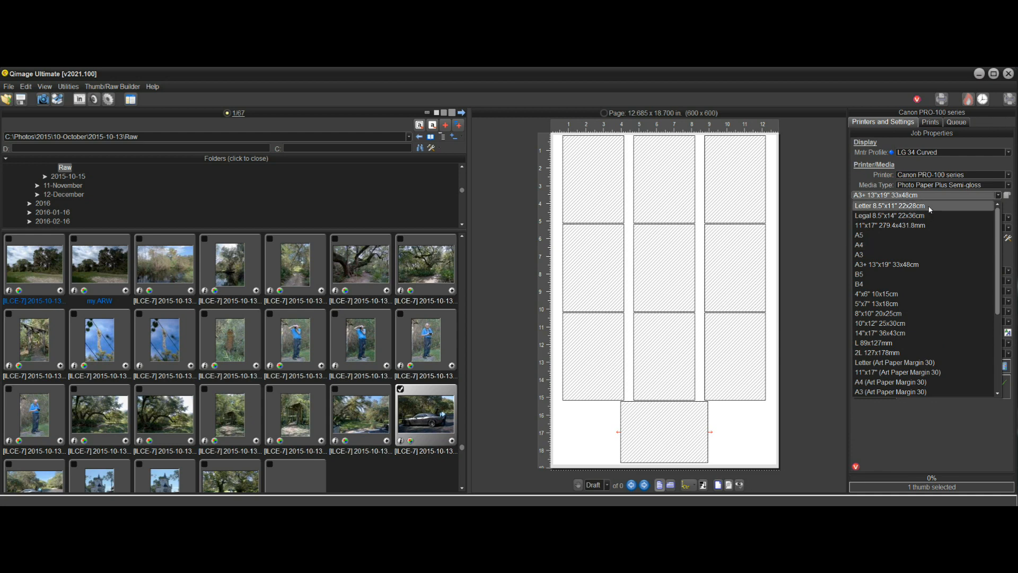
left_click(890, 204)
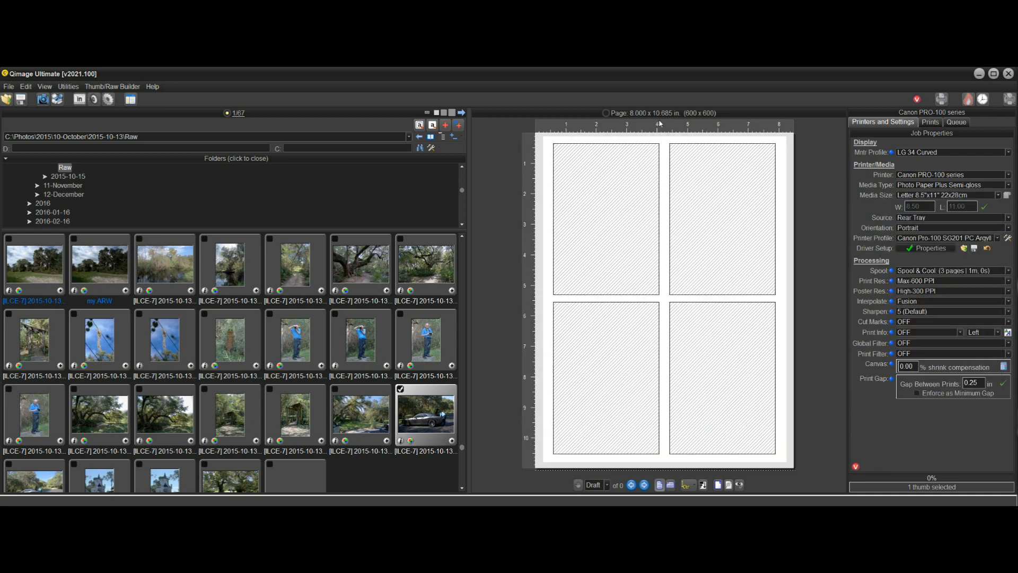
mouse_move(700, 479)
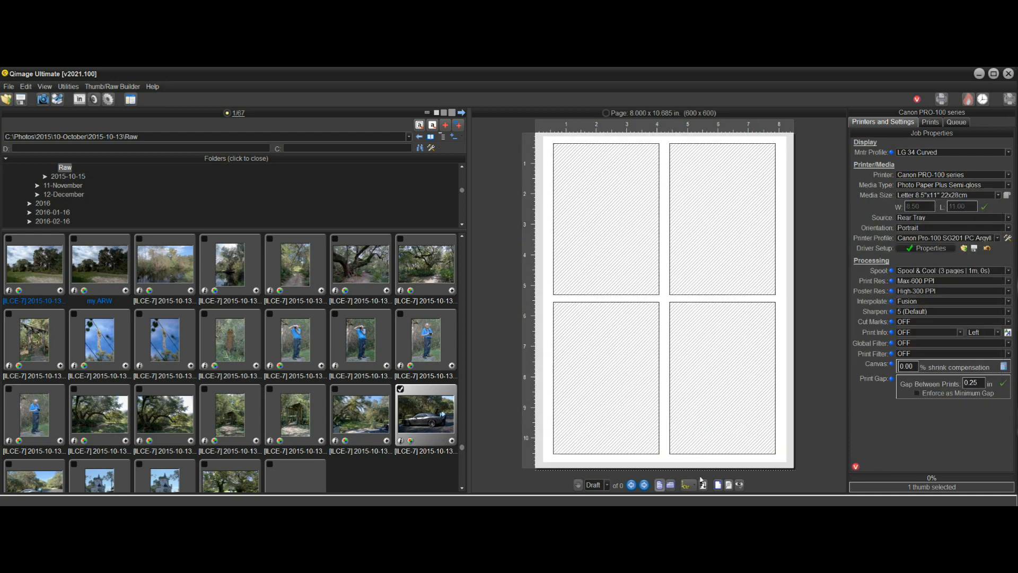
mouse_move(705, 317)
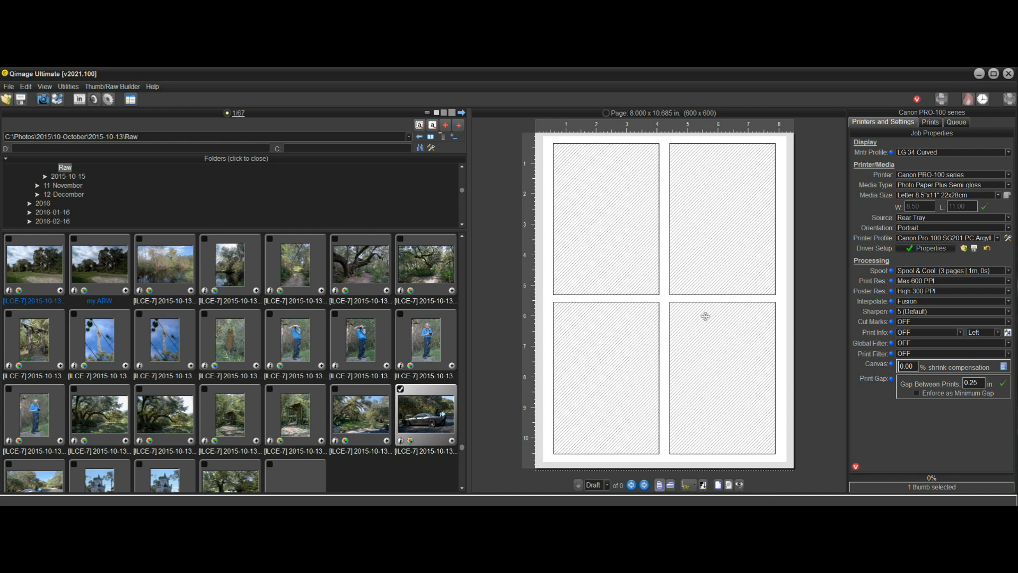
mouse_move(810, 128)
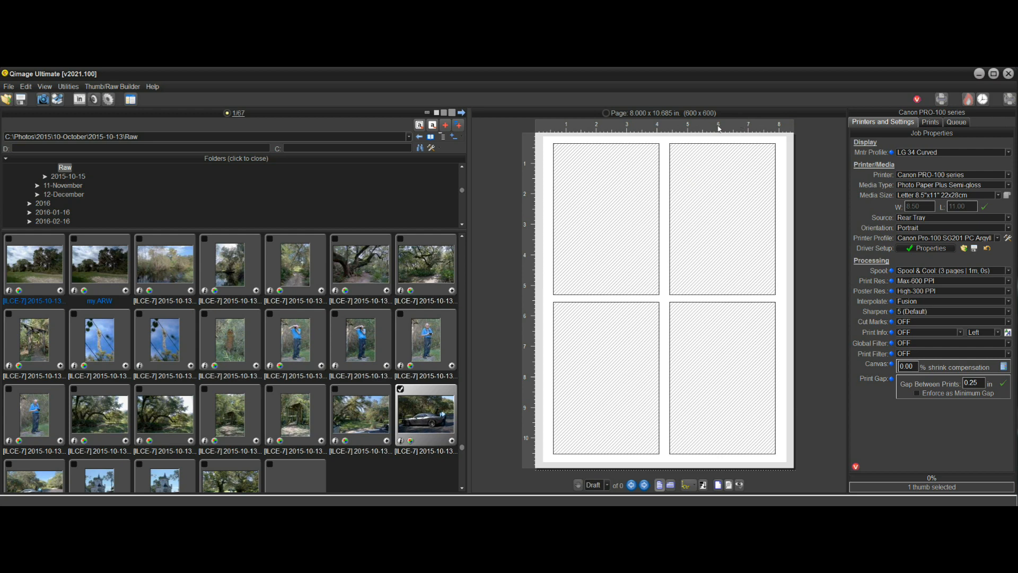
mouse_move(656, 113)
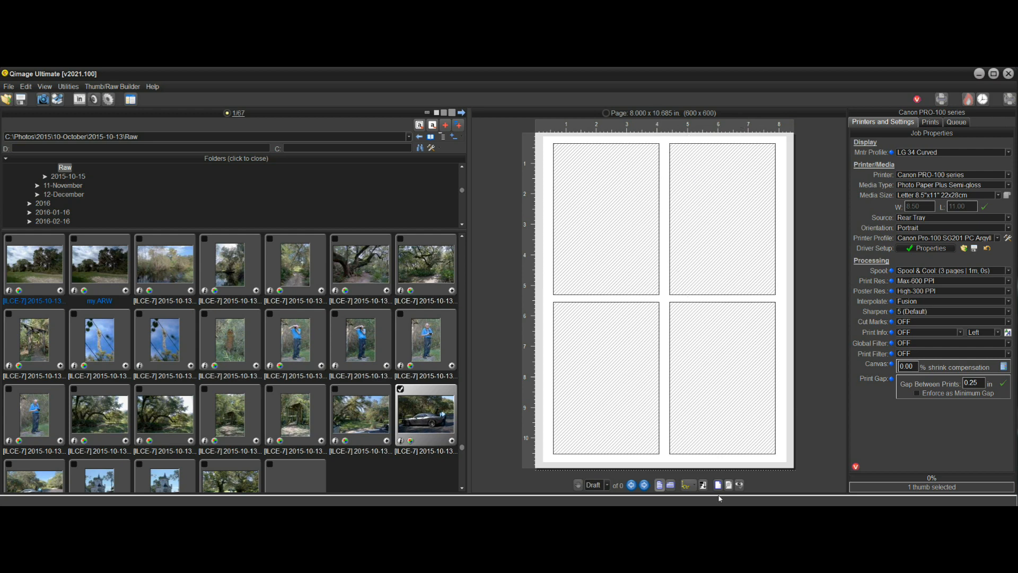
Load the Album-Cover.tpl custom layout, giving an A3+ 13x19 page with two empty placeholders
left_click(687, 484)
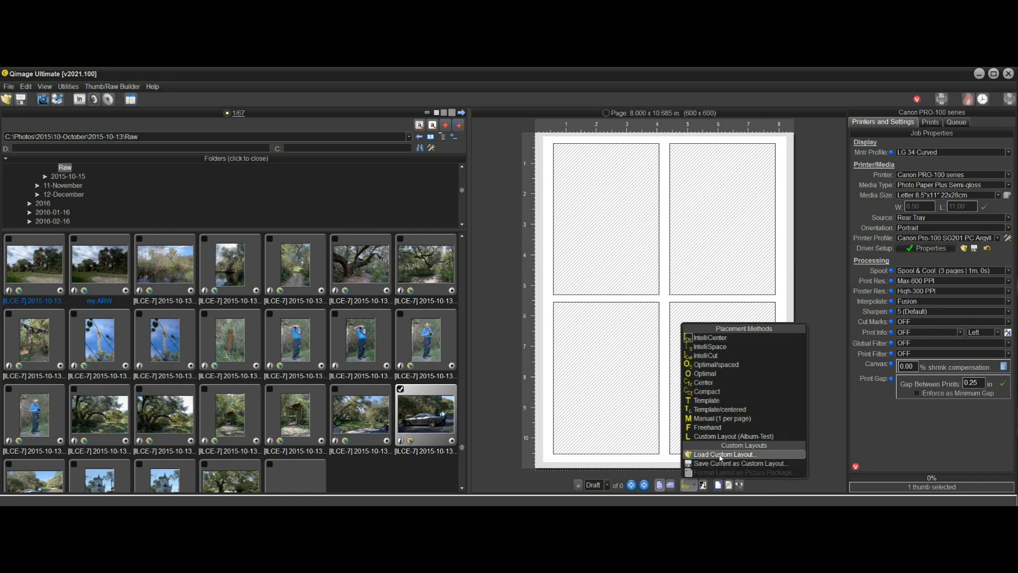
left_click(721, 453)
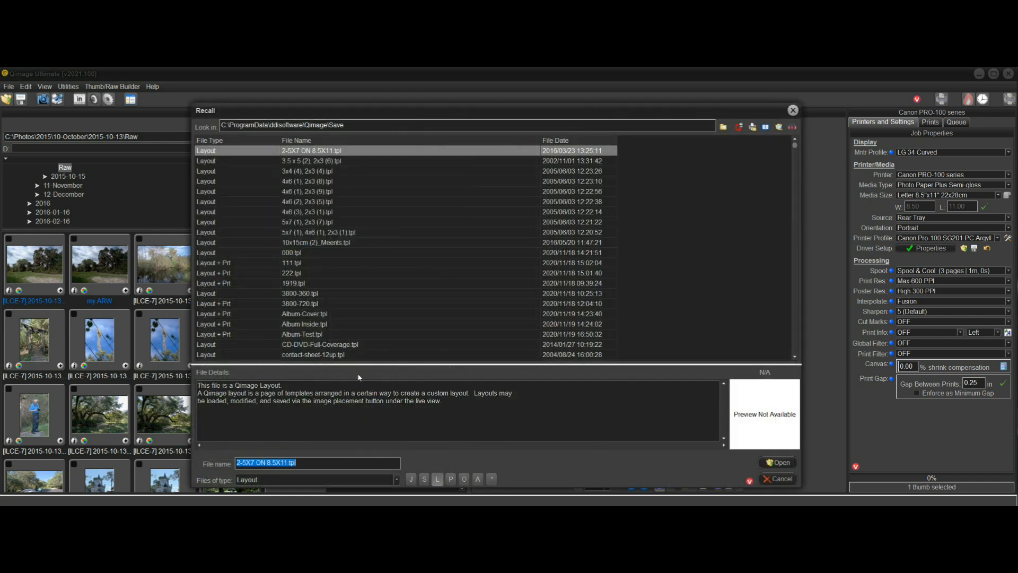
mouse_move(410, 317)
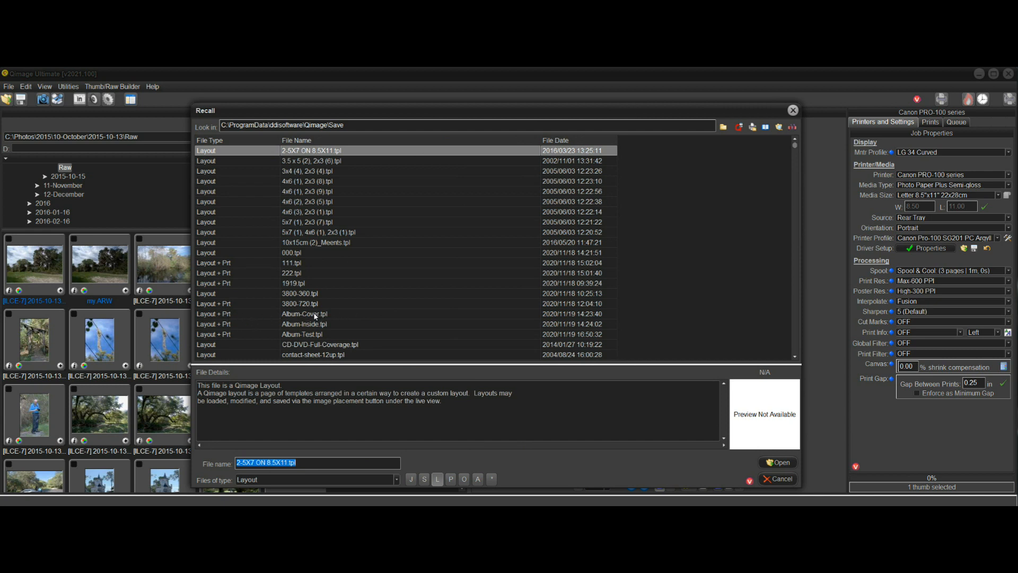
left_click(304, 314)
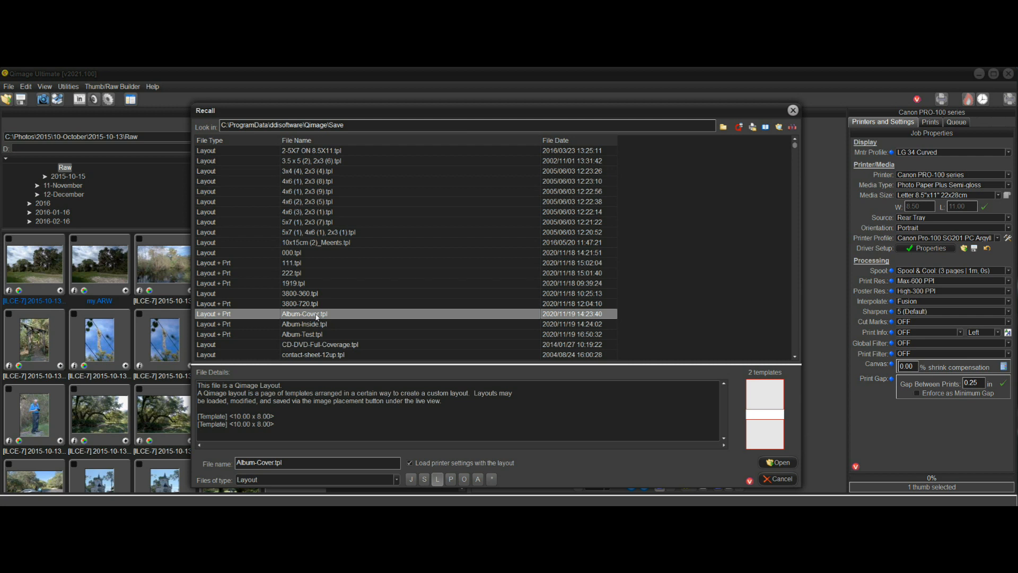
mouse_move(557, 369)
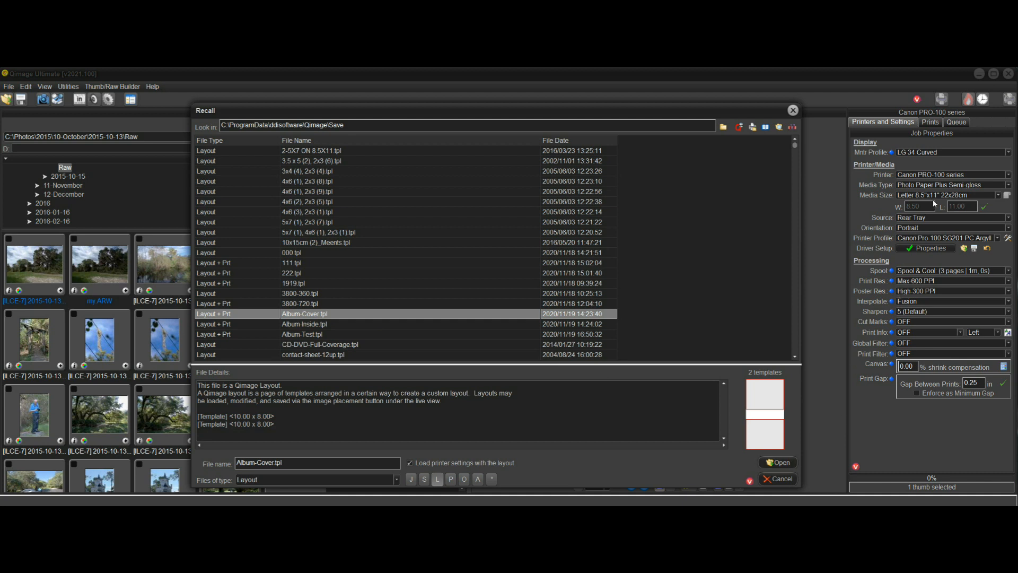
mouse_move(791, 458)
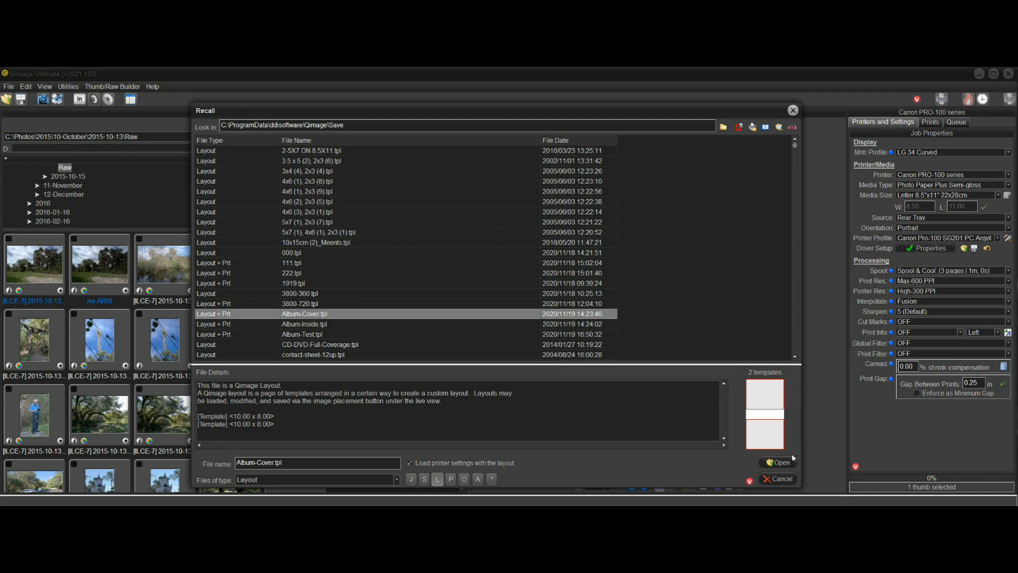
left_click(776, 462)
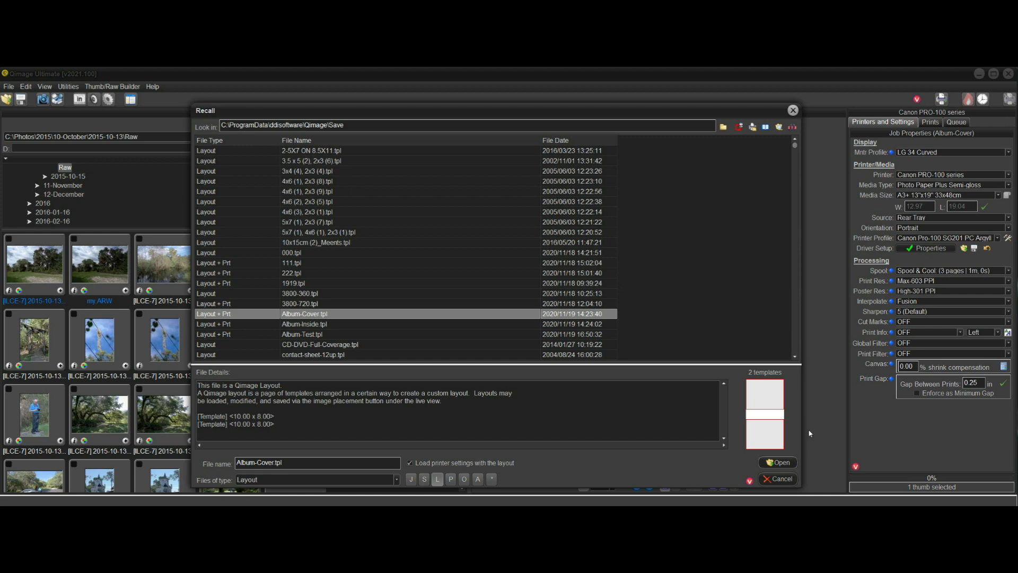
left_click(778, 462)
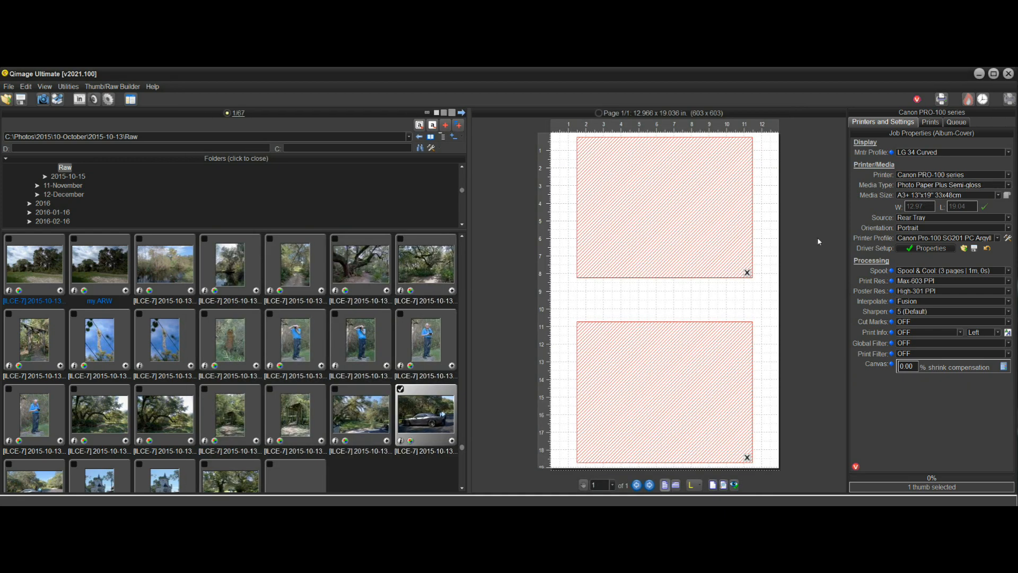
mouse_move(835, 225)
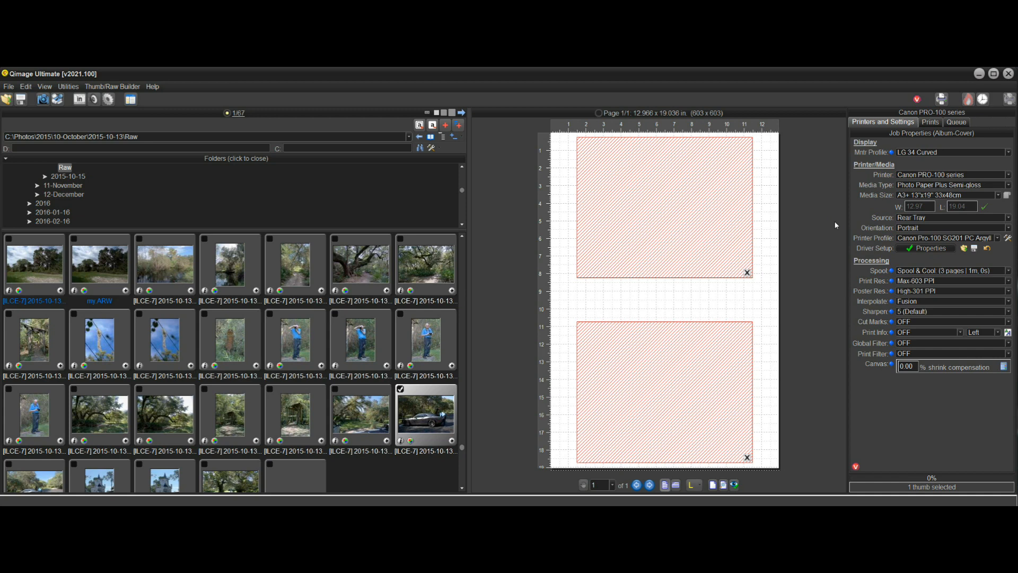
mouse_move(948, 195)
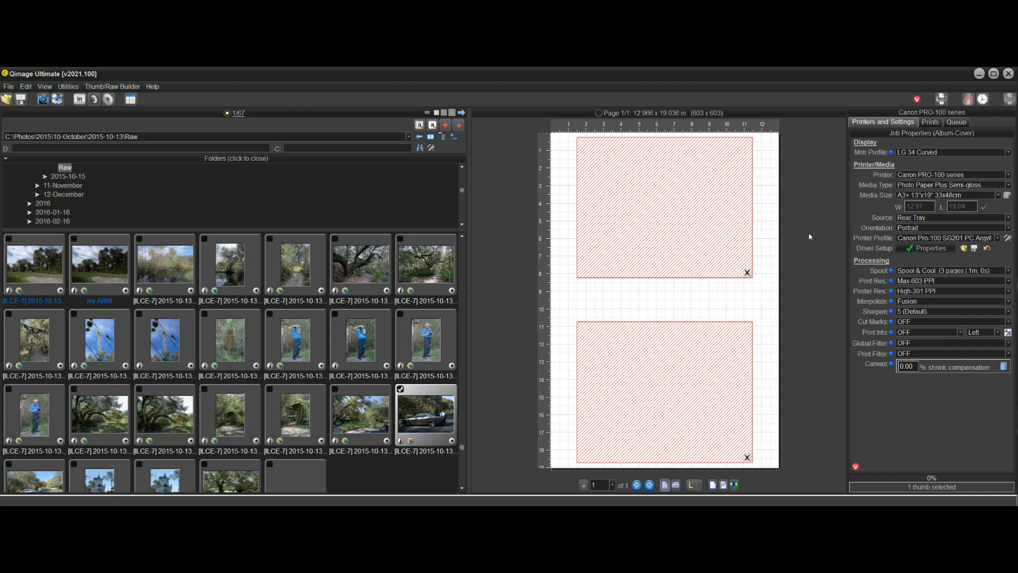
mouse_move(802, 256)
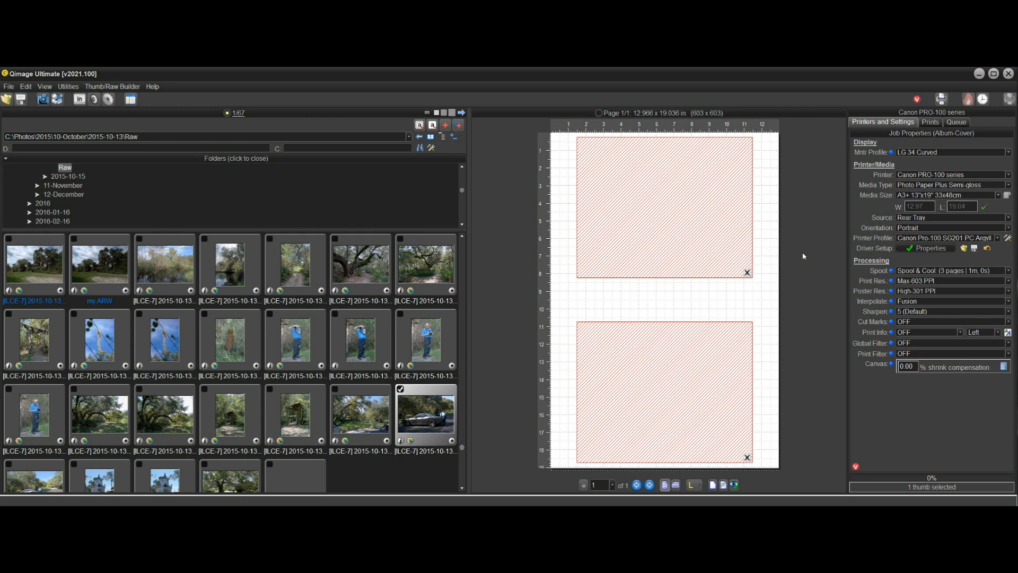
mouse_move(802, 288)
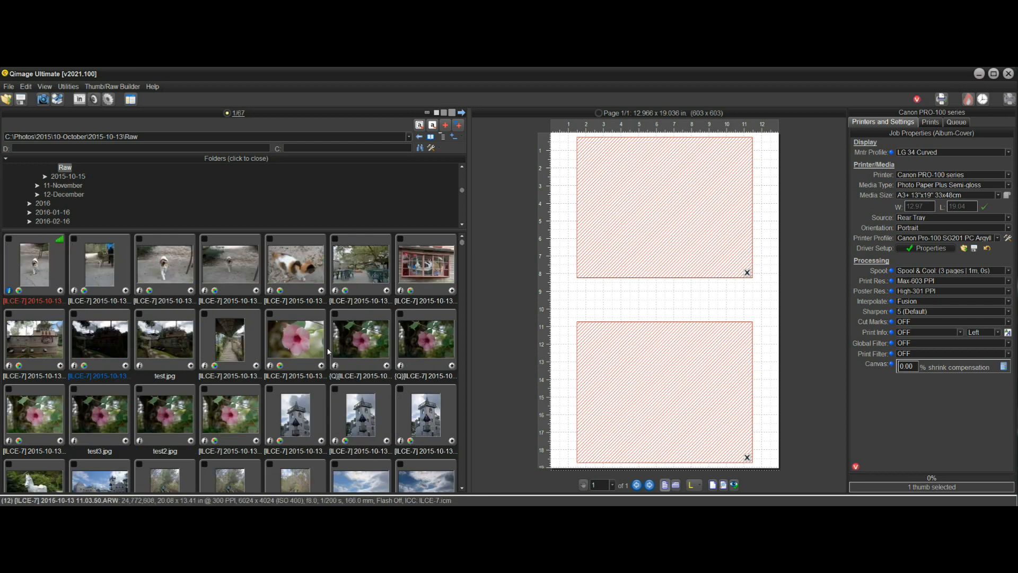
Fill the two cover frames with the castle photo on top and the white horse statue below
scroll("down", 3)
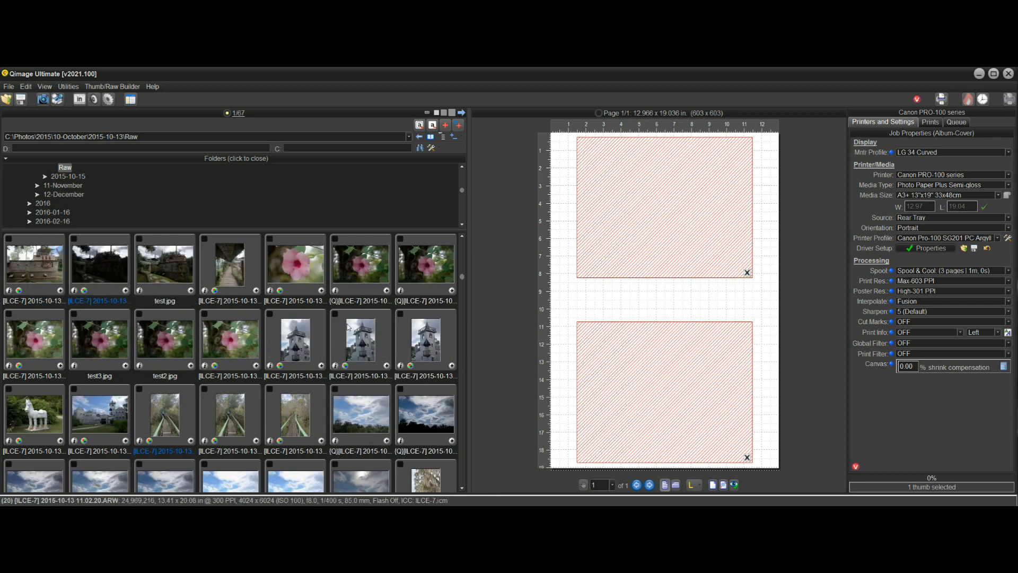
left_click(929, 122)
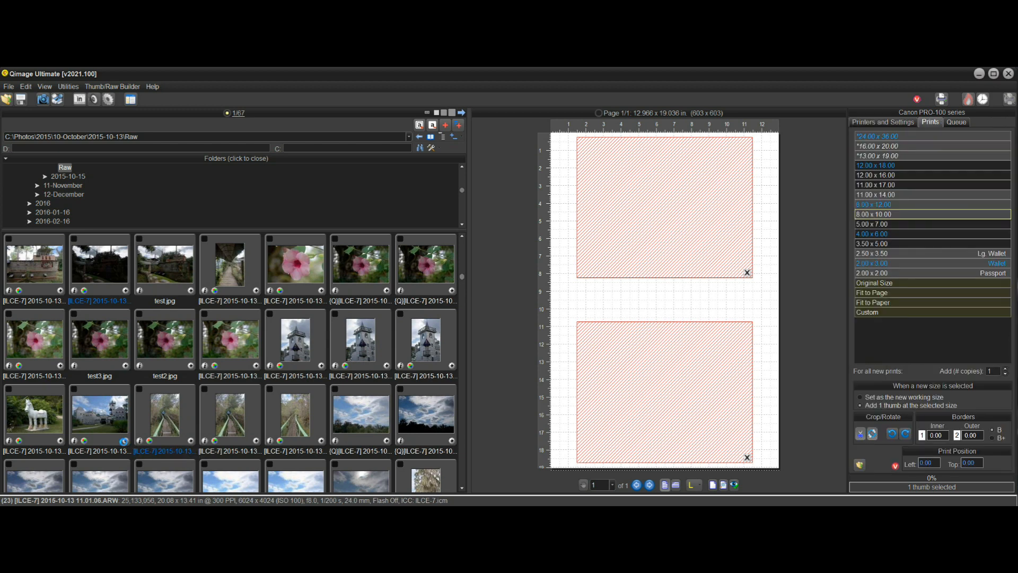
left_click(33, 412)
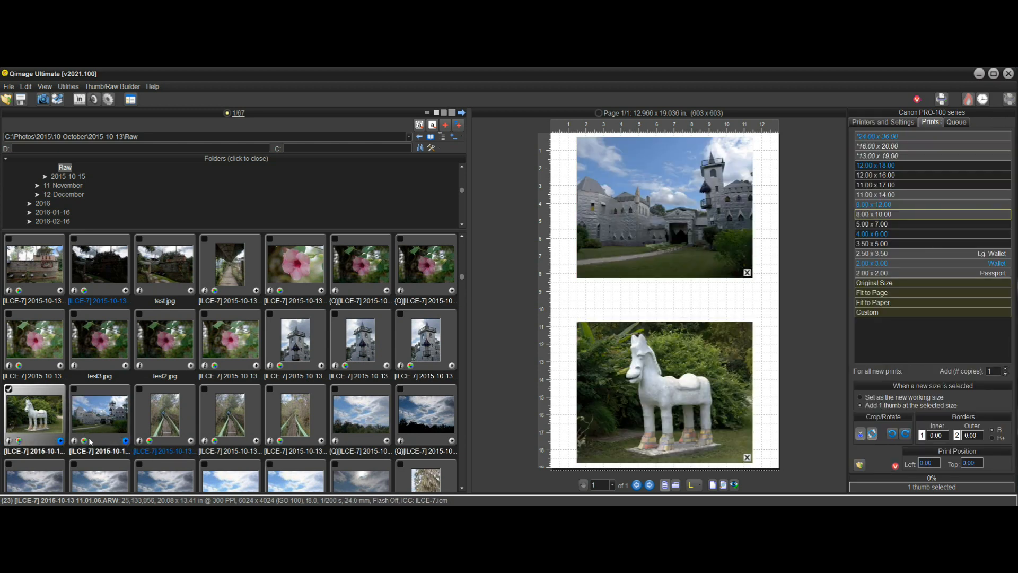
mouse_move(834, 327)
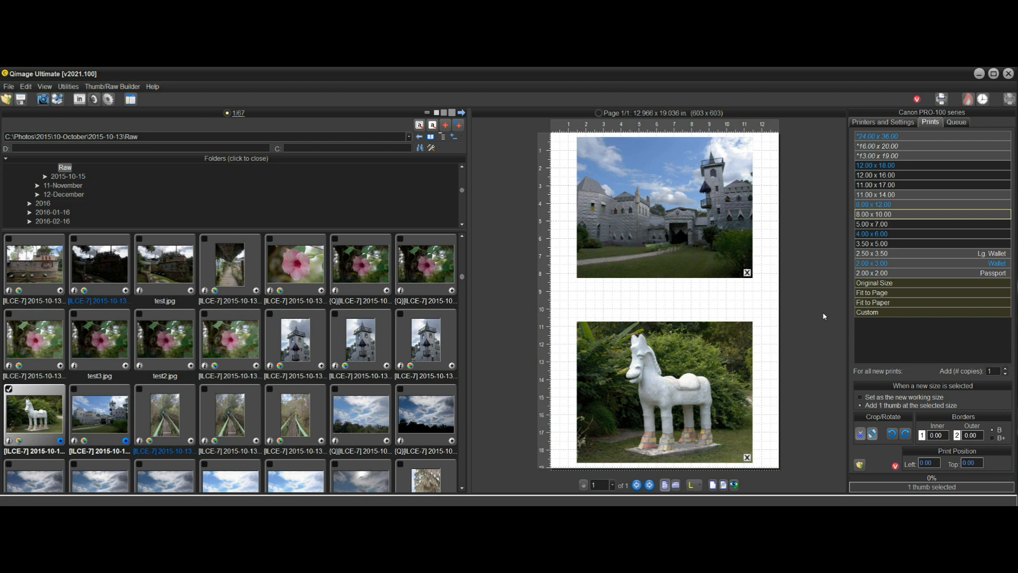
mouse_move(693, 485)
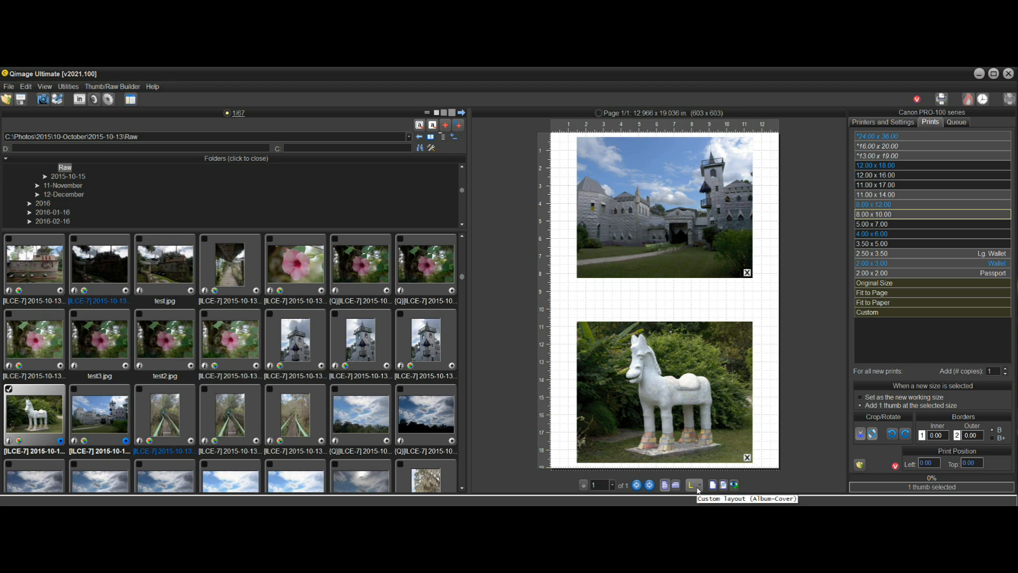
Load the saved Album-Inside.tpl custom layout, keeping the existing cover page as designed
left_click(693, 485)
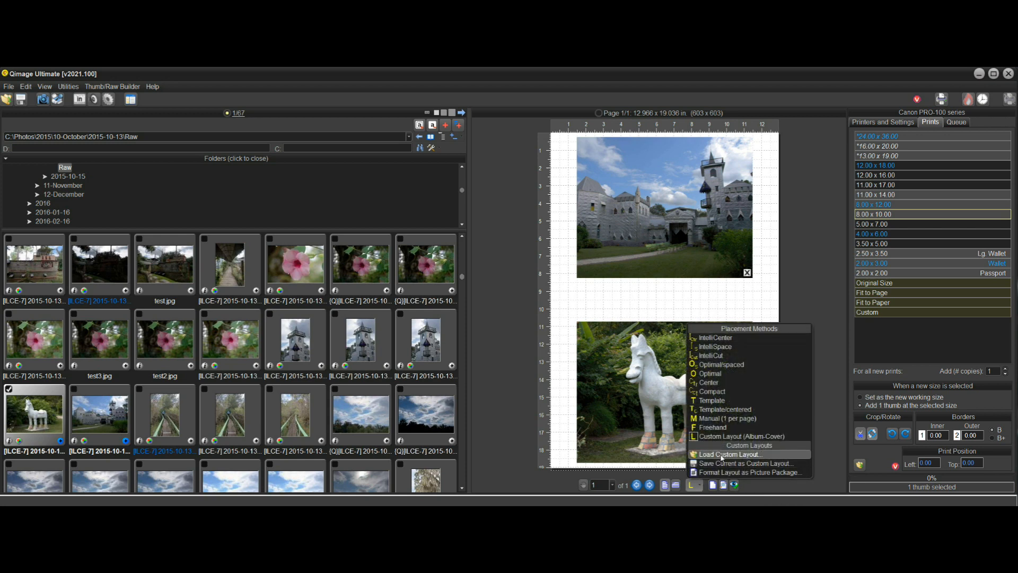
left_click(728, 454)
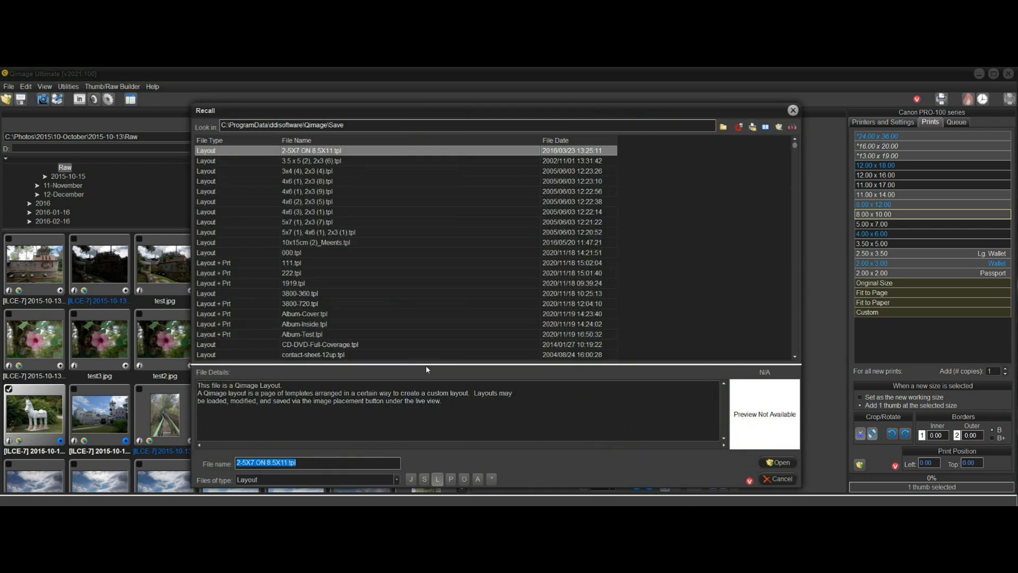
left_click(304, 323)
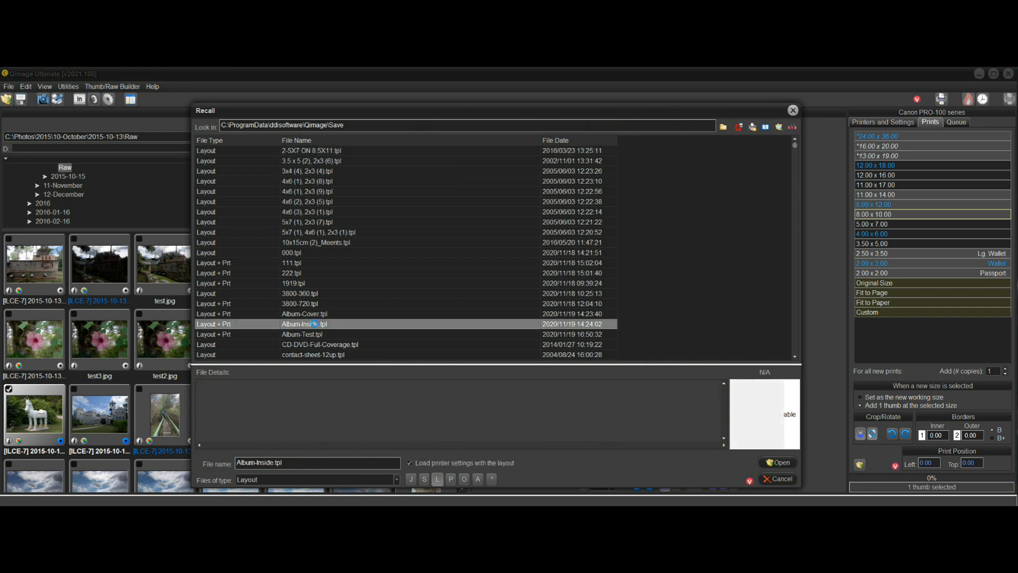
left_click(305, 323)
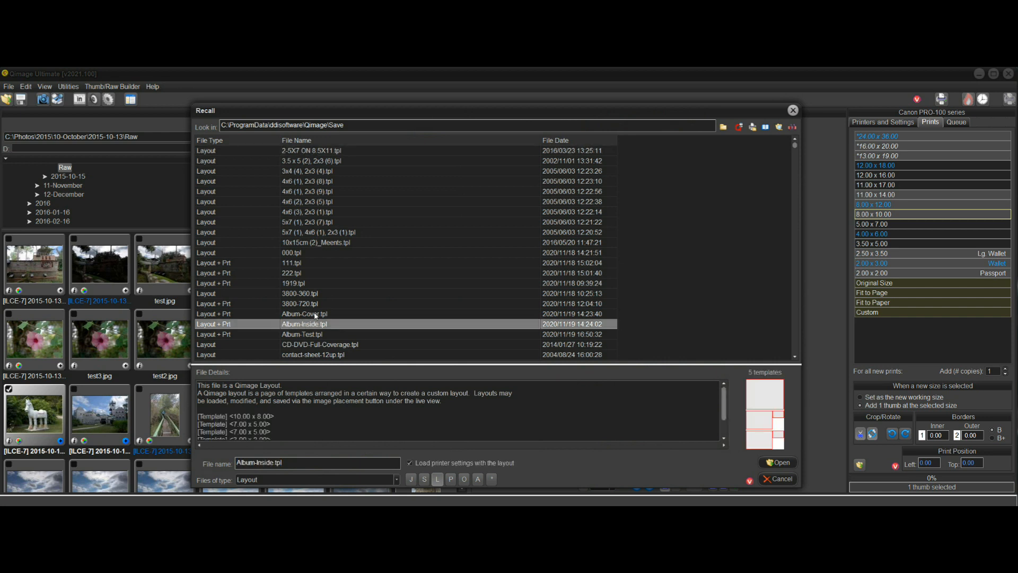
mouse_move(754, 409)
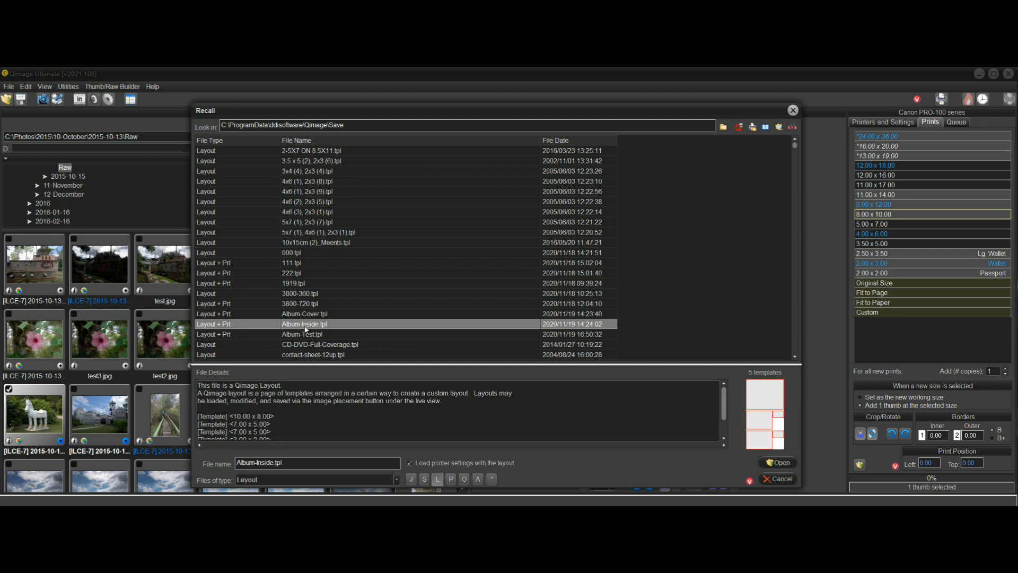
mouse_move(773, 419)
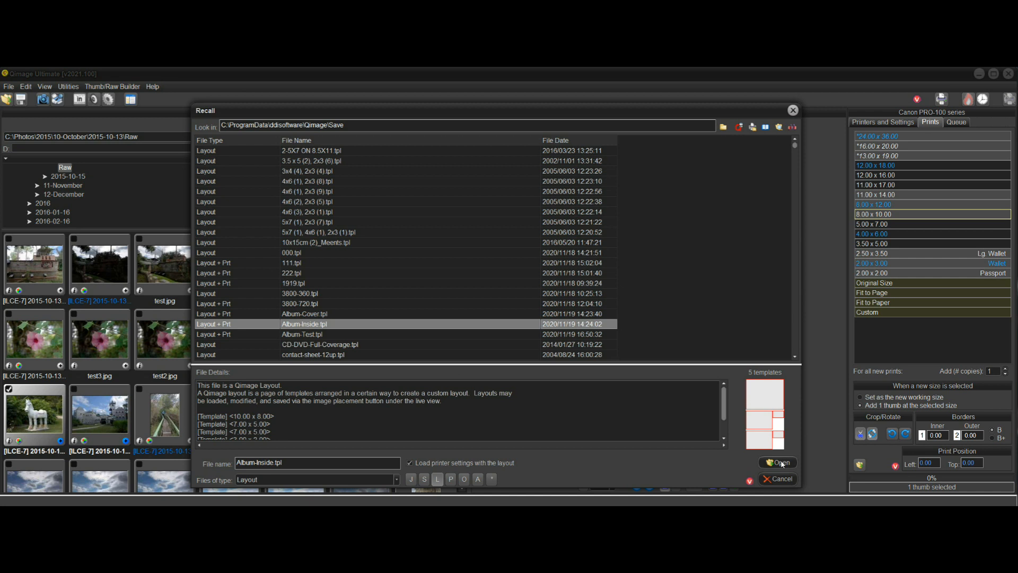
left_click(777, 462)
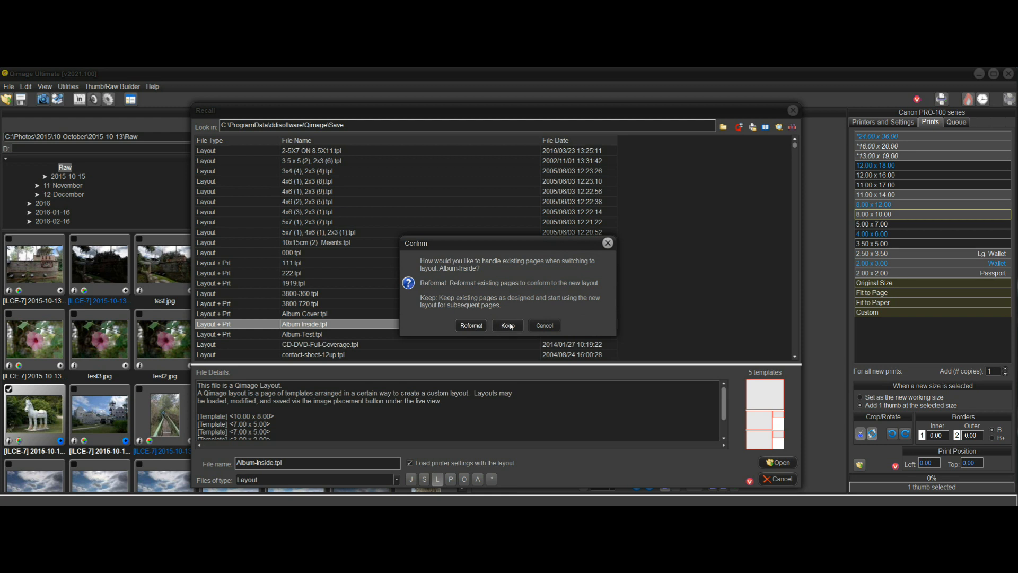
mouse_move(762, 415)
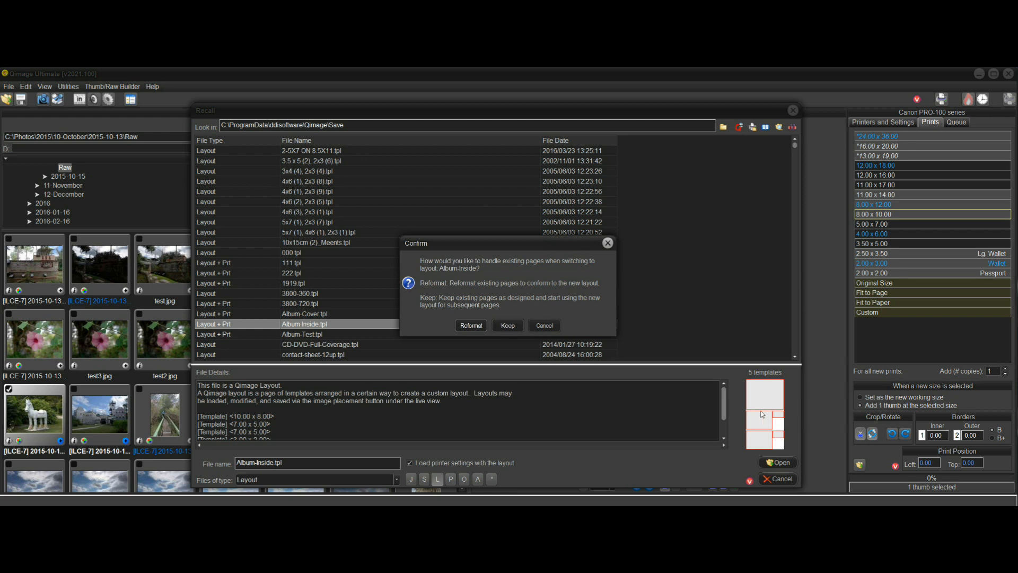
mouse_move(520, 314)
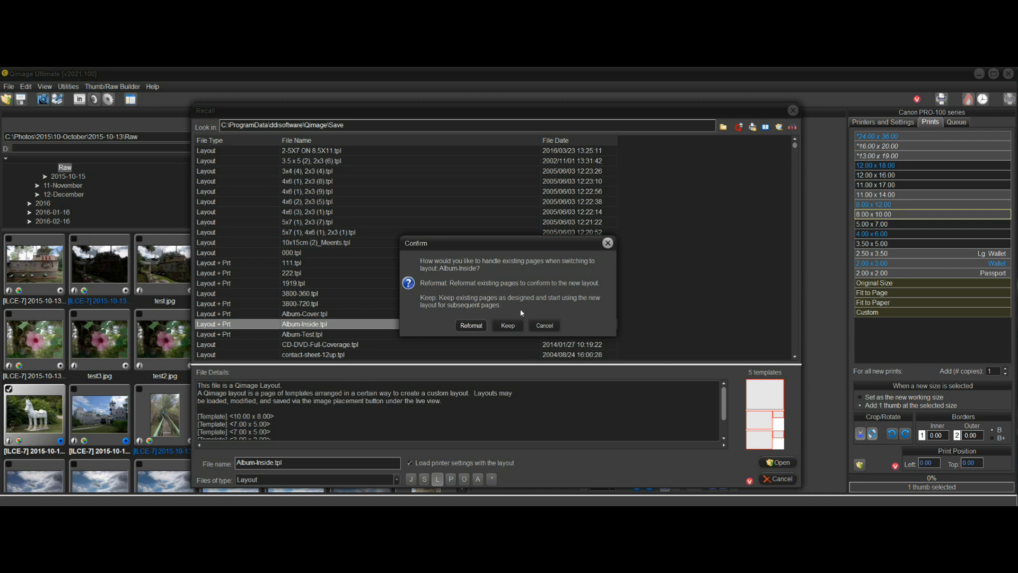
left_click(507, 326)
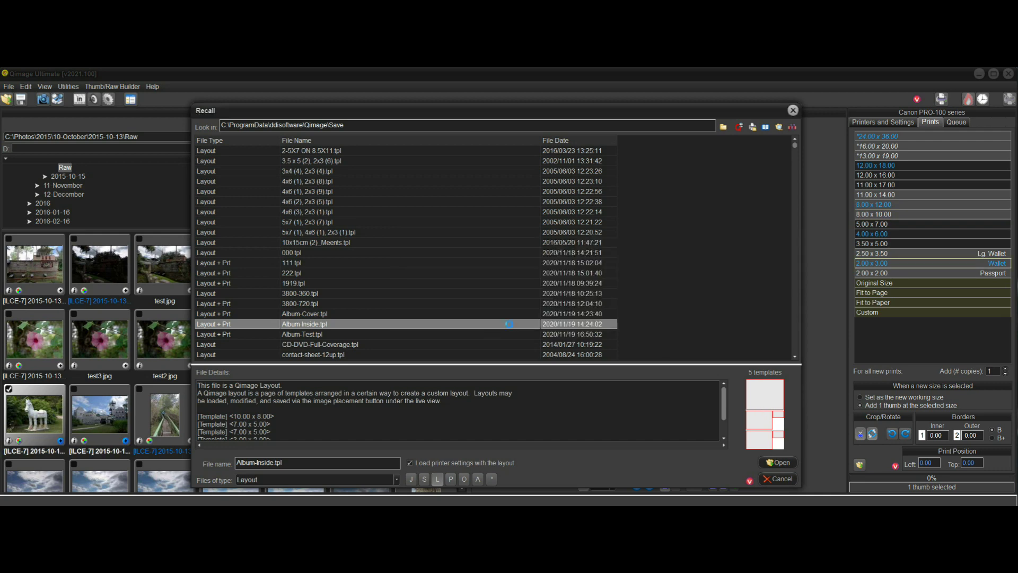
Confirm the layout, check cover page 1, then return to the new empty page 2
left_click(776, 462)
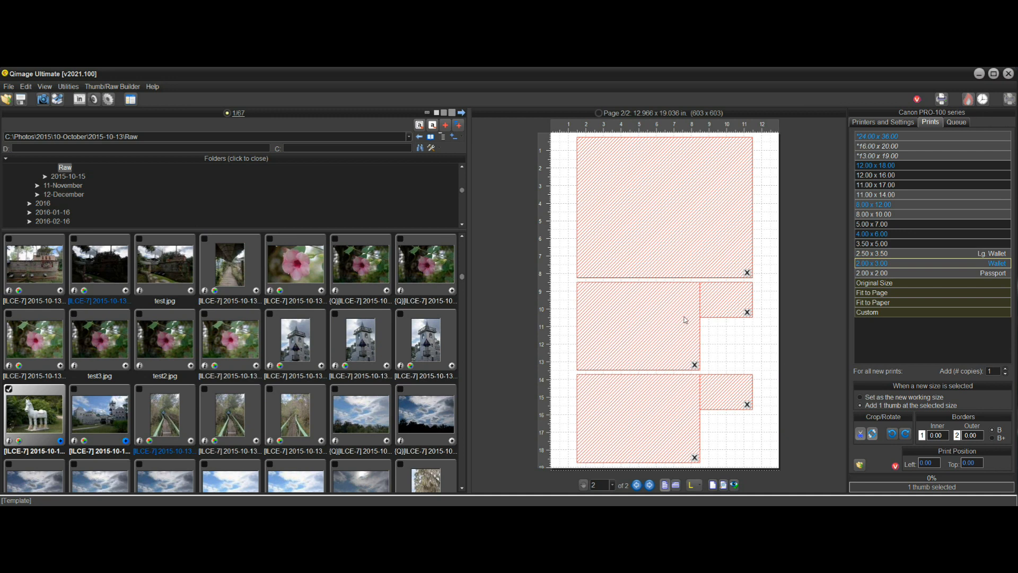
mouse_move(704, 344)
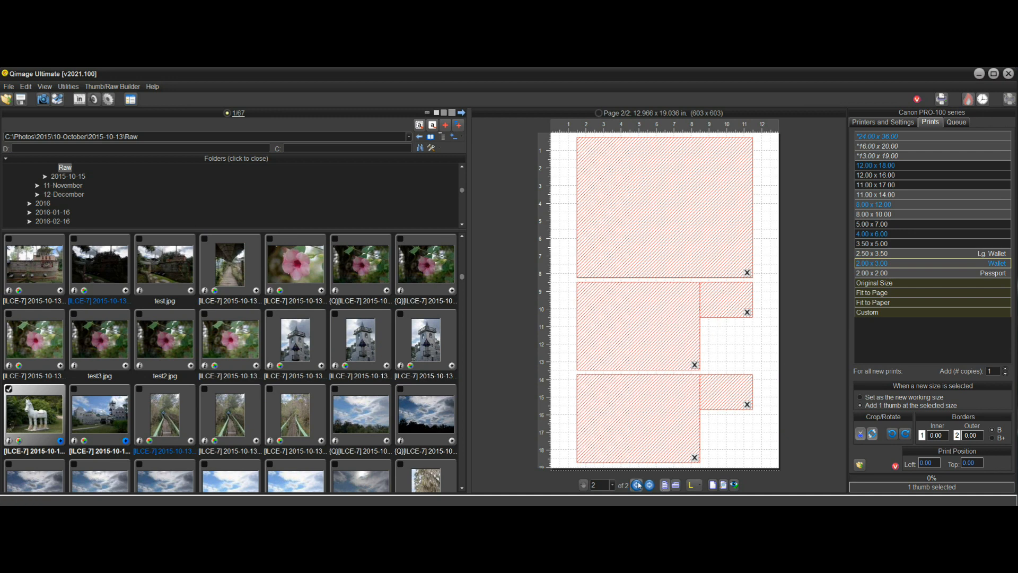
left_click(637, 485)
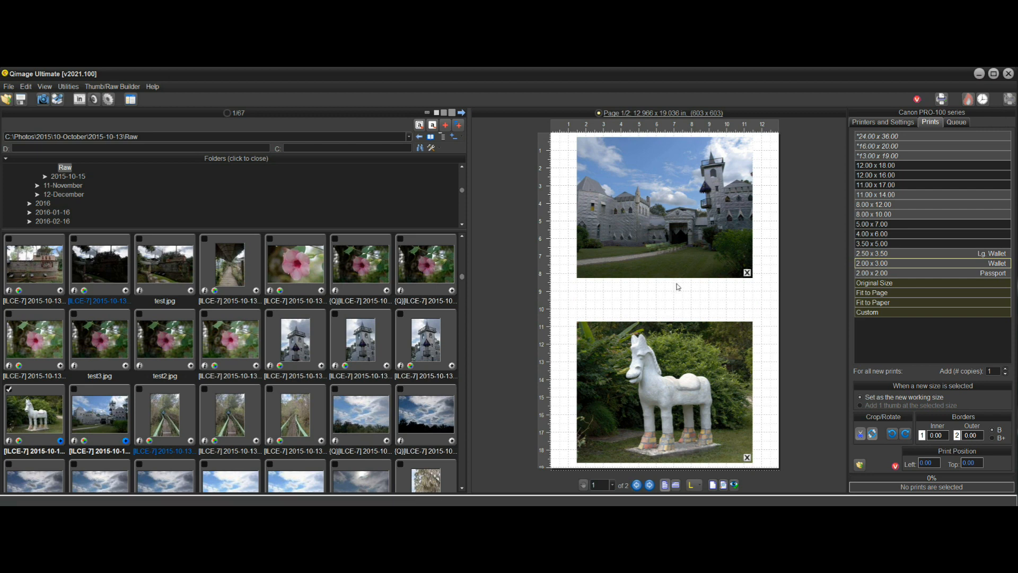
mouse_move(687, 307)
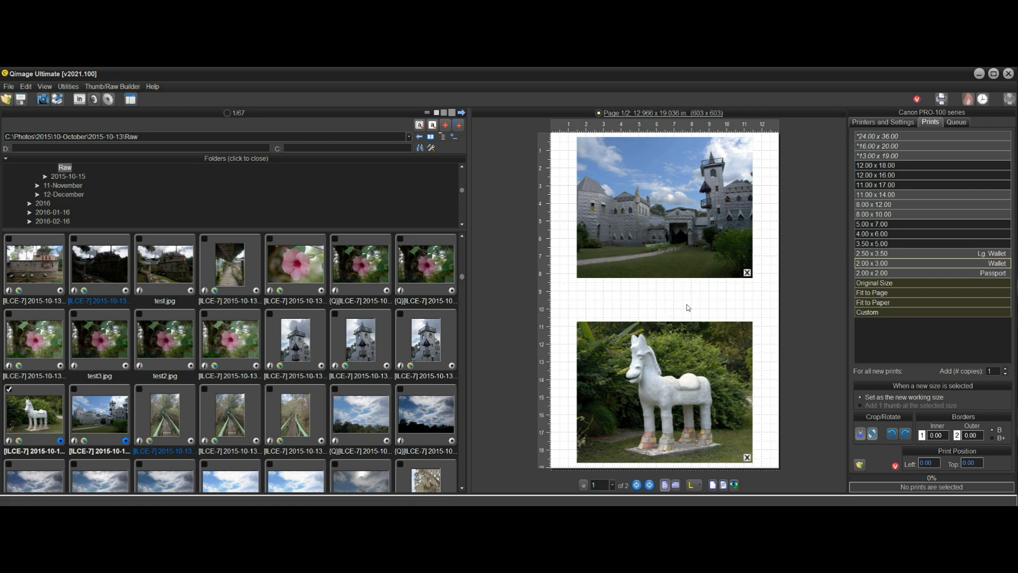
left_click(647, 485)
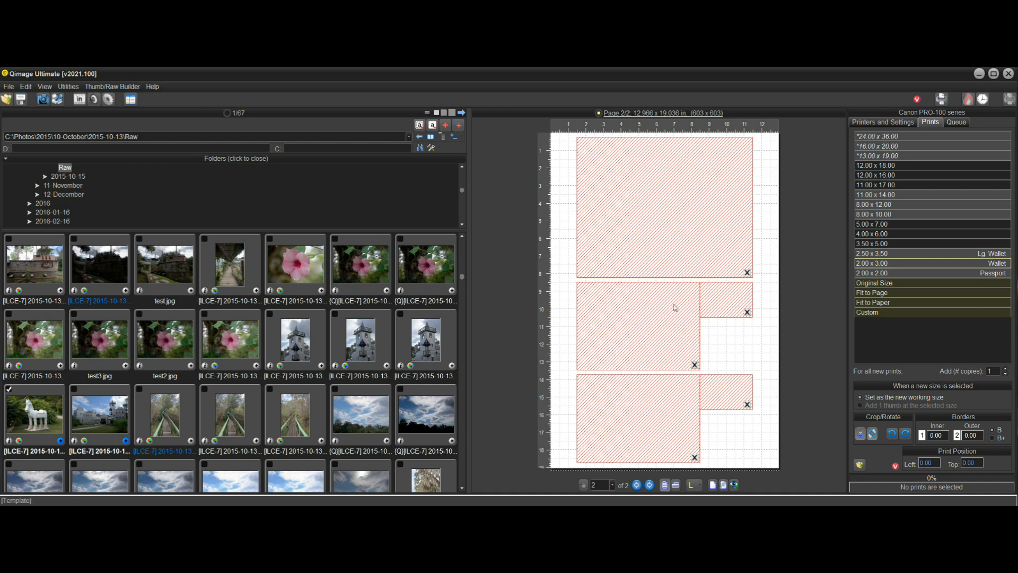
Fill page 2's frames with the pink flower, cloudy sky and oak landscape photos
left_click(295, 262)
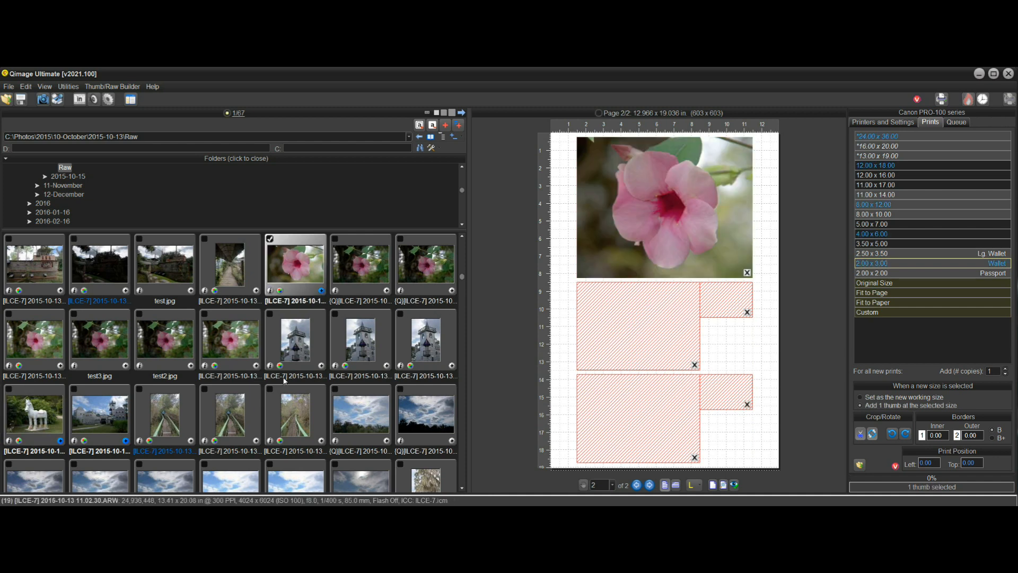
scroll("down", 3)
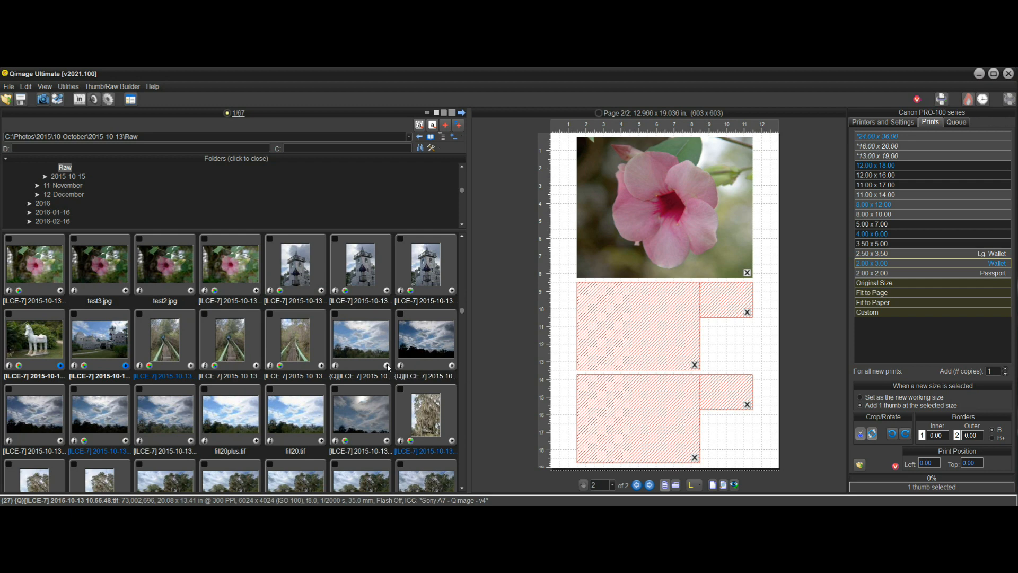
scroll("down", 3)
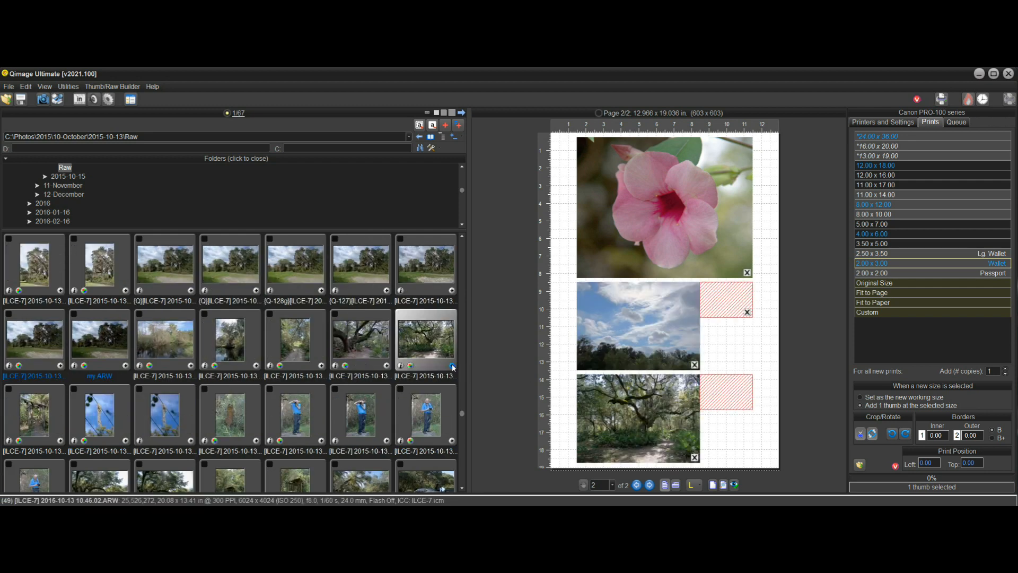
left_click(426, 337)
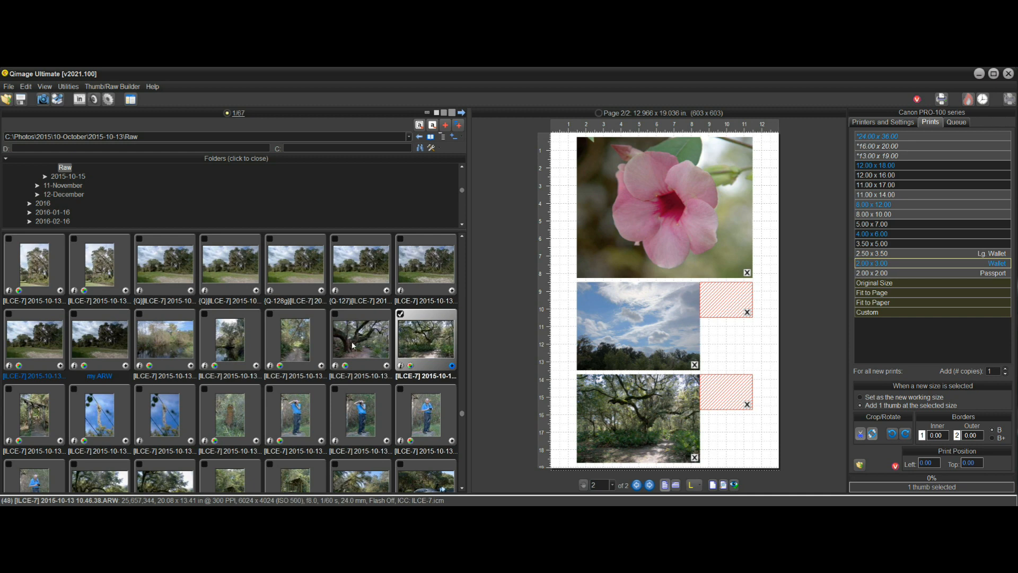
left_click(165, 340)
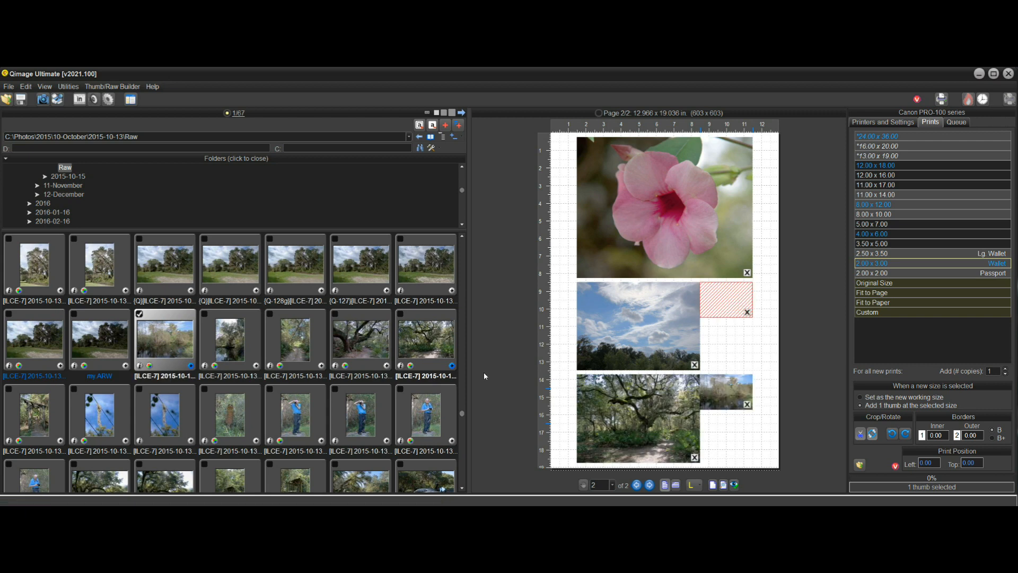
Add the sprawling oak tree photo, starting page 3's top slot
scroll("down", 3)
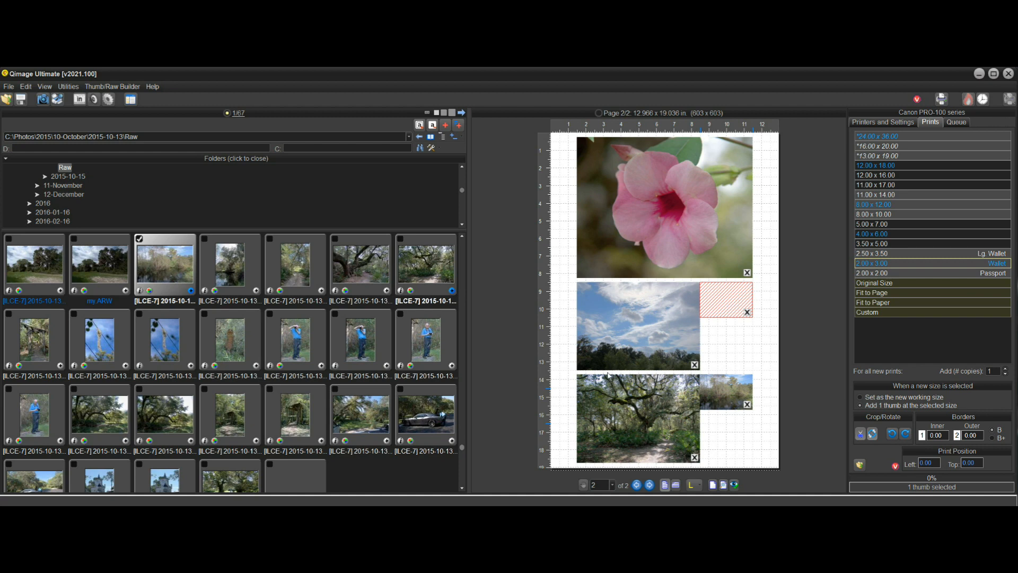
mouse_move(476, 429)
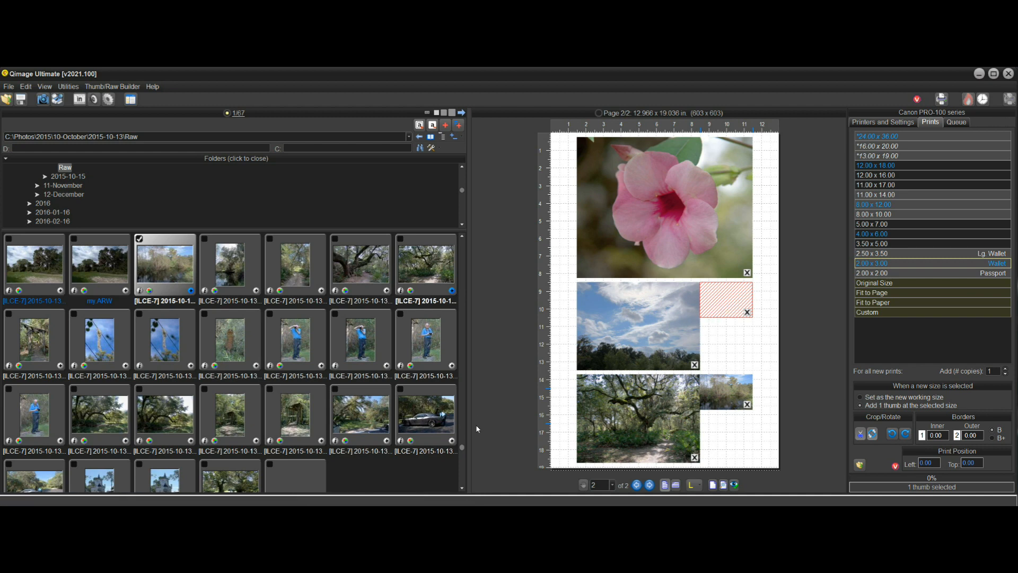
left_click(425, 414)
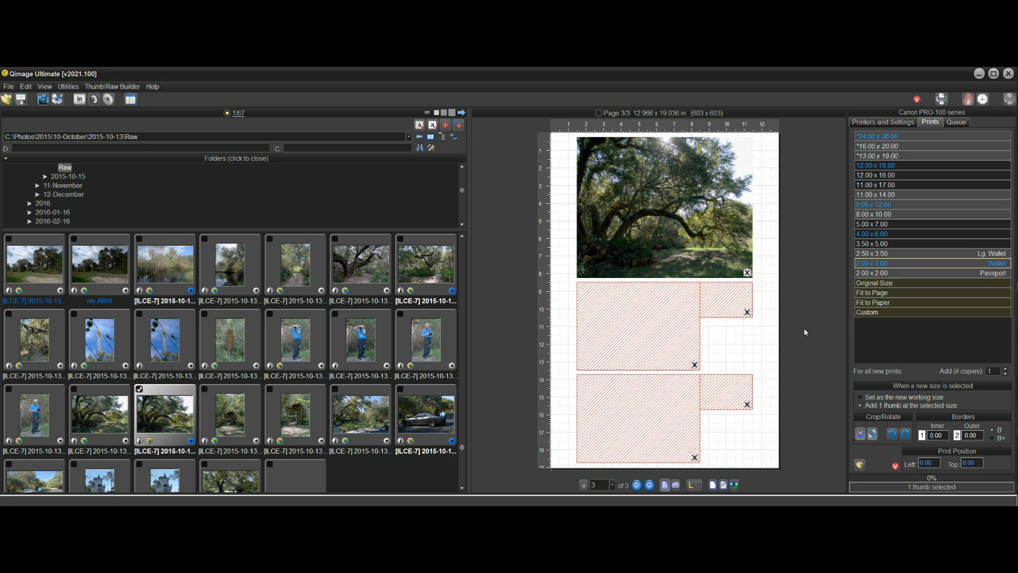
mouse_move(764, 342)
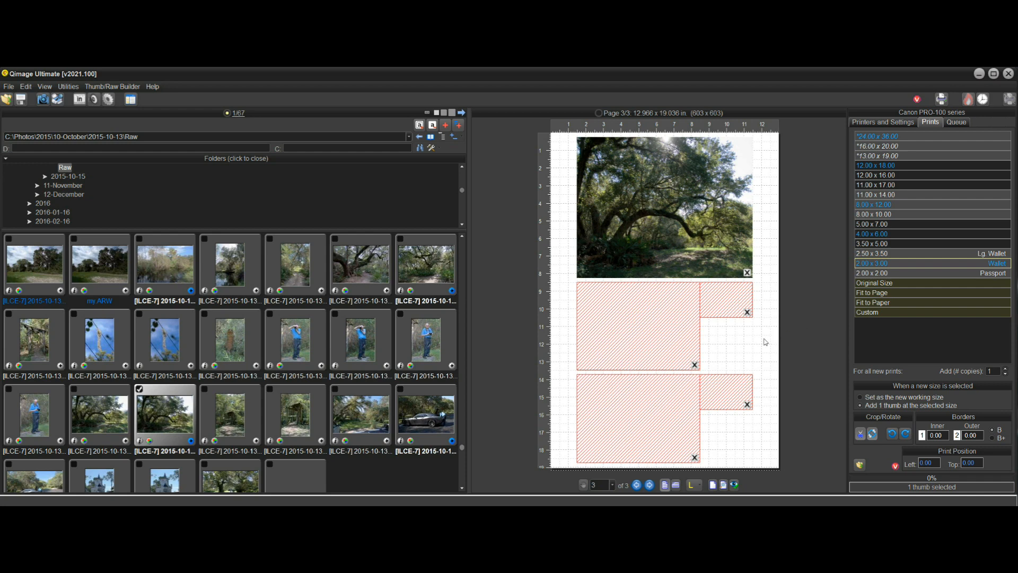
mouse_move(822, 325)
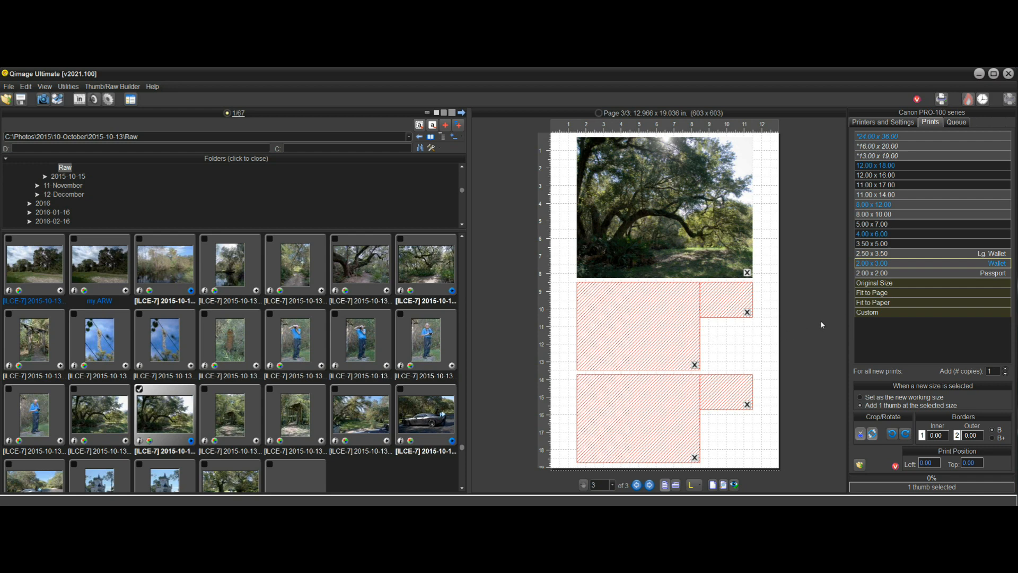
Reload the saved Album-Inside.tpl custom layout onto the current page
left_click(693, 484)
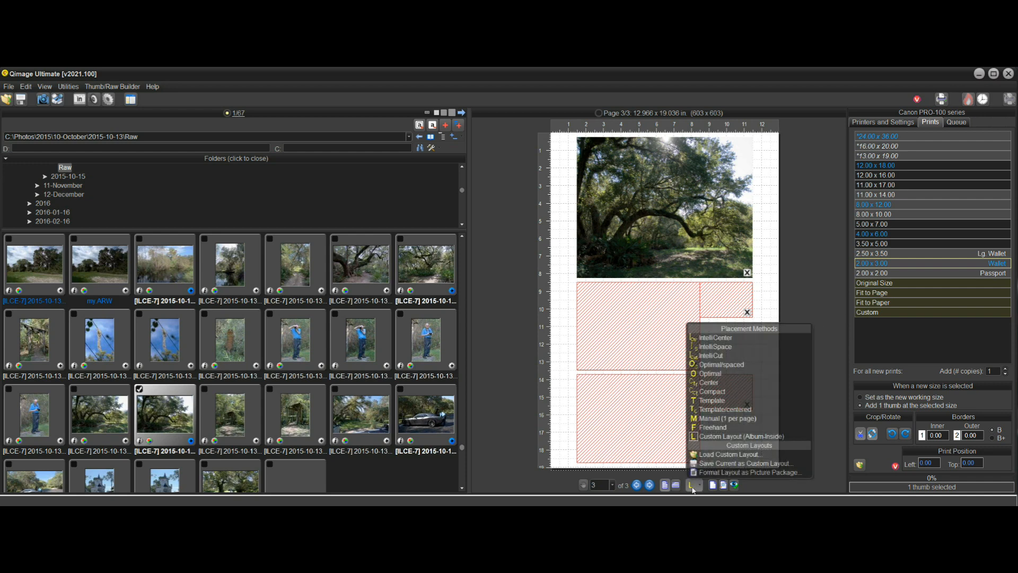
left_click(728, 454)
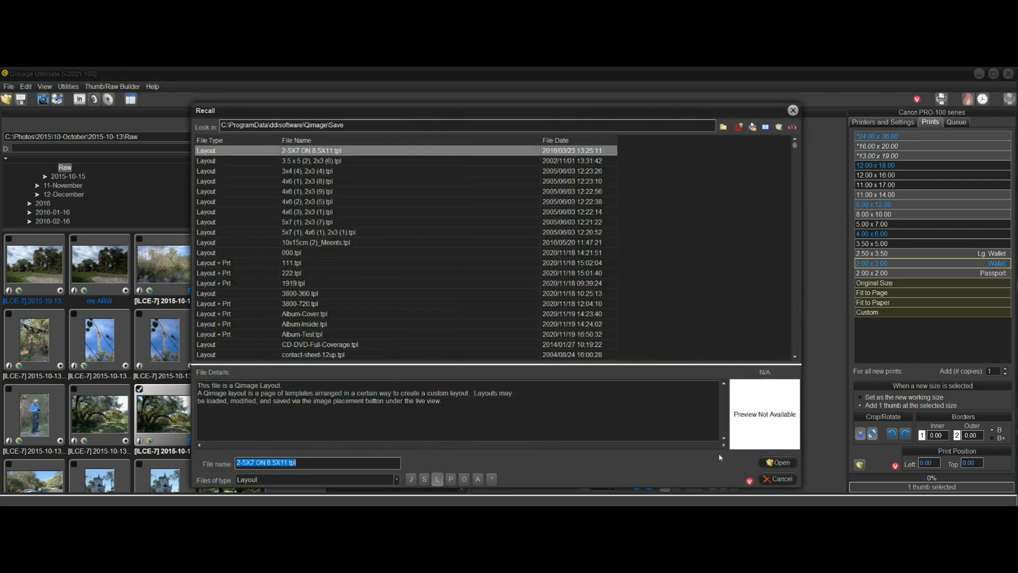
left_click(304, 323)
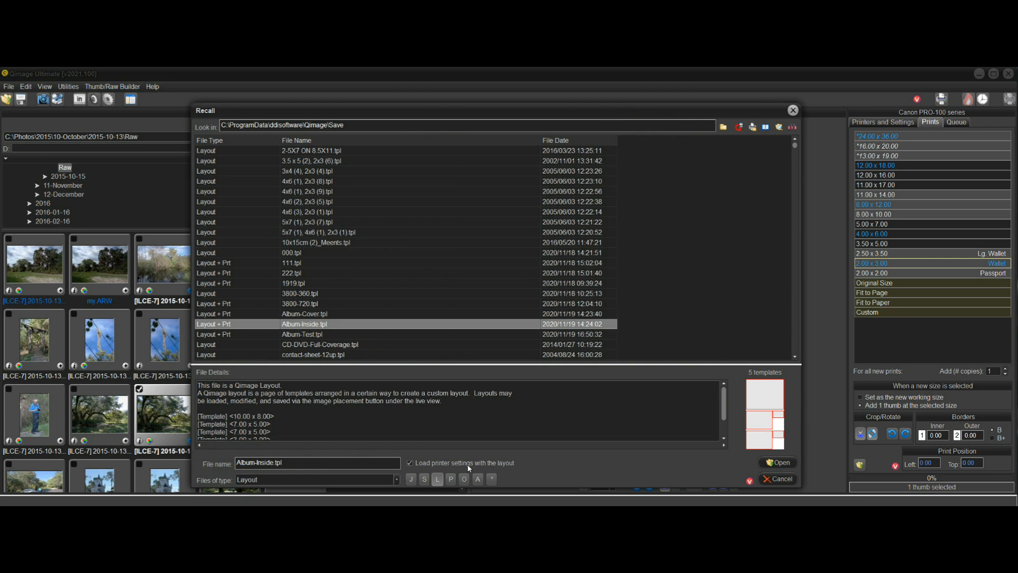
left_click(776, 462)
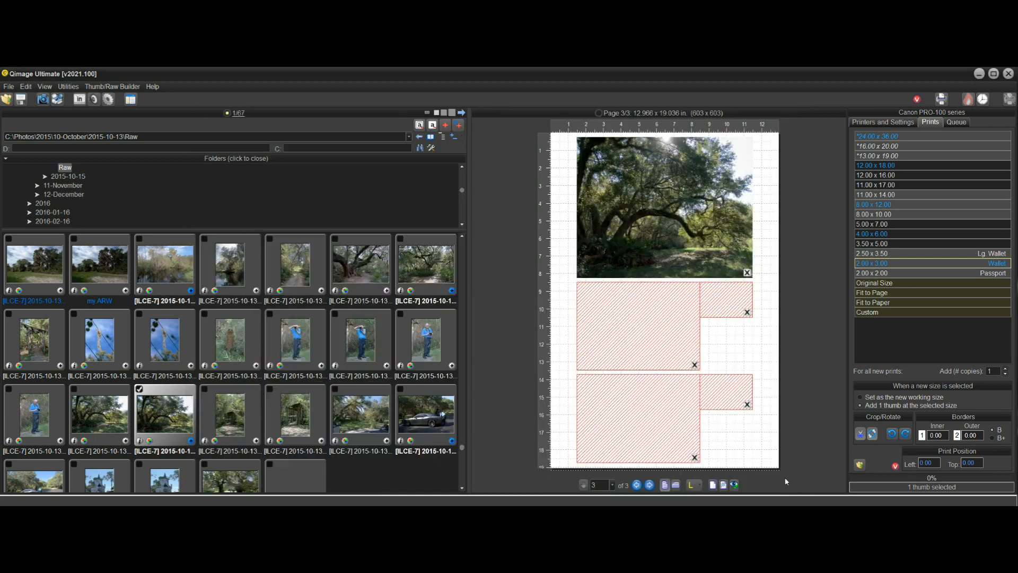
Show the job's printer and media settings with A3+ 13x19 semi-gloss paper
left_click(882, 122)
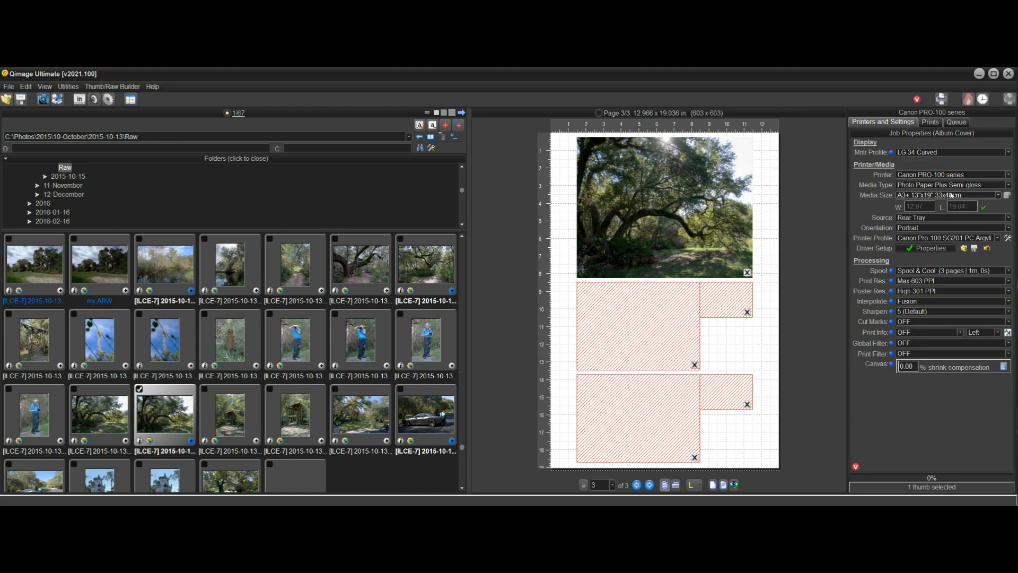
mouse_move(947, 196)
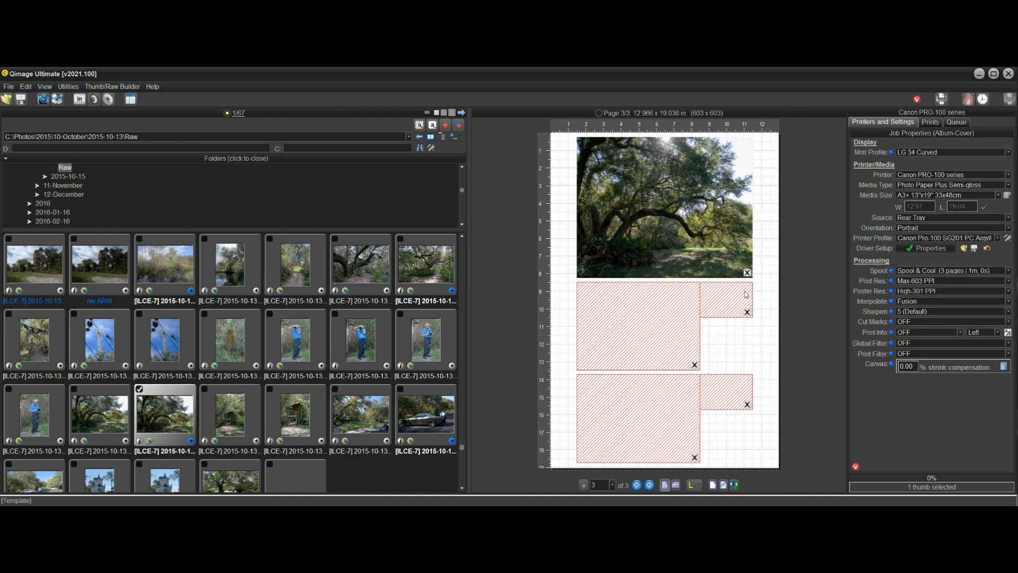
left_click(1007, 195)
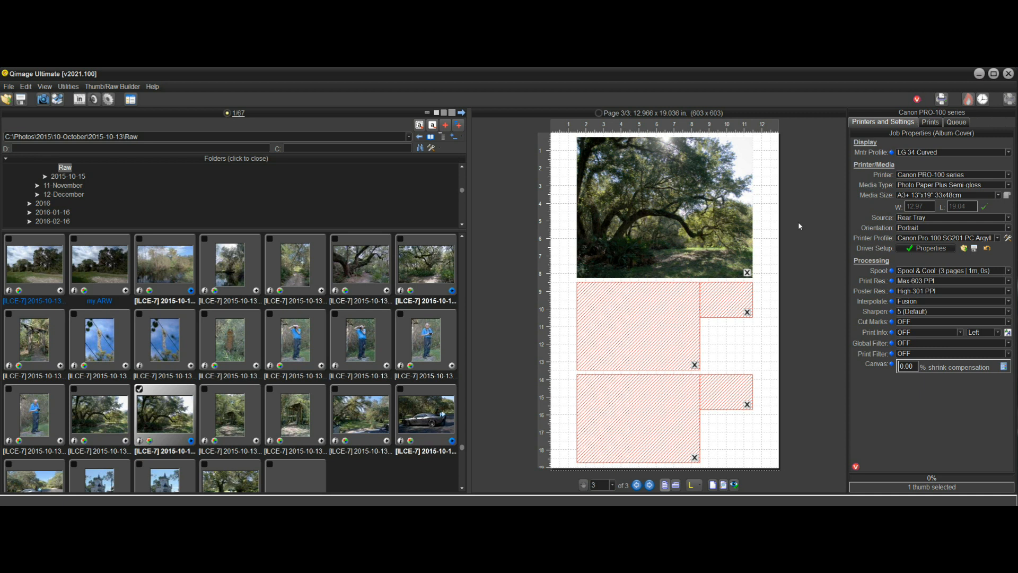
mouse_move(804, 231)
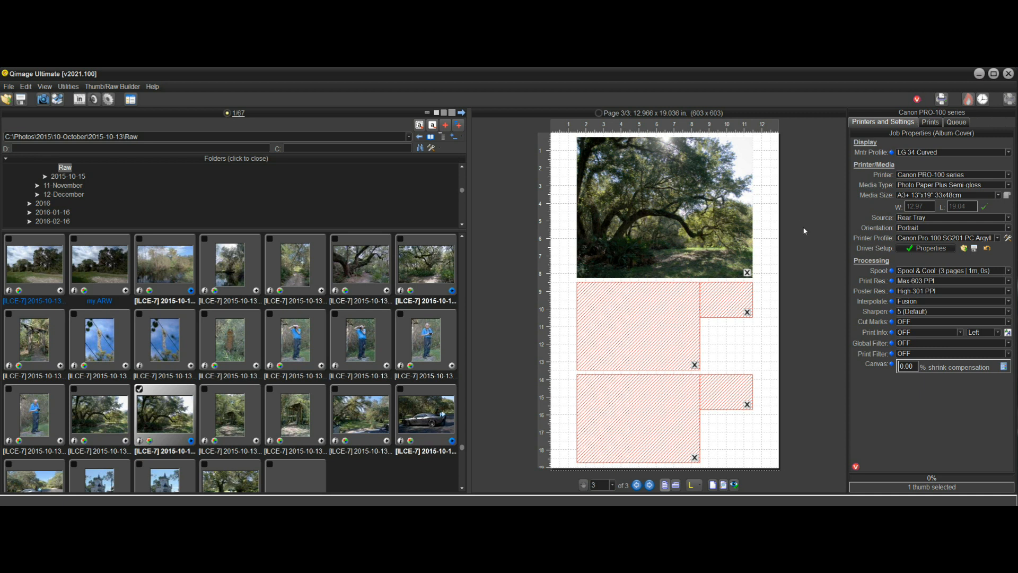
mouse_move(928, 195)
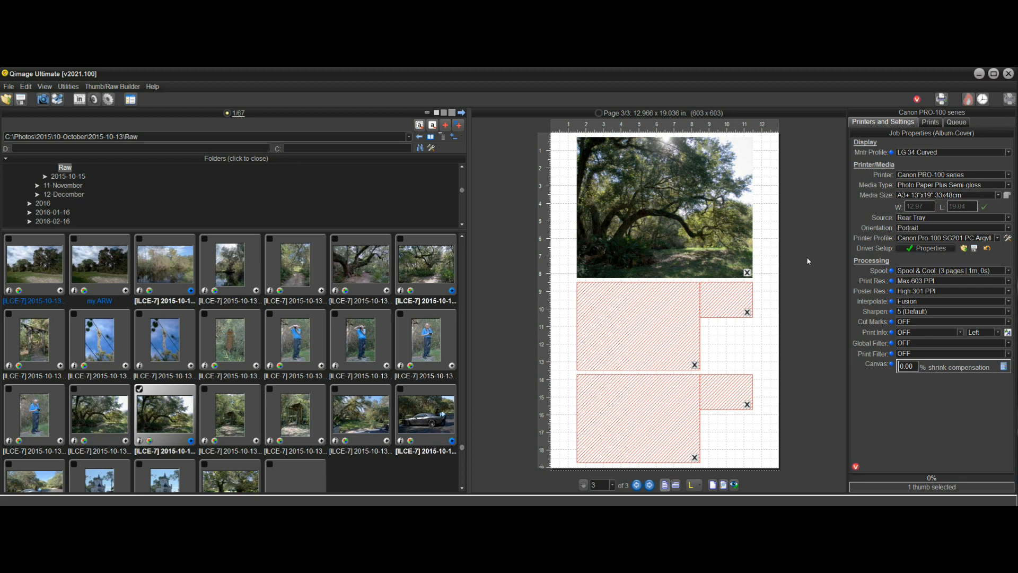
mouse_move(808, 260)
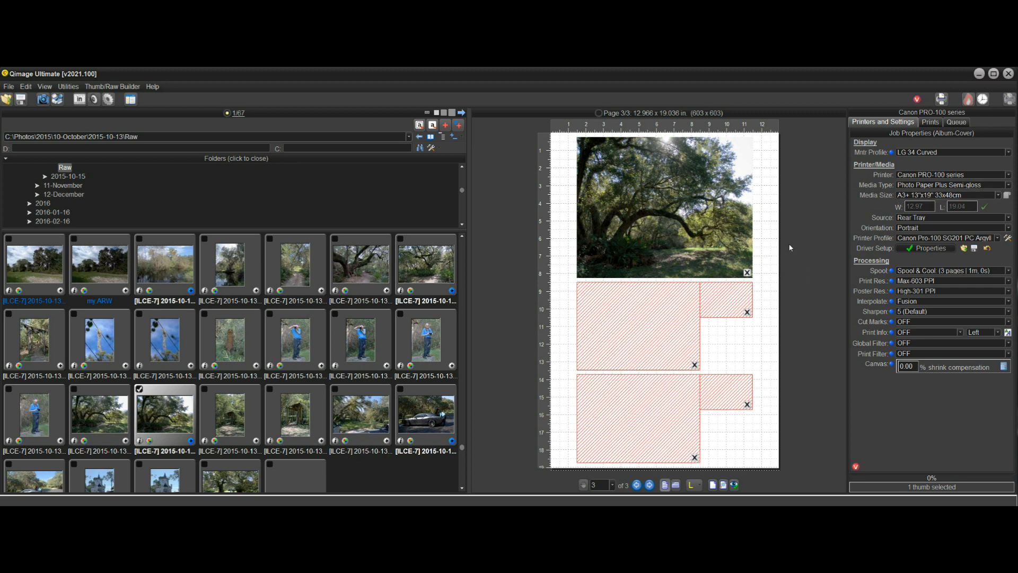
mouse_move(803, 384)
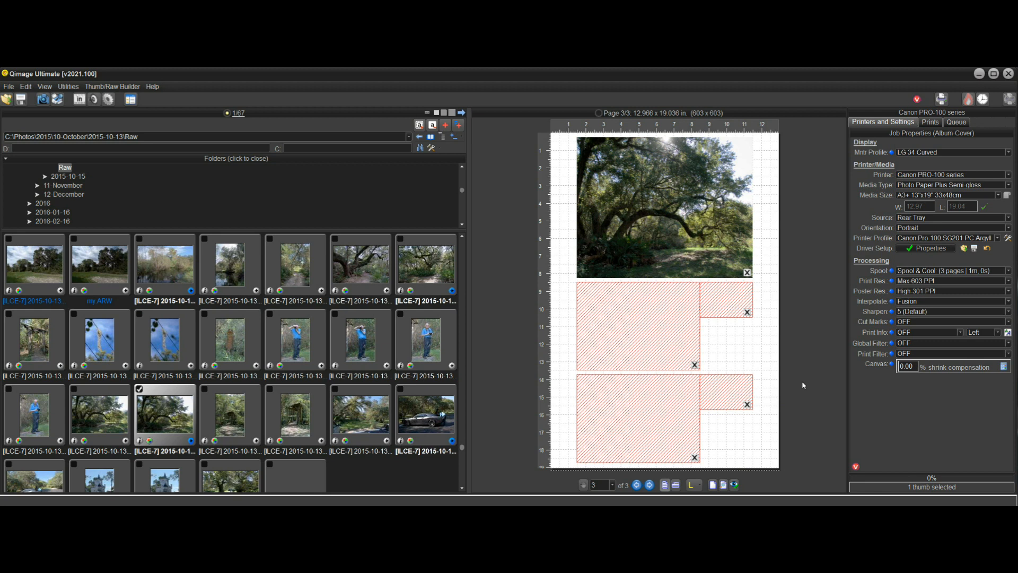
mouse_move(811, 338)
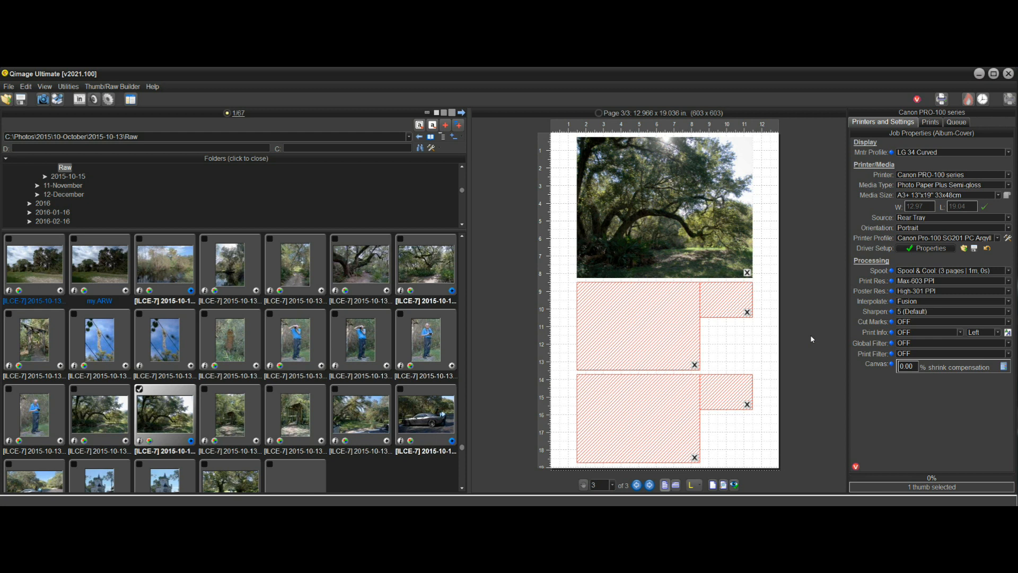
mouse_move(747, 343)
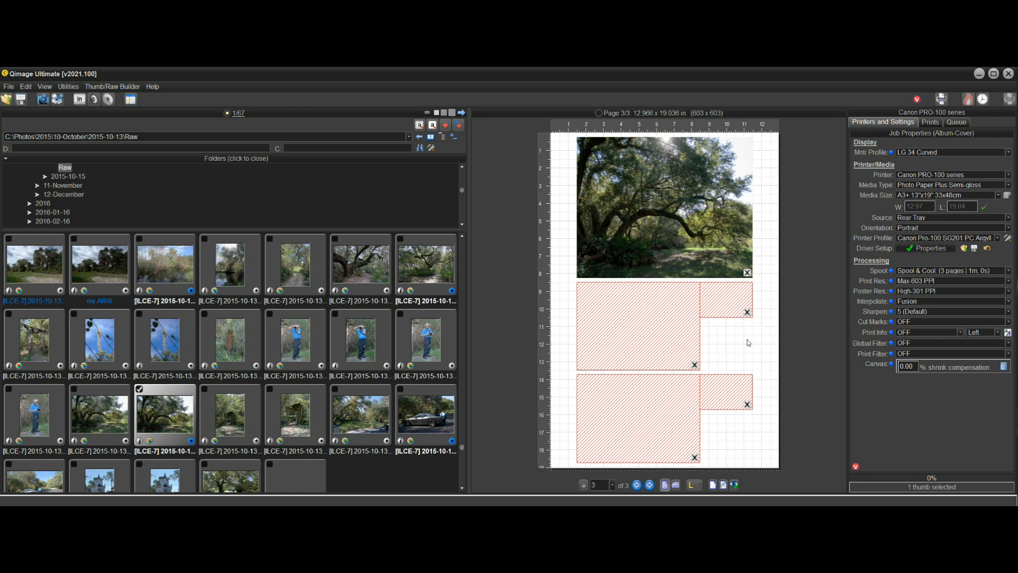
mouse_move(799, 336)
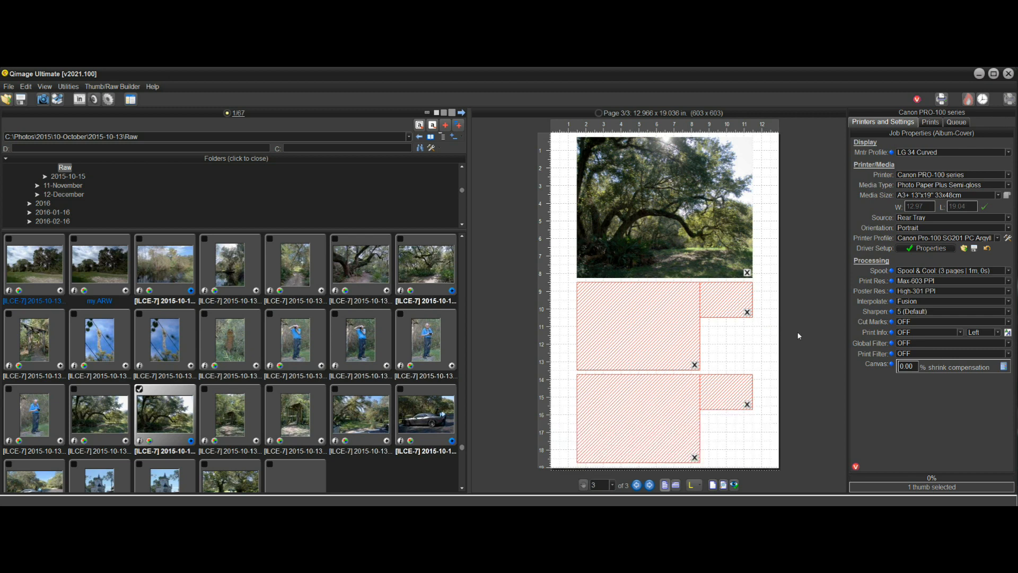
mouse_move(761, 343)
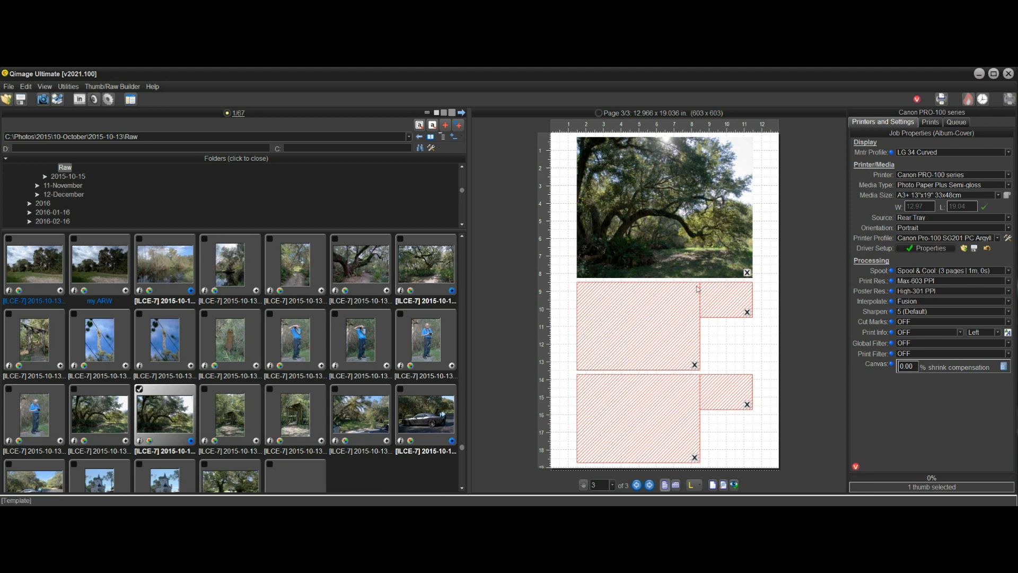
mouse_move(664, 336)
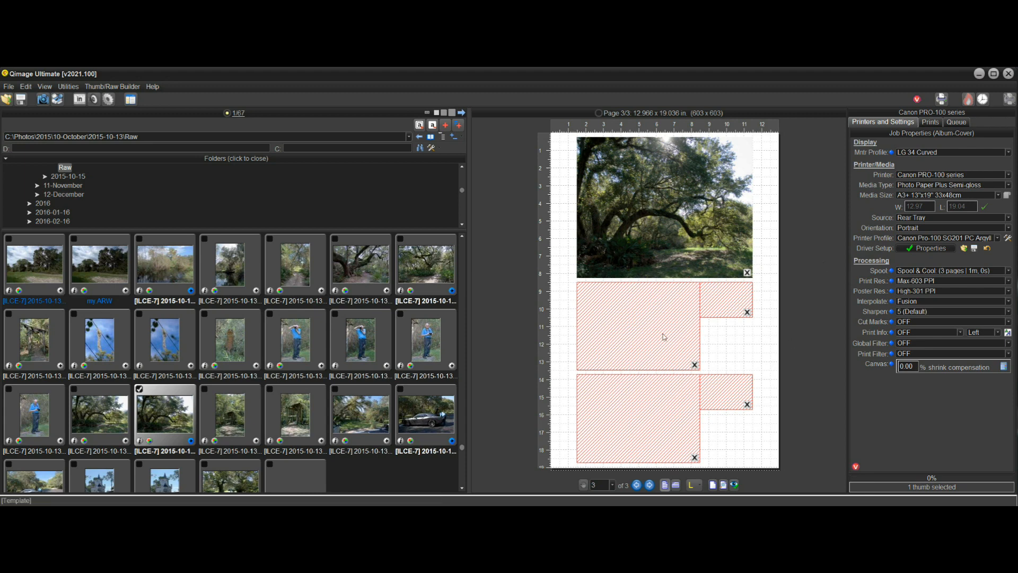
Place the tree-lined path photo and the oak trees photo into page 3's empty large slots
scroll("up", 3)
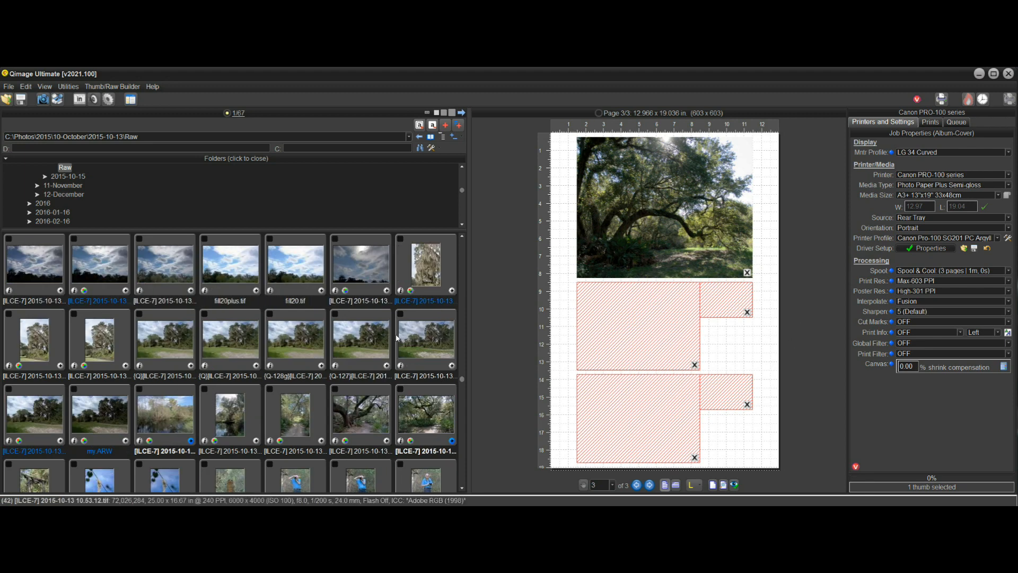
scroll("down", 3)
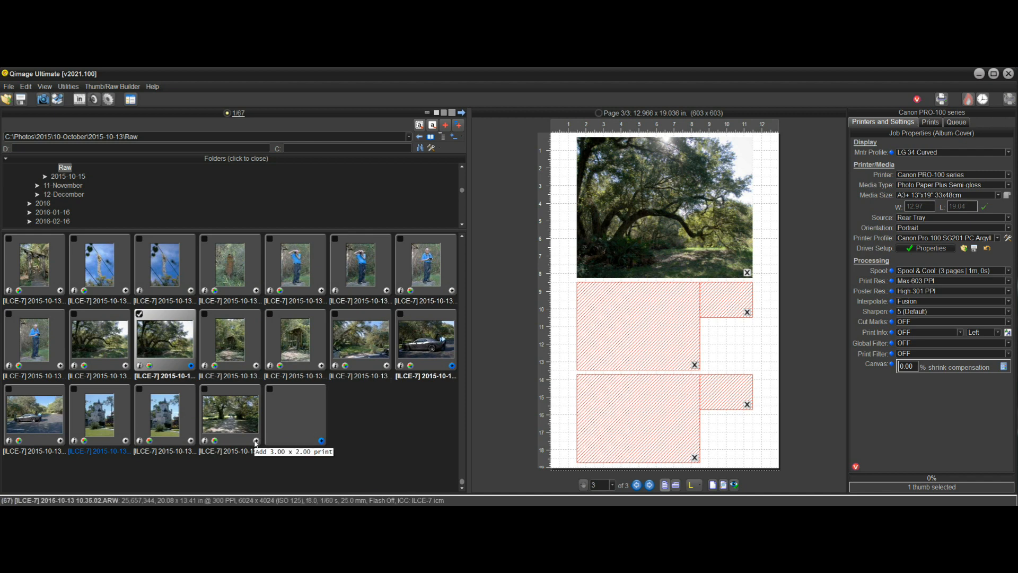
left_click(930, 121)
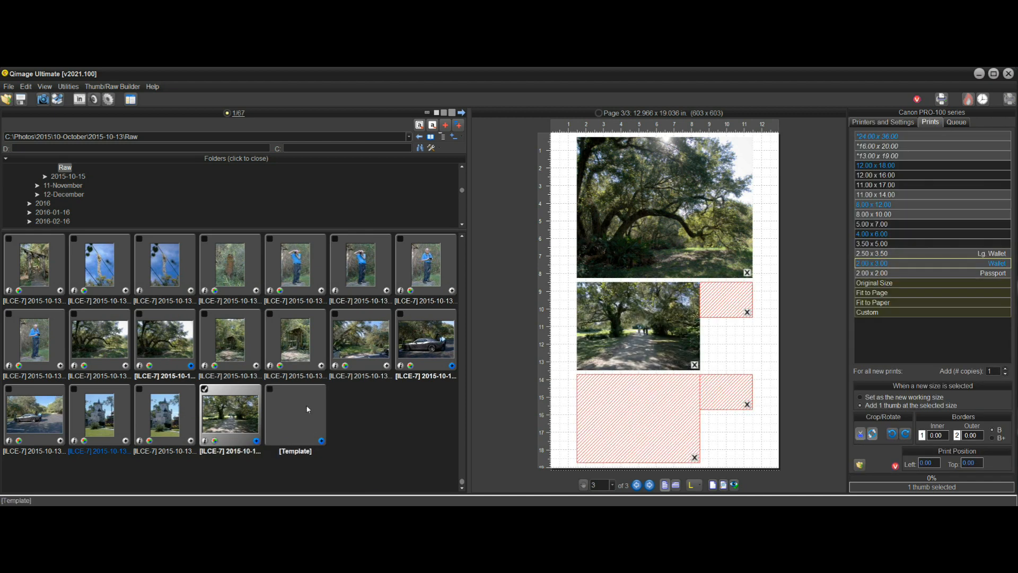
left_click(360, 337)
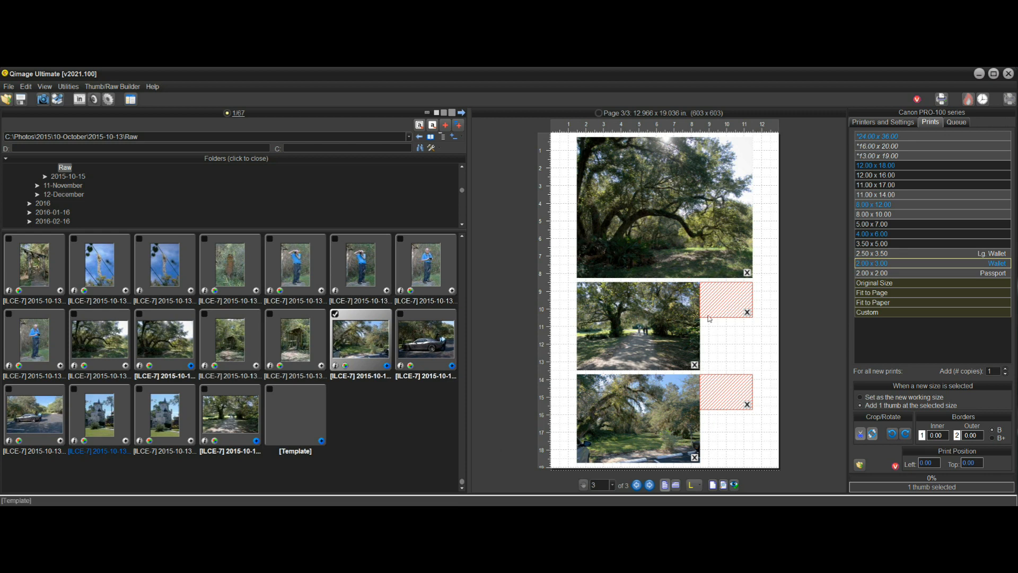
mouse_move(732, 395)
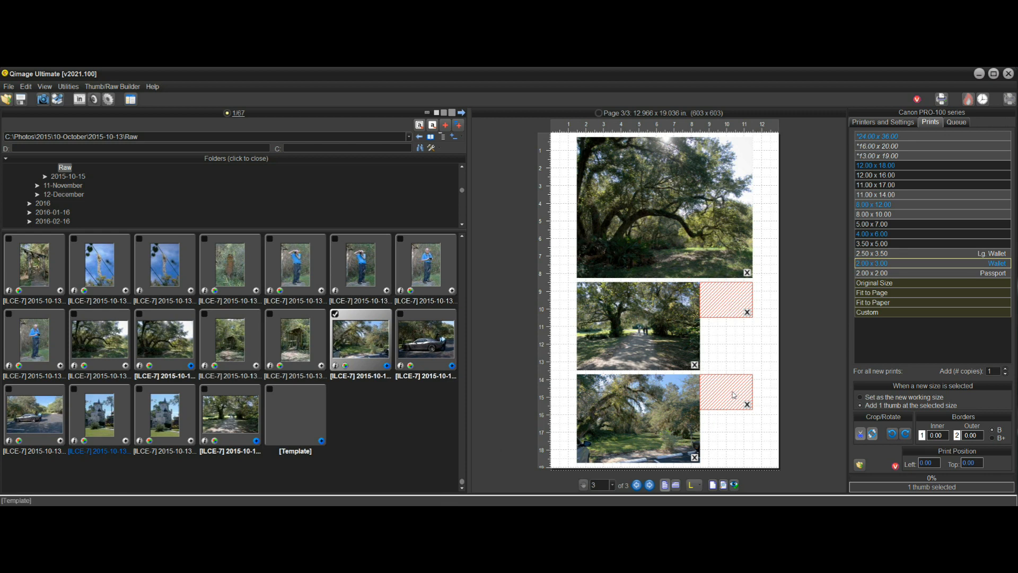
mouse_move(733, 305)
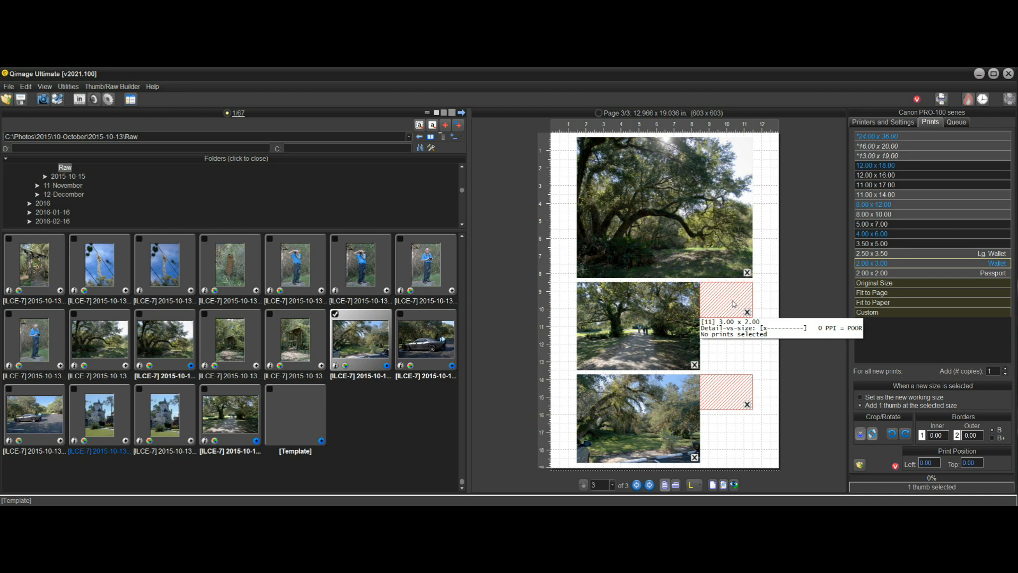
mouse_move(718, 405)
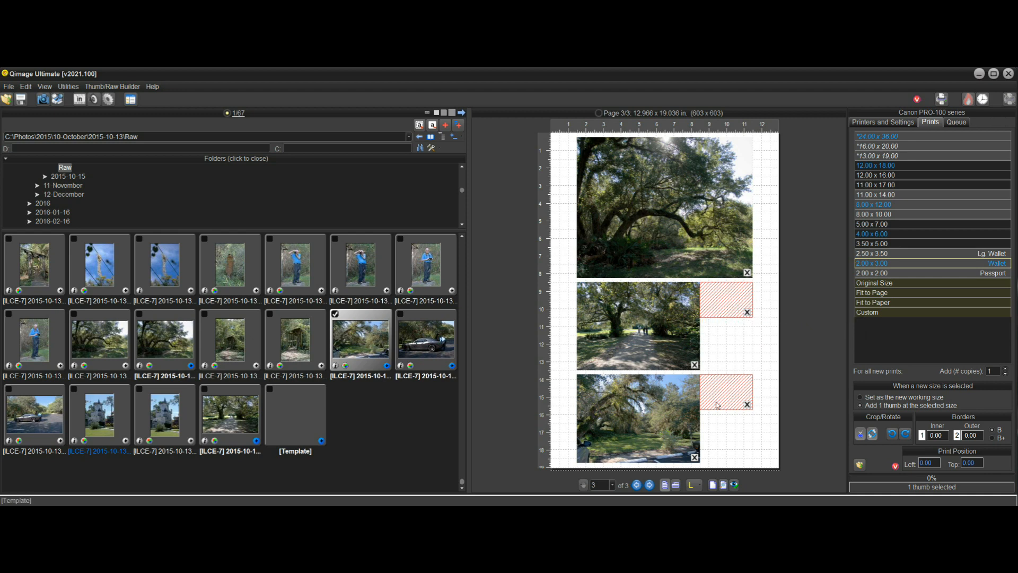
mouse_move(799, 315)
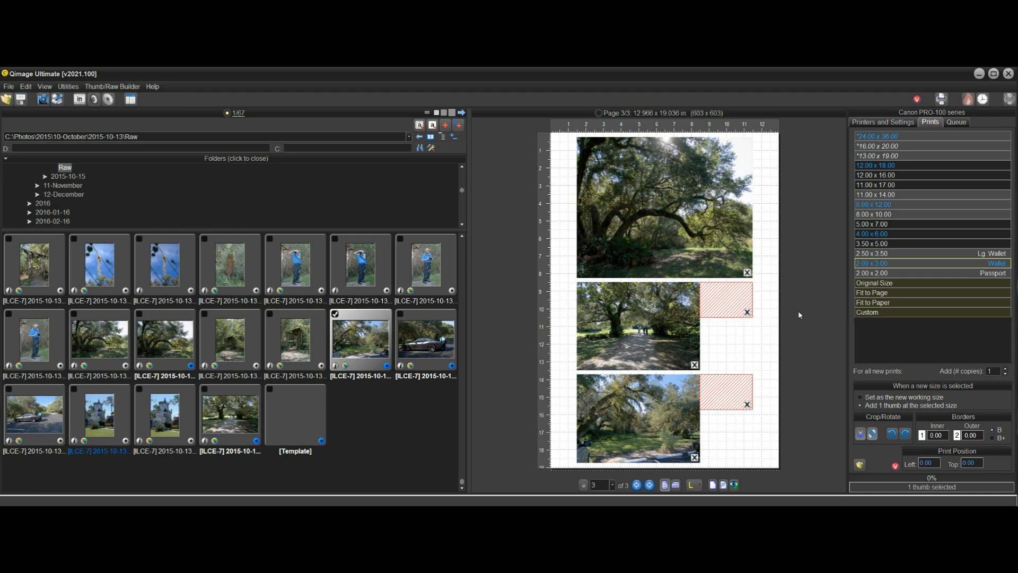
mouse_move(789, 320)
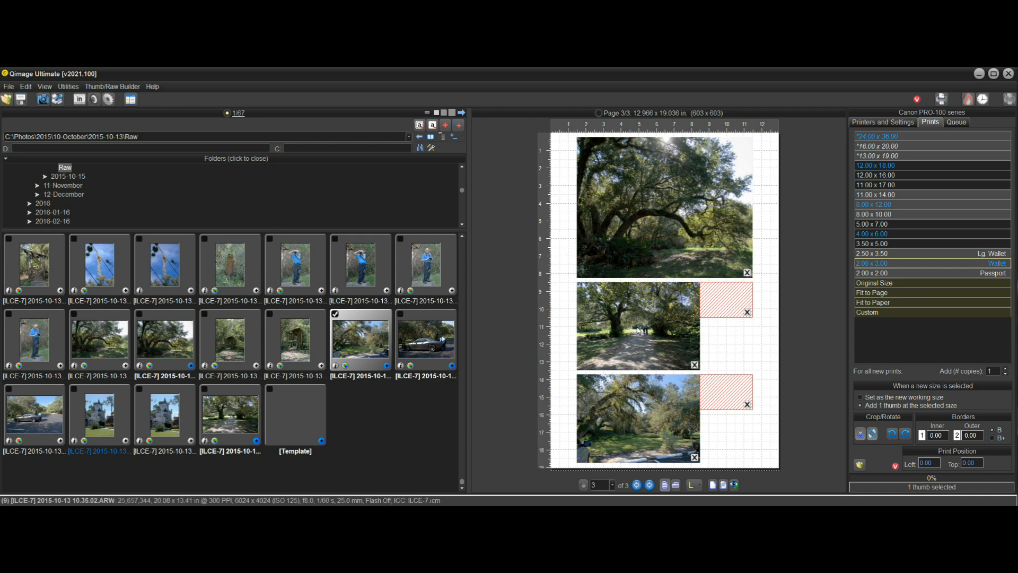
mouse_move(694, 369)
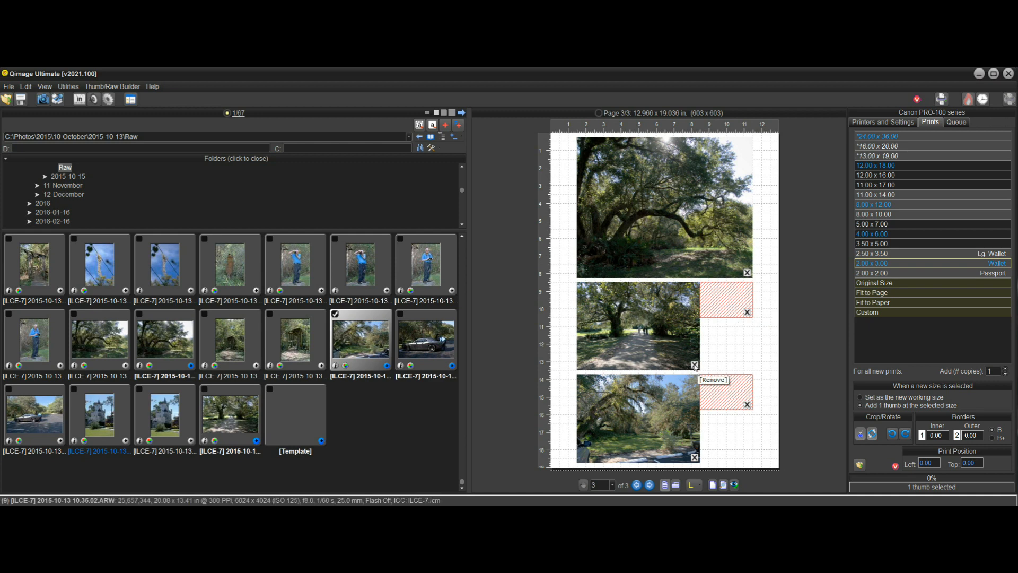
Replace the tree-lined path photo in page 3's middle slot with the parked car photo
left_click(713, 380)
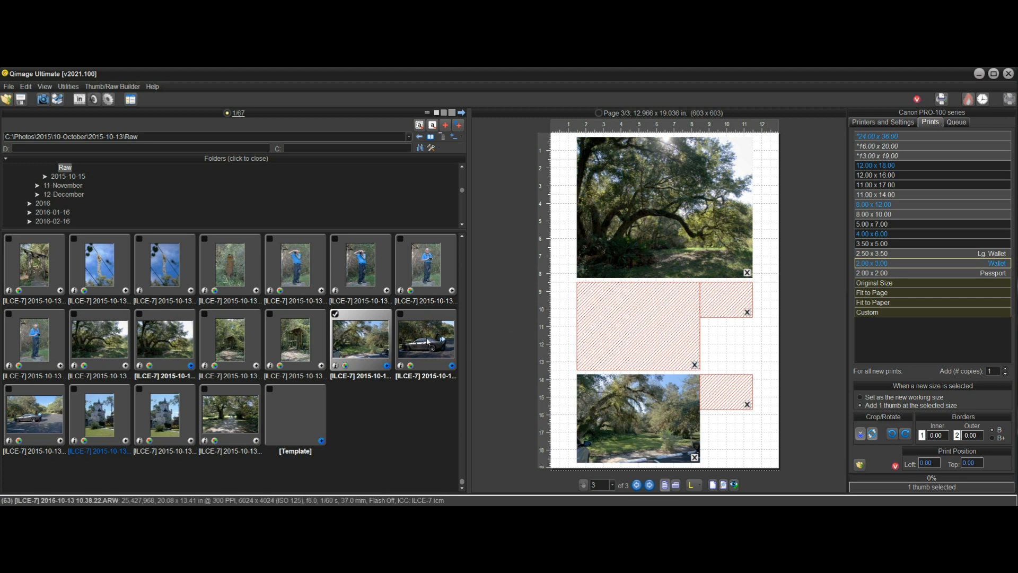
left_click(426, 339)
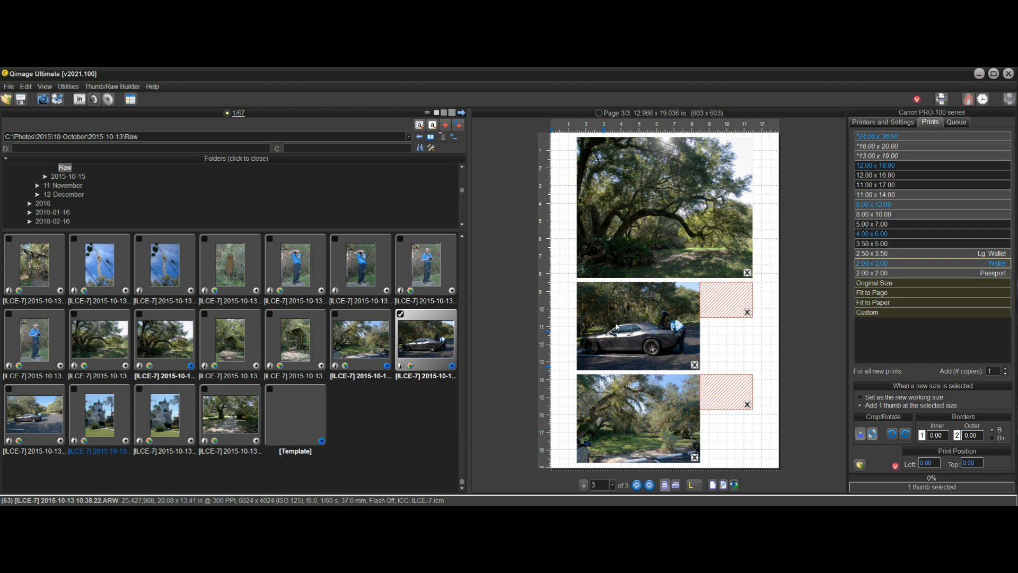
mouse_move(706, 373)
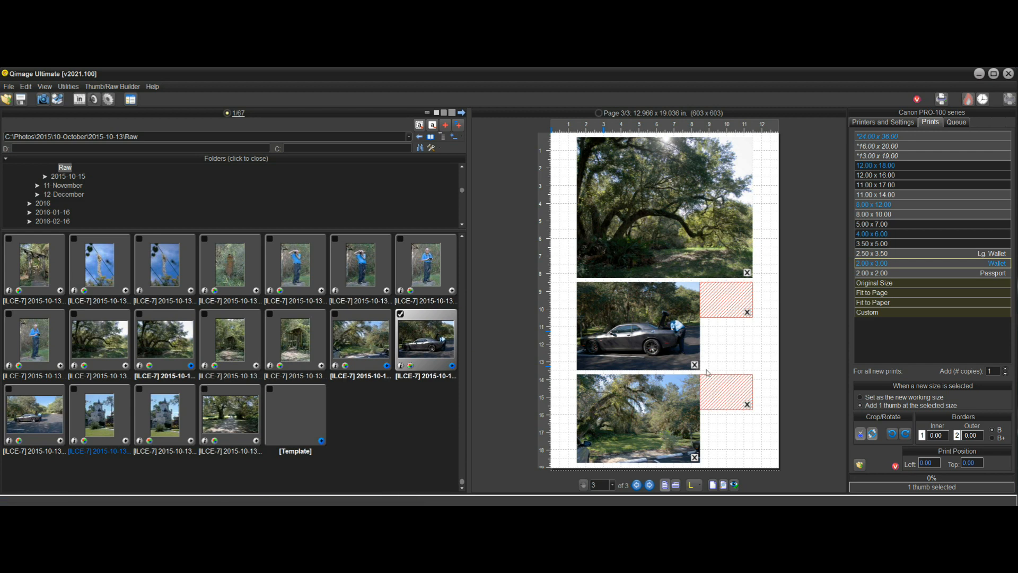
mouse_move(318, 379)
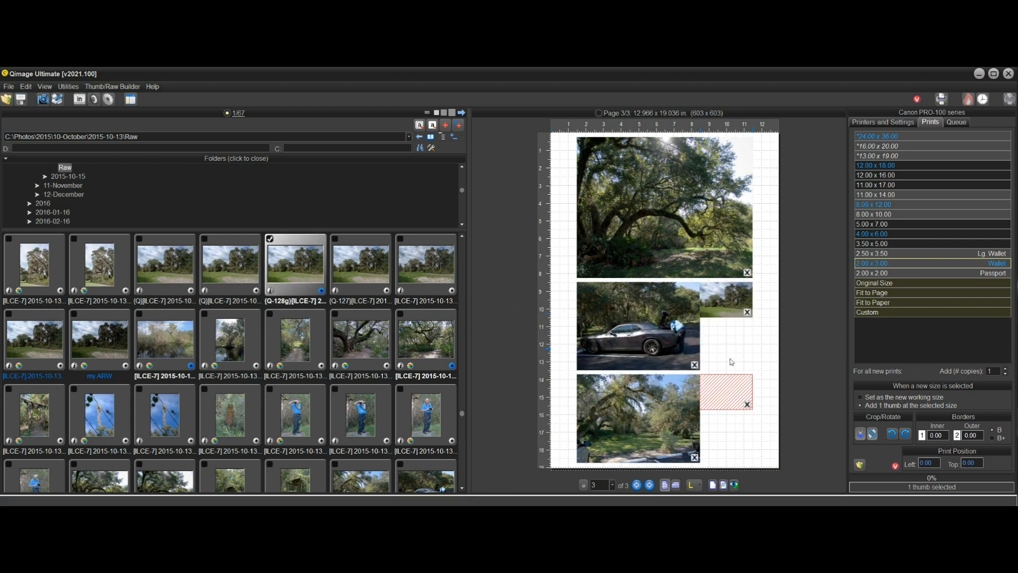
mouse_move(745, 342)
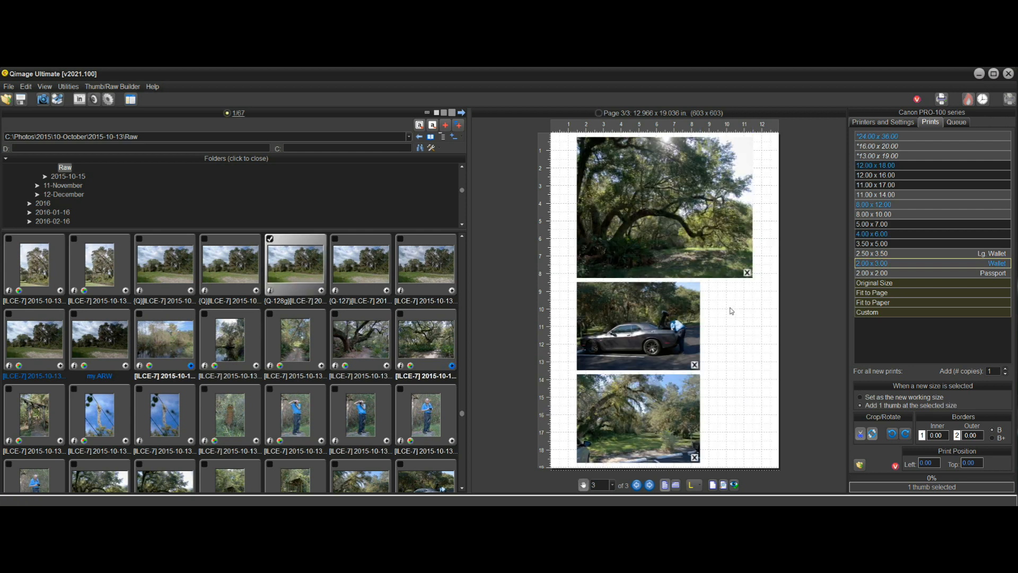
mouse_move(808, 320)
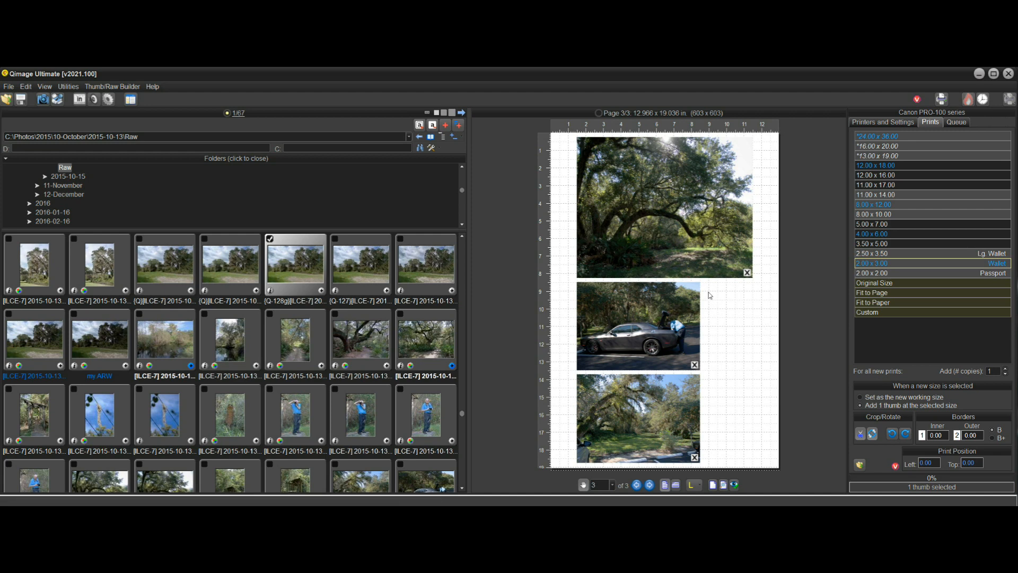
mouse_move(701, 305)
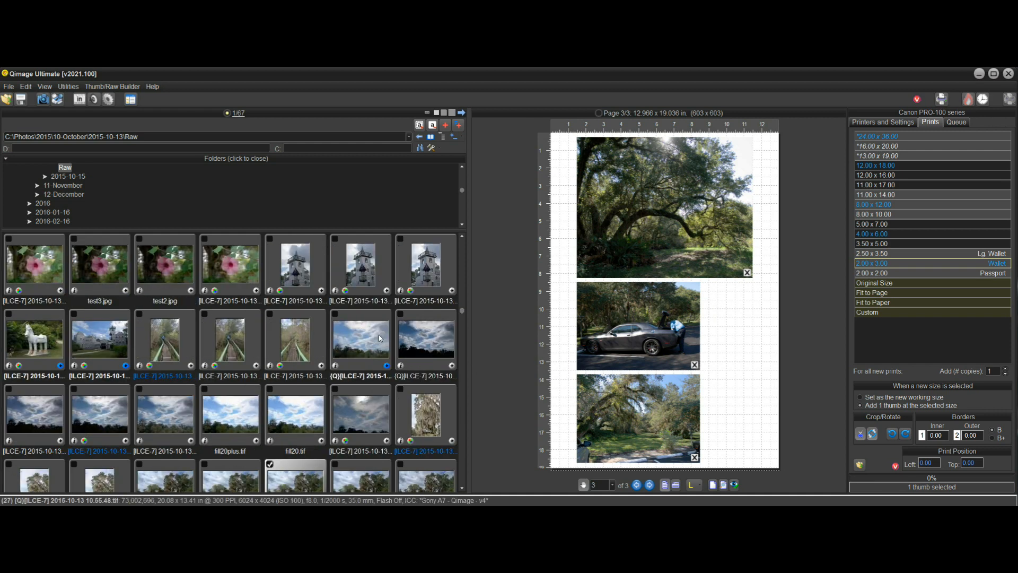
Start page 4 with the calico cat photo on top and the shop window photo below
scroll("up", 3)
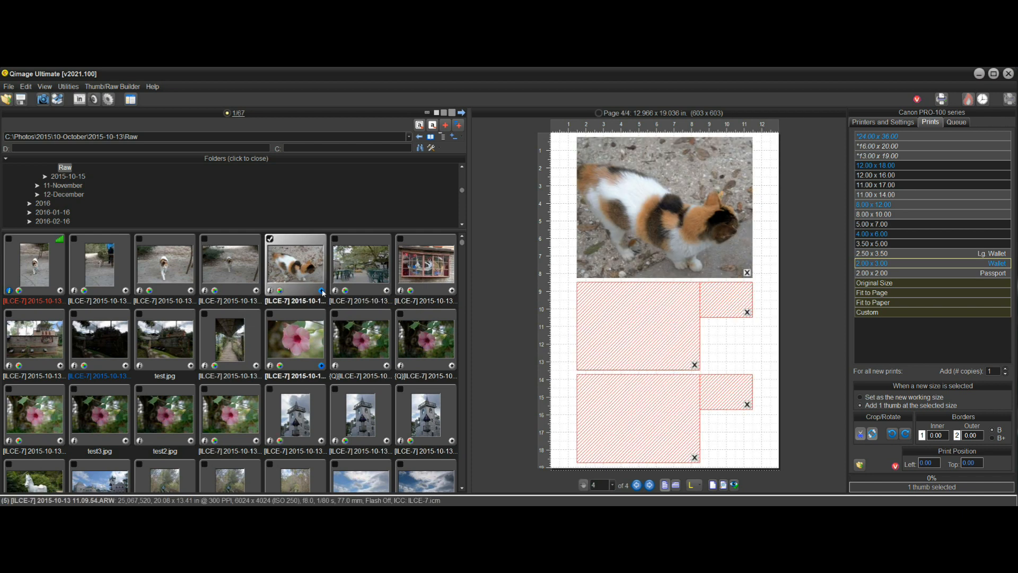
mouse_move(693, 484)
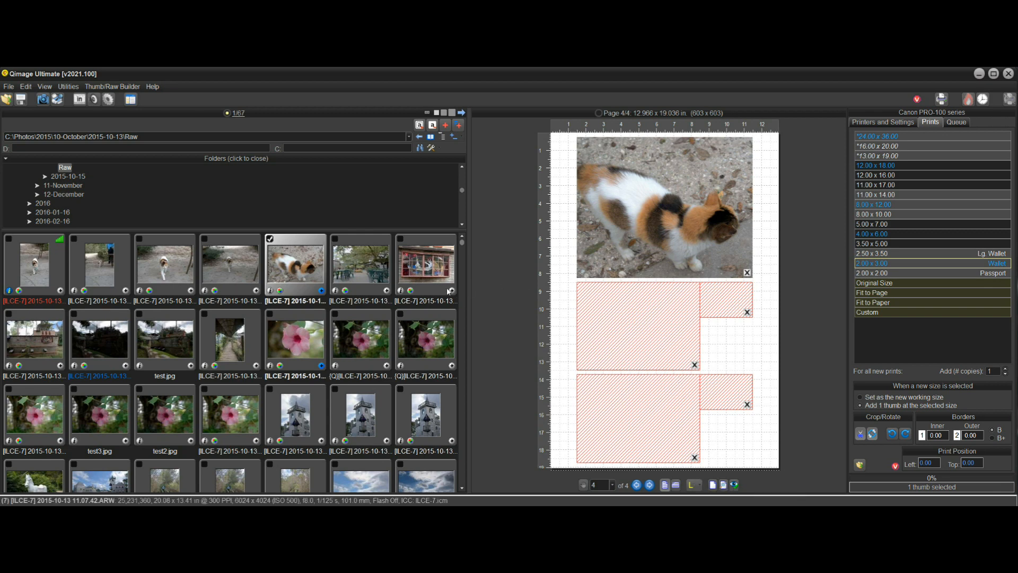
left_click(426, 262)
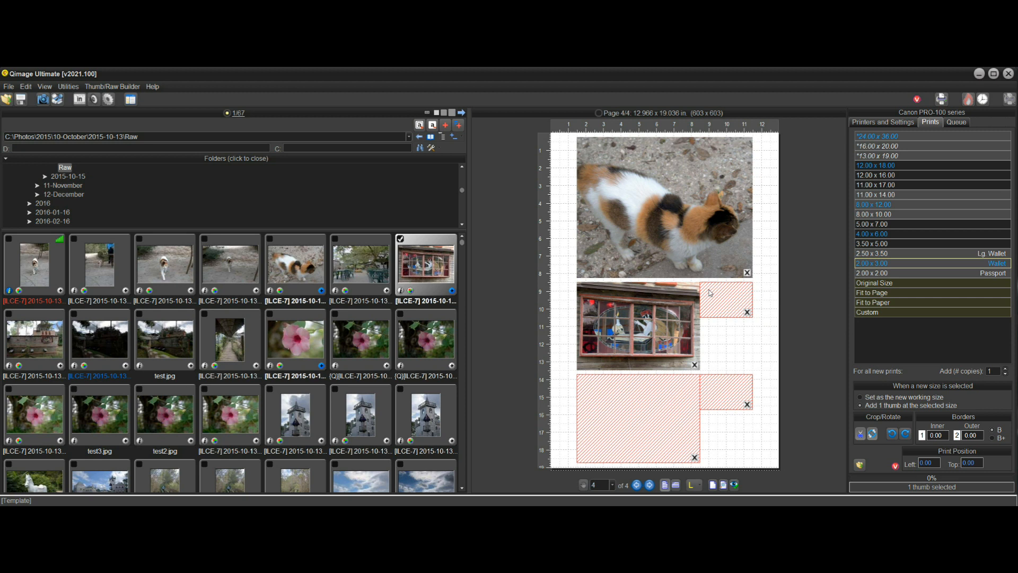
mouse_move(746, 313)
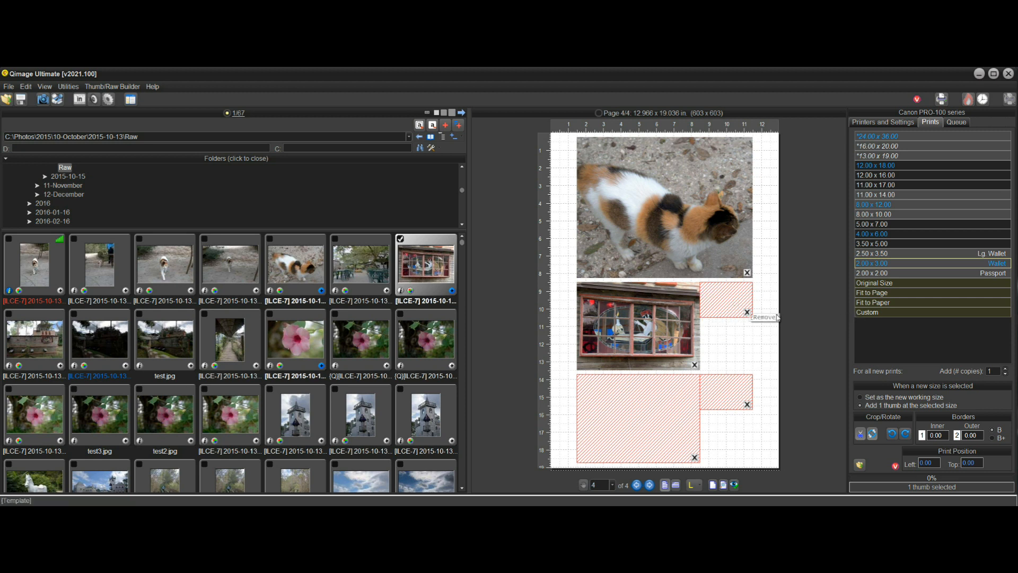
mouse_move(800, 319)
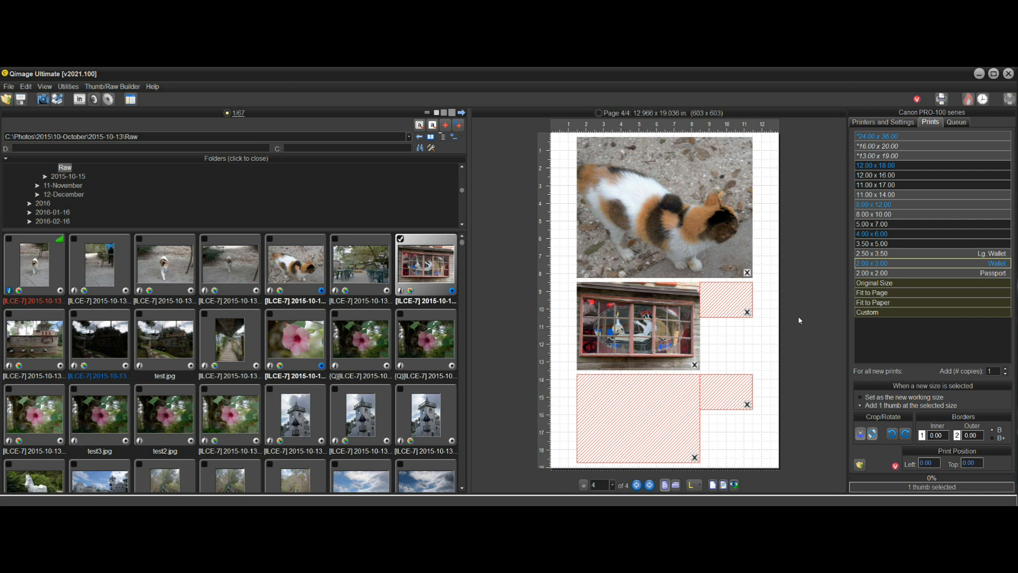
mouse_move(718, 446)
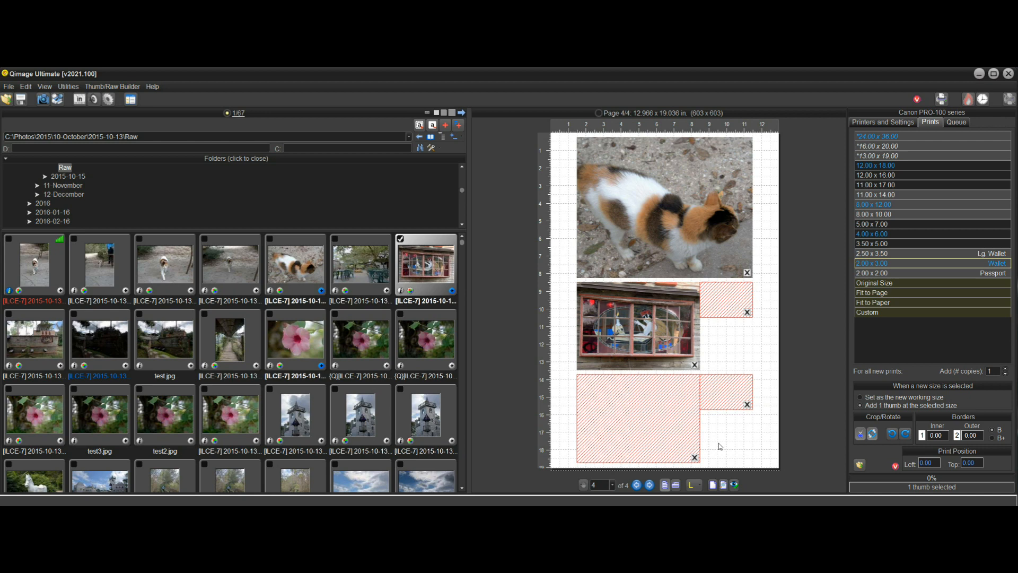
mouse_move(701, 262)
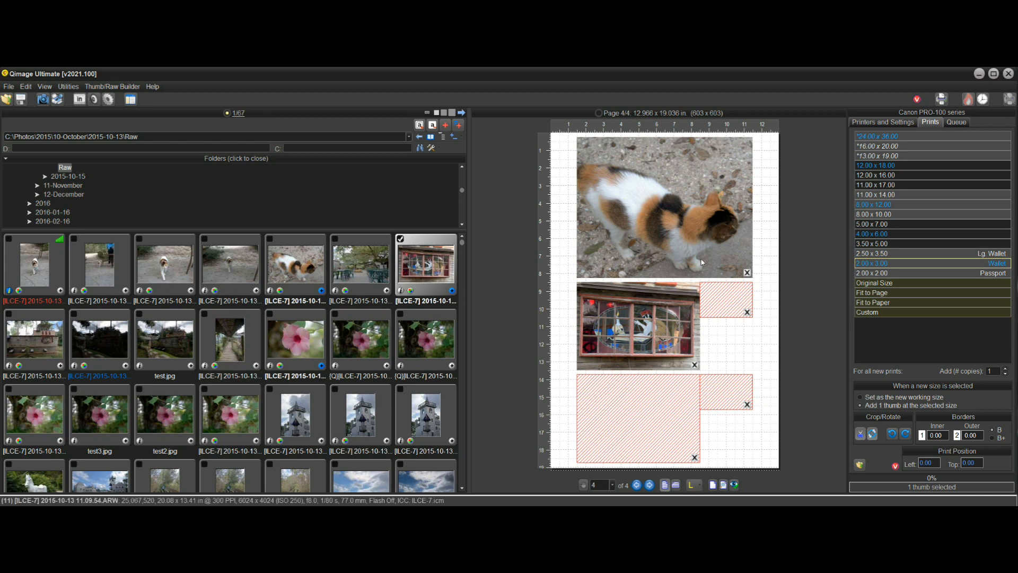
mouse_move(694, 484)
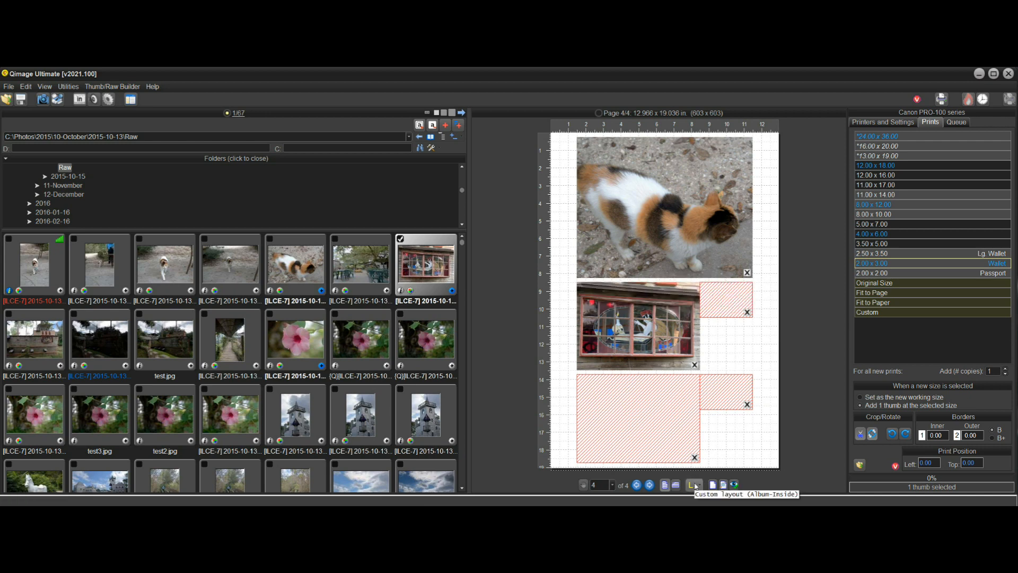
Toggle off the Album-Inside custom layout so the photos are placed automatically
left_click(693, 485)
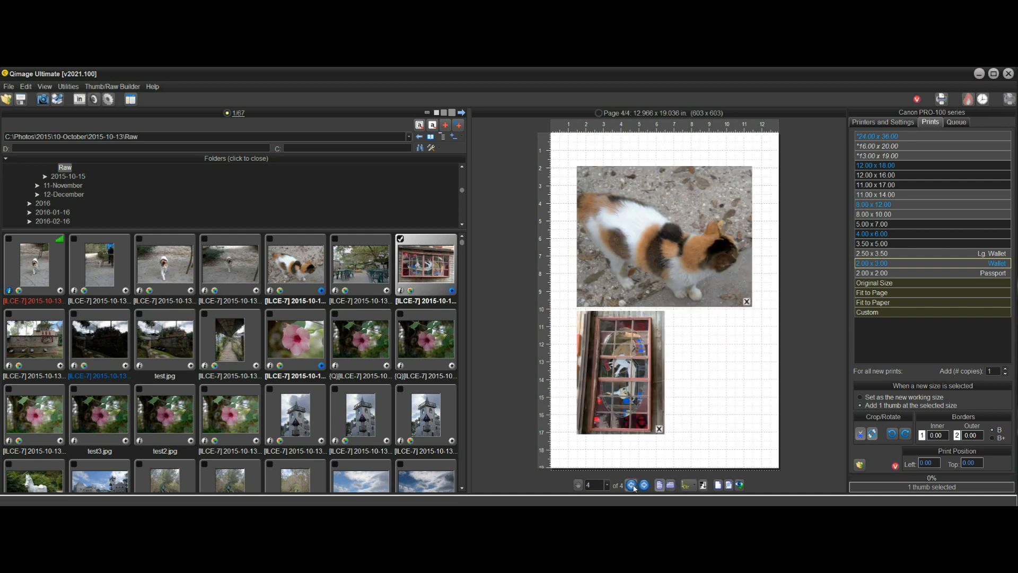
left_click(630, 485)
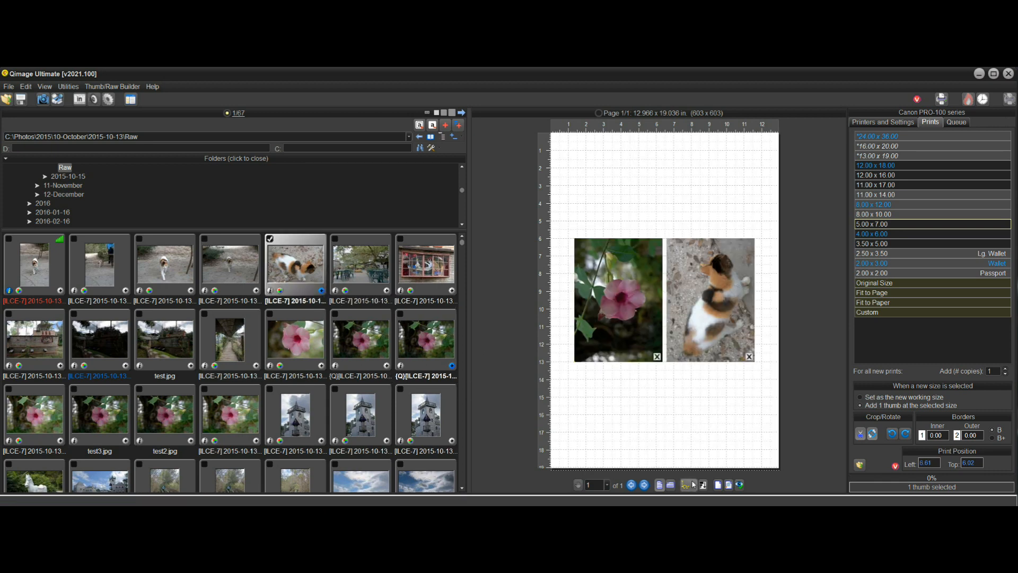
Switch the page back to Custom Layout (Album-Inside) with flower on top and cat below
left_click(688, 485)
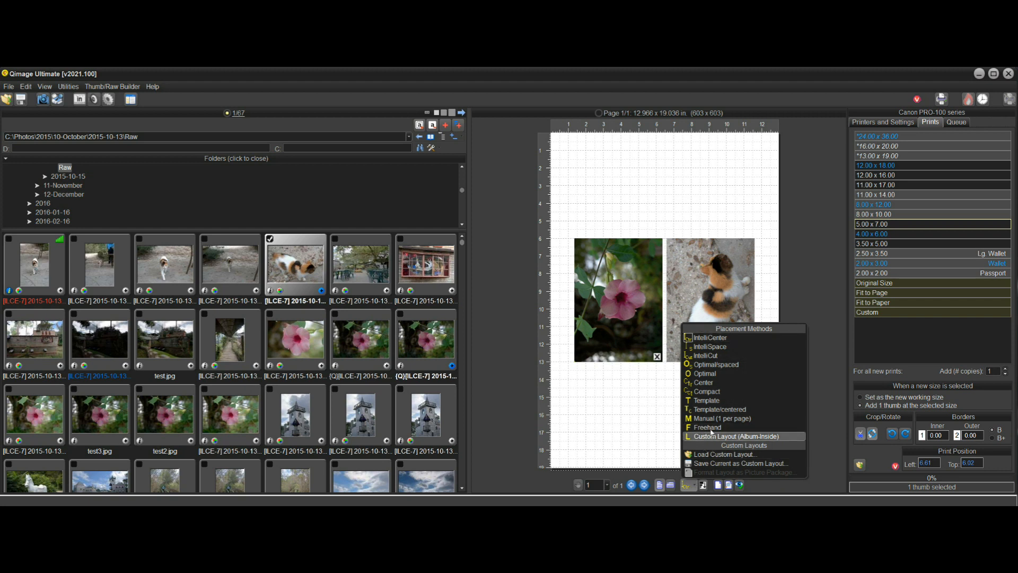
mouse_move(706, 355)
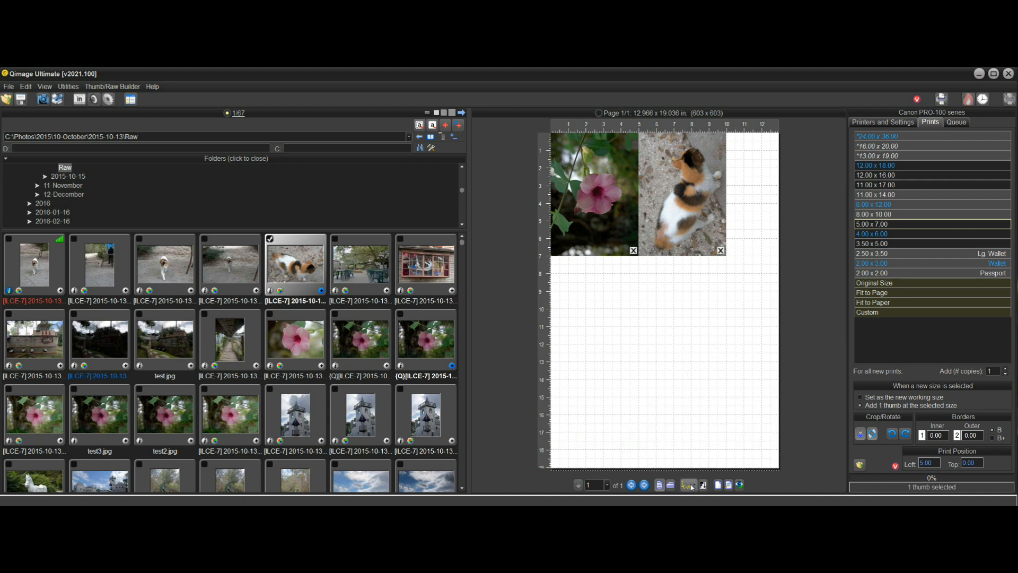
left_click(688, 484)
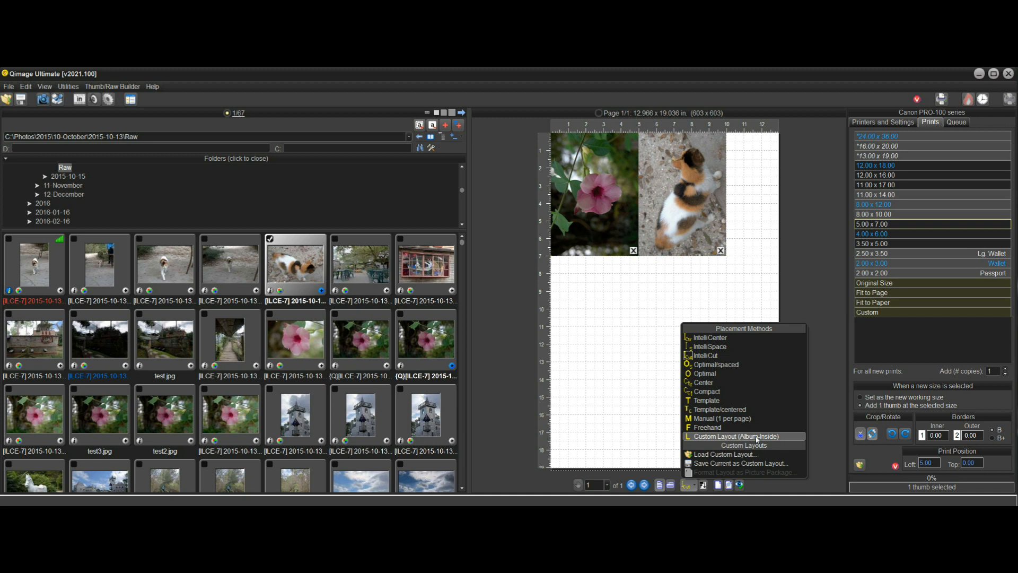
mouse_move(739, 463)
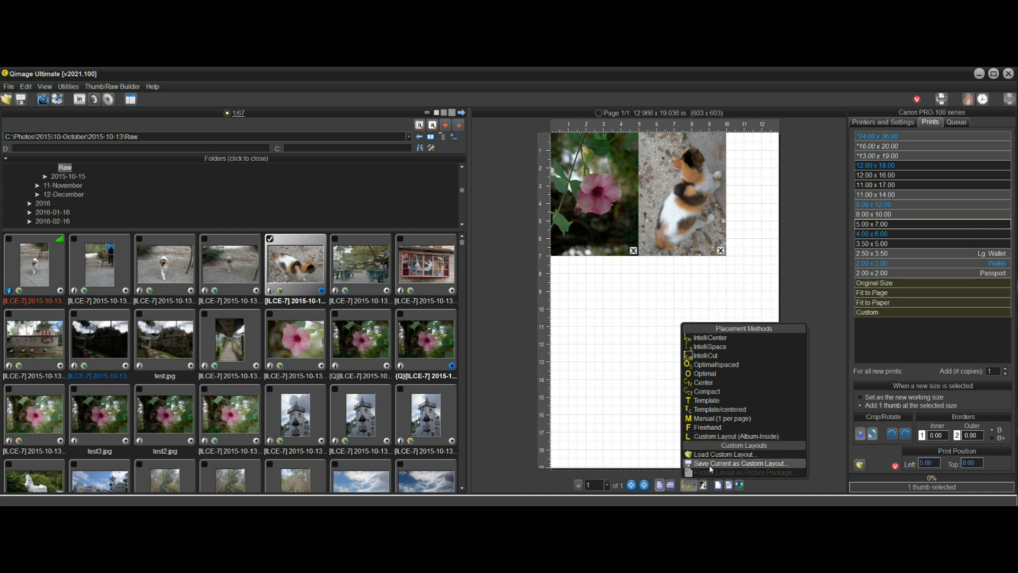
mouse_move(713, 444)
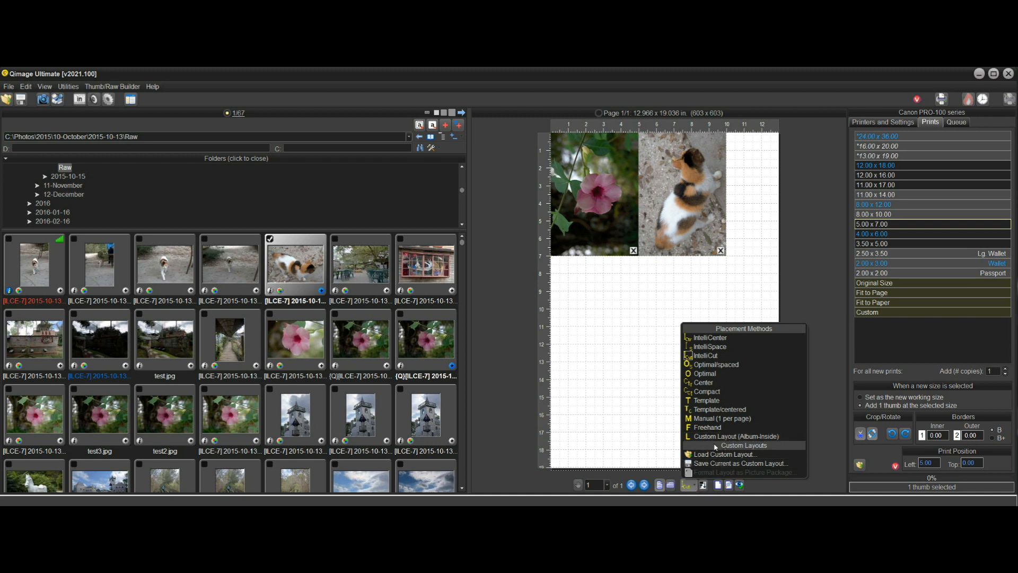
mouse_move(724, 436)
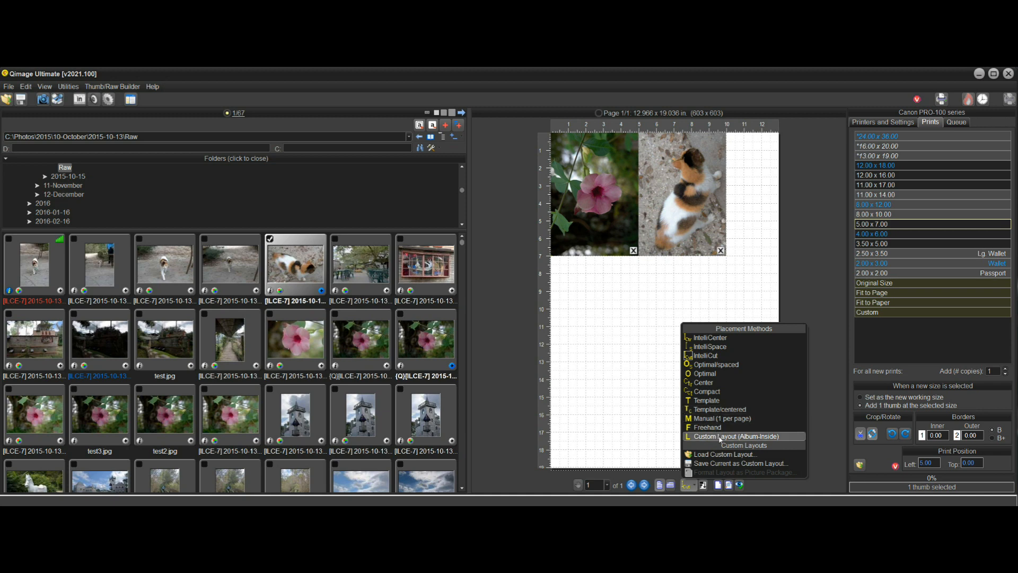
mouse_move(765, 436)
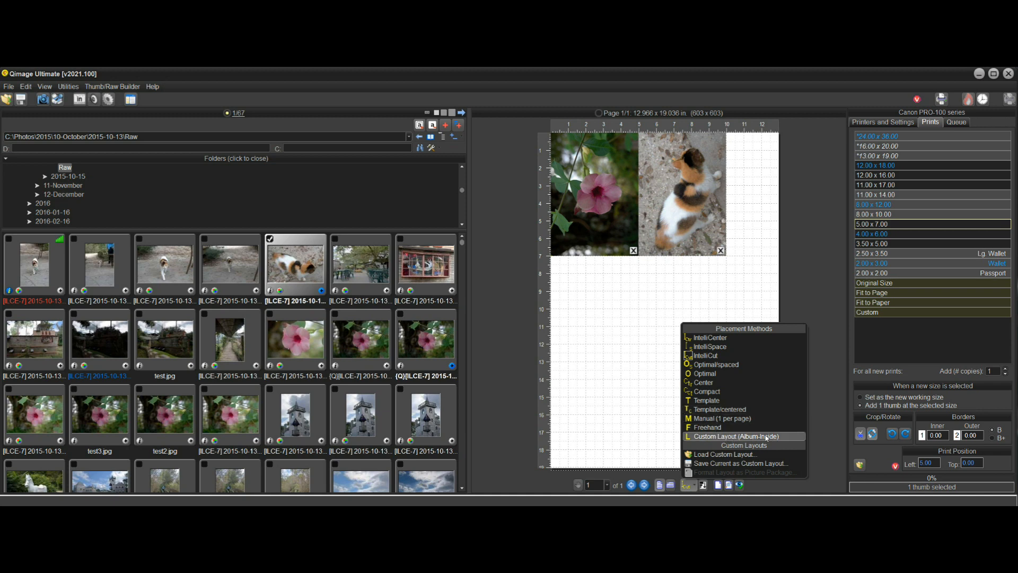
left_click(737, 436)
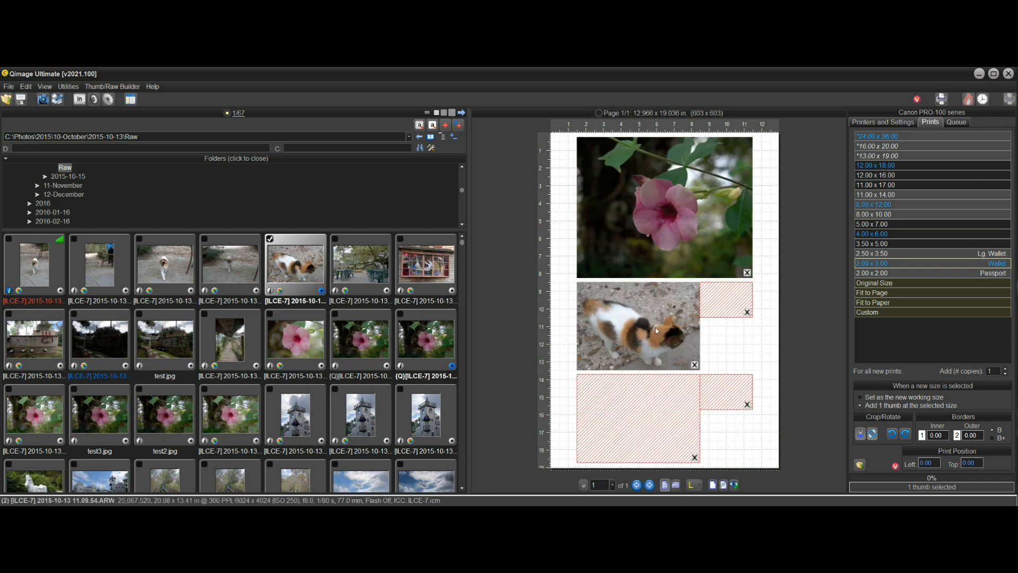
mouse_move(802, 341)
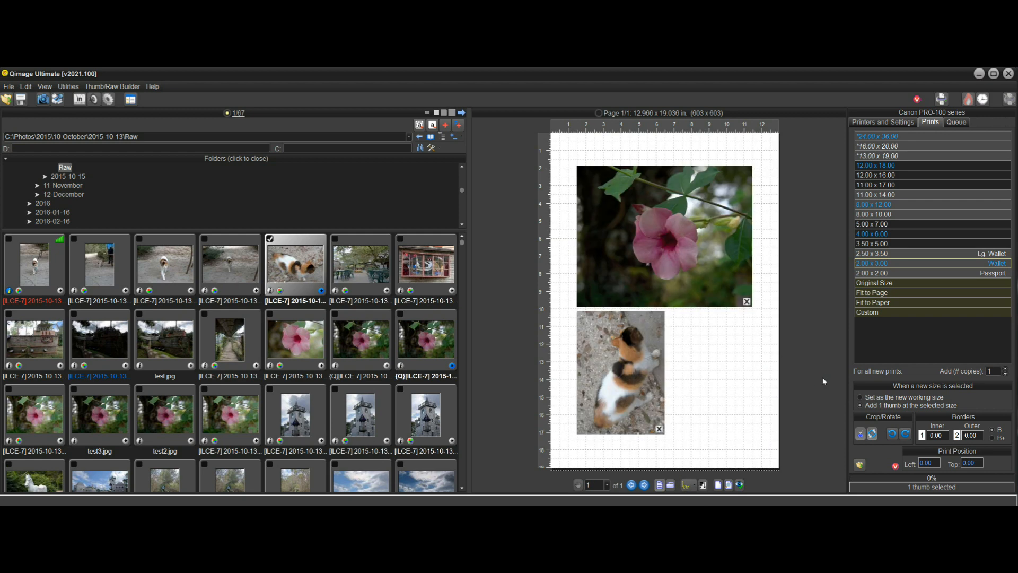
Set the placement method to Compact, packing the flower and cat photos into the top-left, then show Printers and Settings
left_click(686, 484)
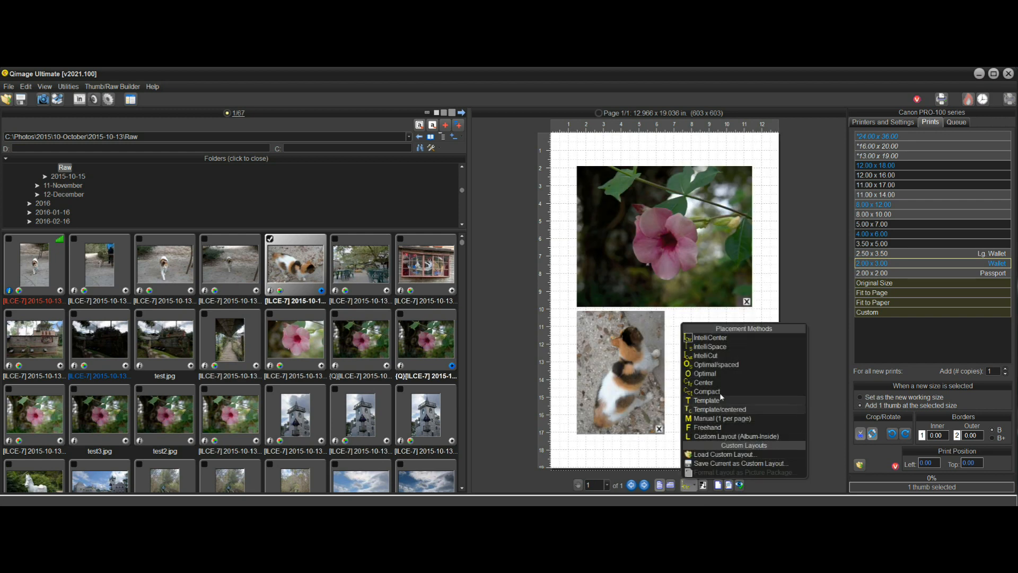
left_click(707, 391)
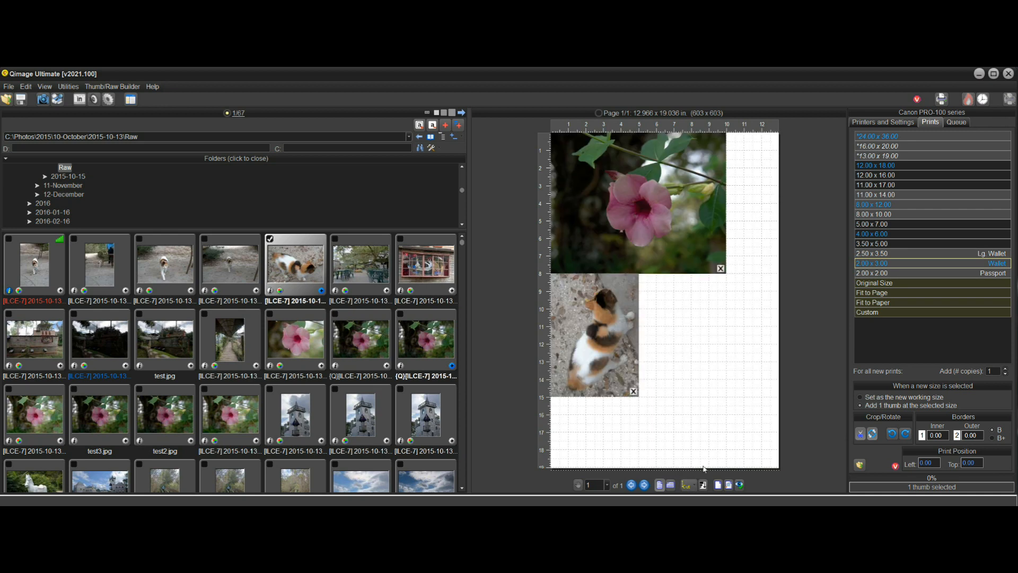
mouse_move(810, 424)
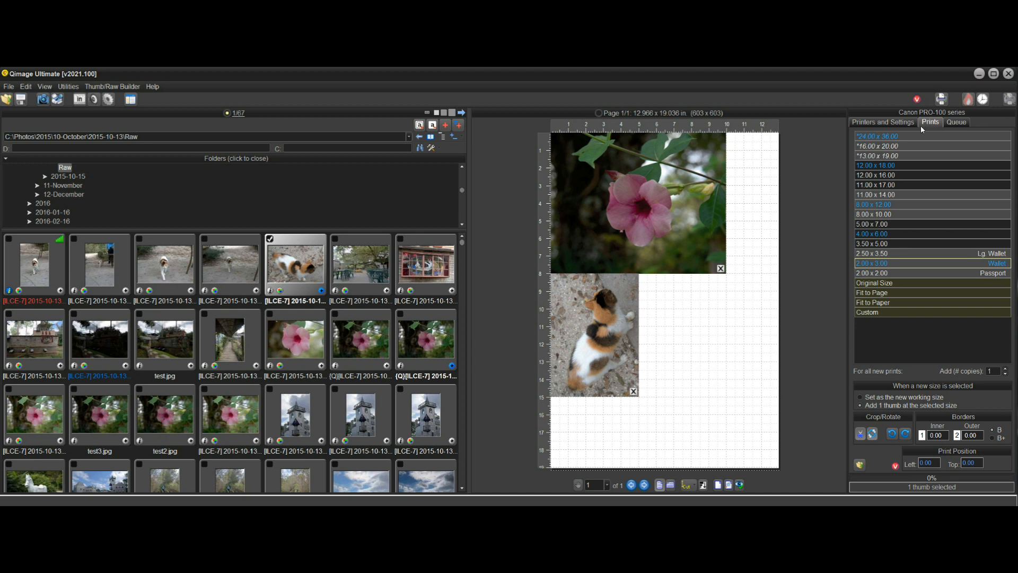
left_click(882, 122)
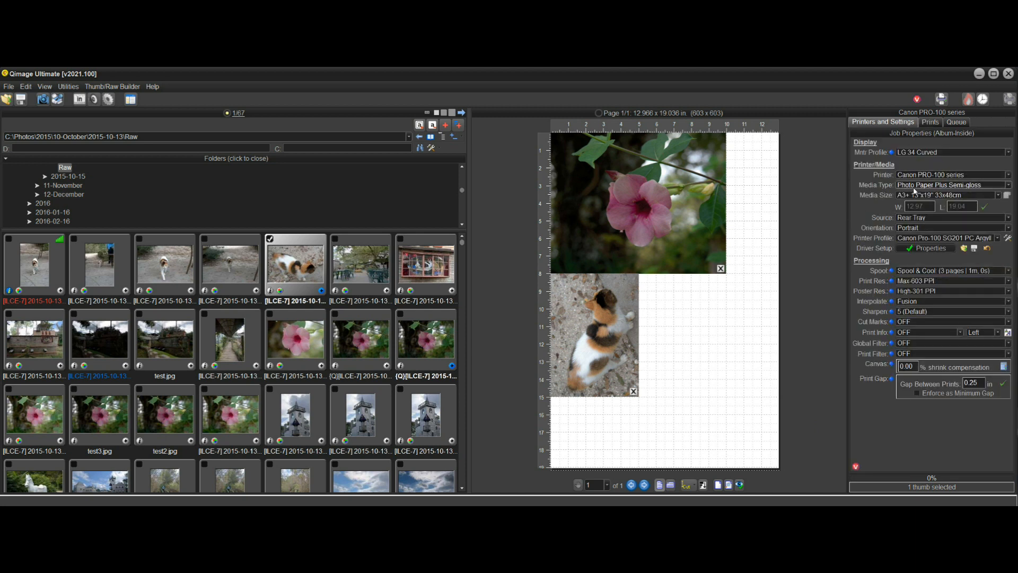